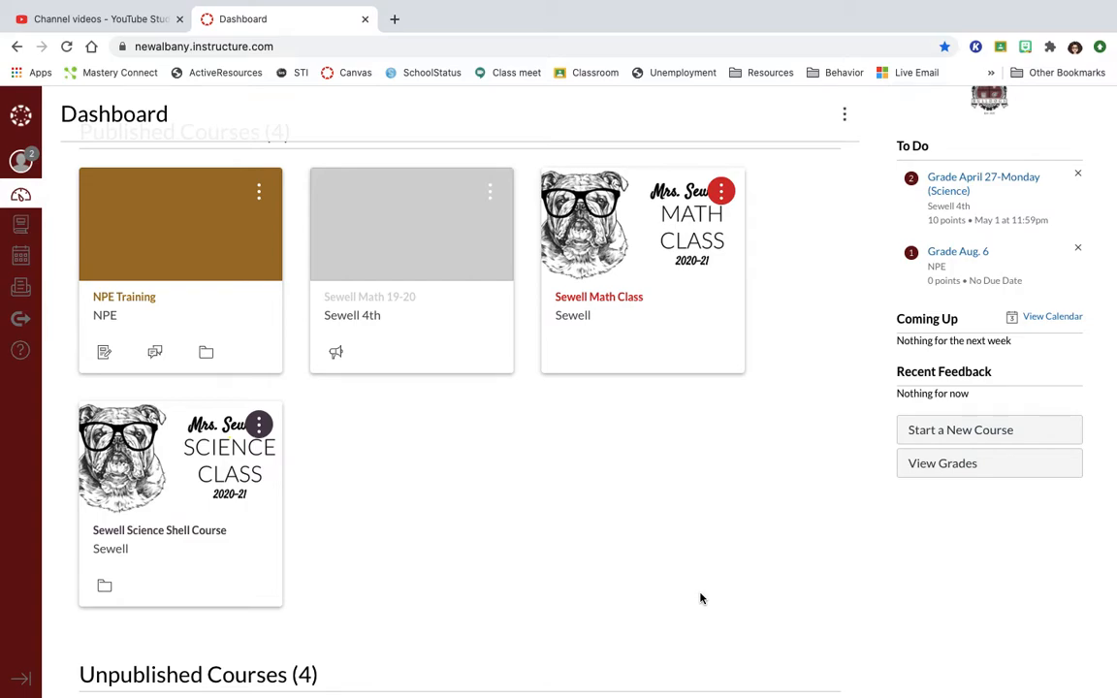
mouse_move(11, 316)
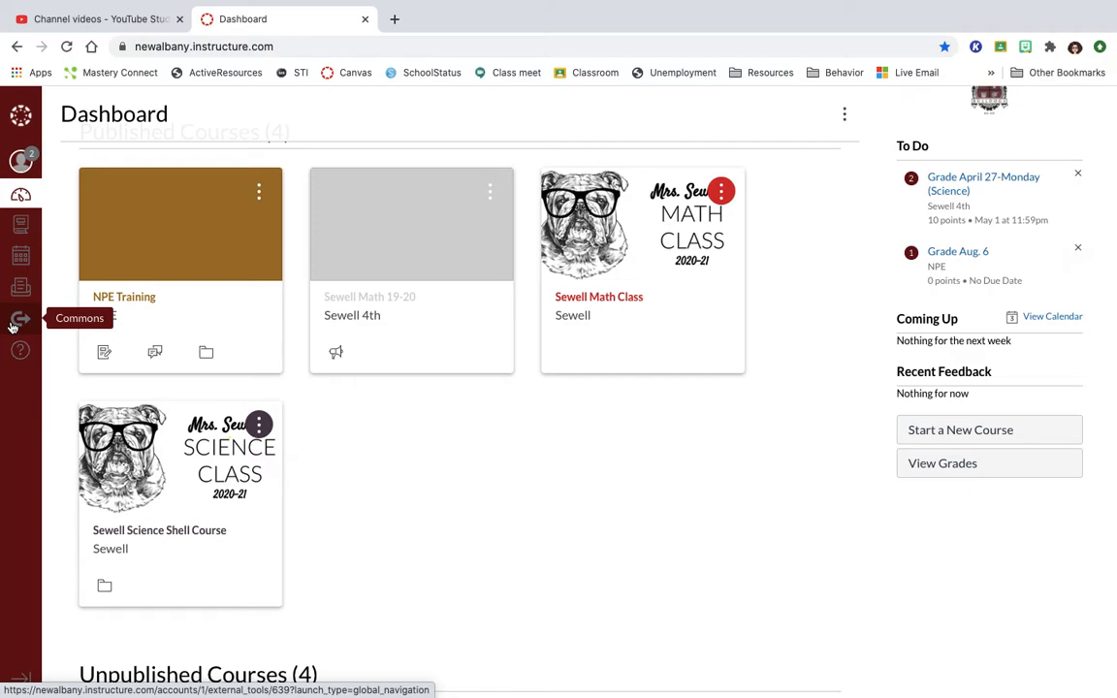
mouse_move(36, 318)
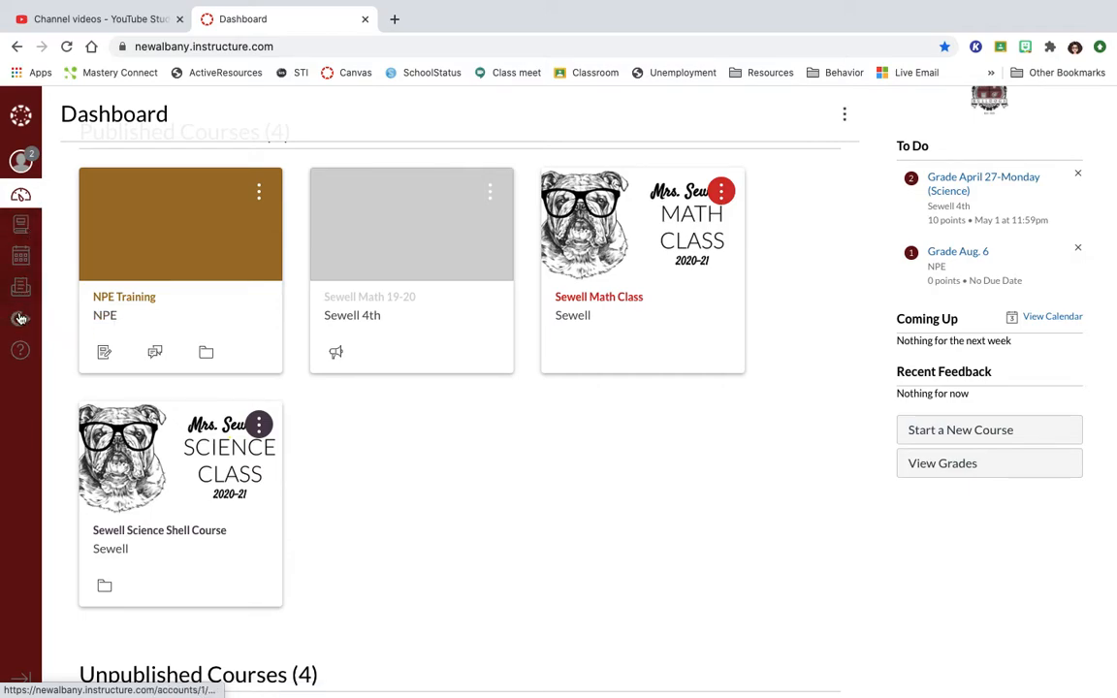
Step: Open Canvas Commons from the dashboard's global navigation
click(20, 318)
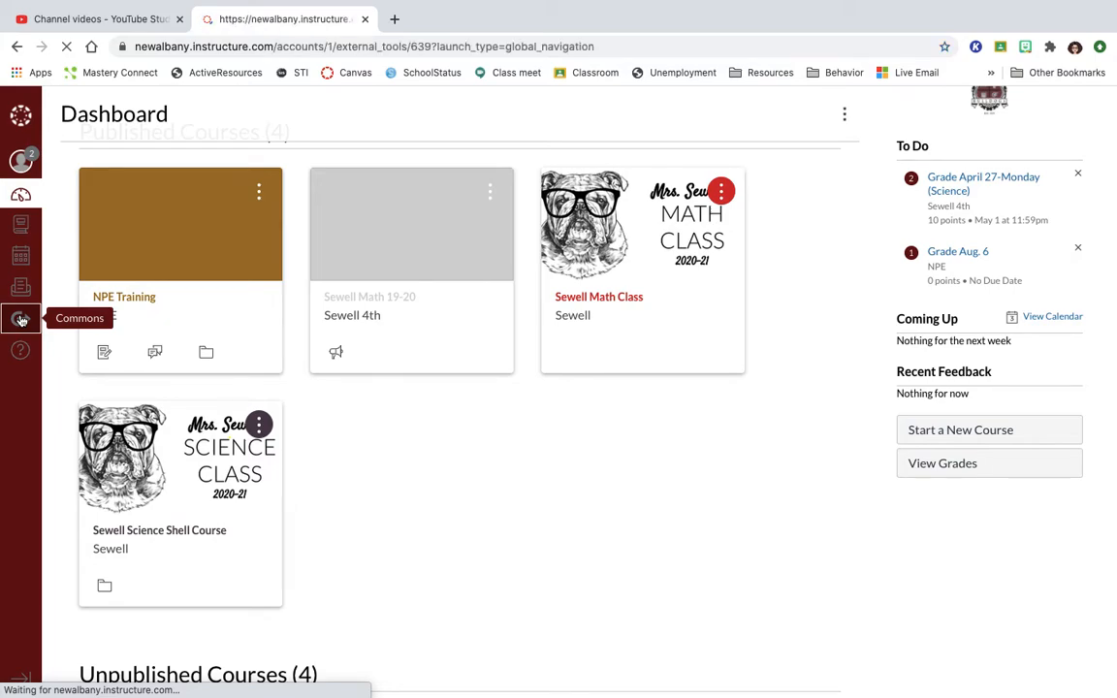
click(20, 318)
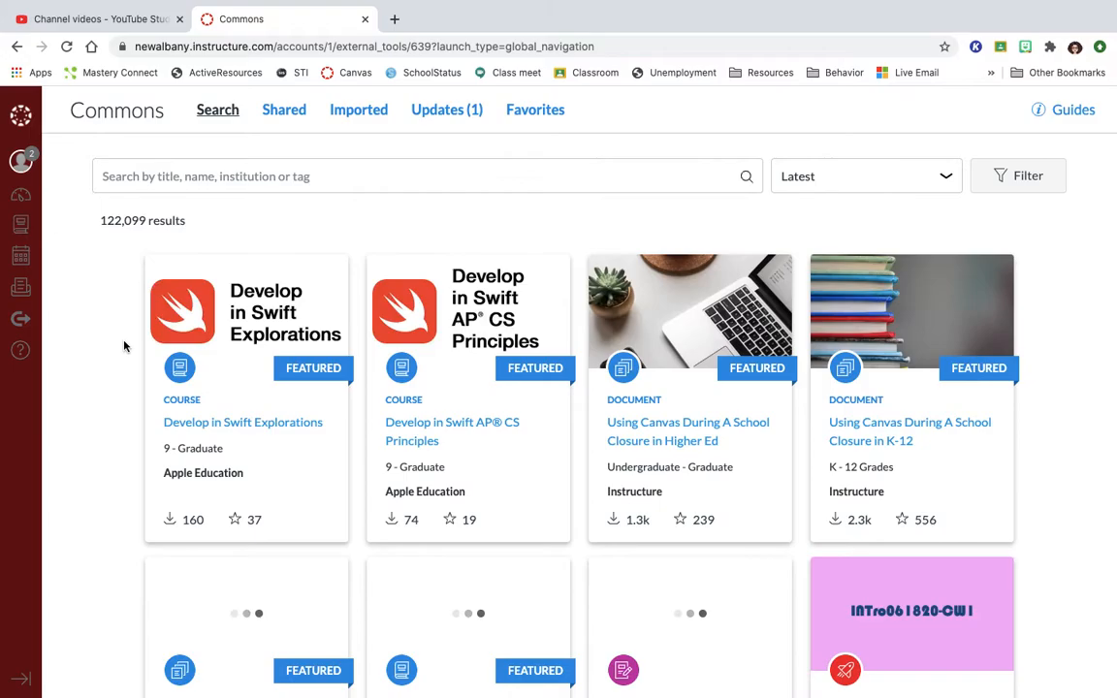
scroll(down, 3)
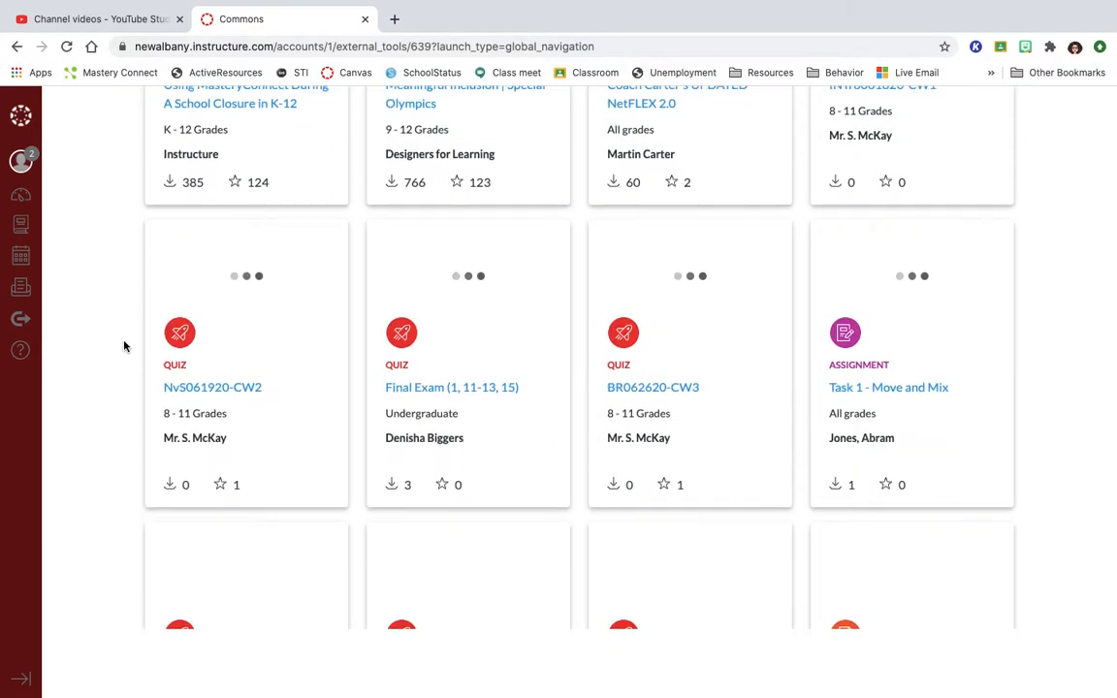
scroll(down, 3)
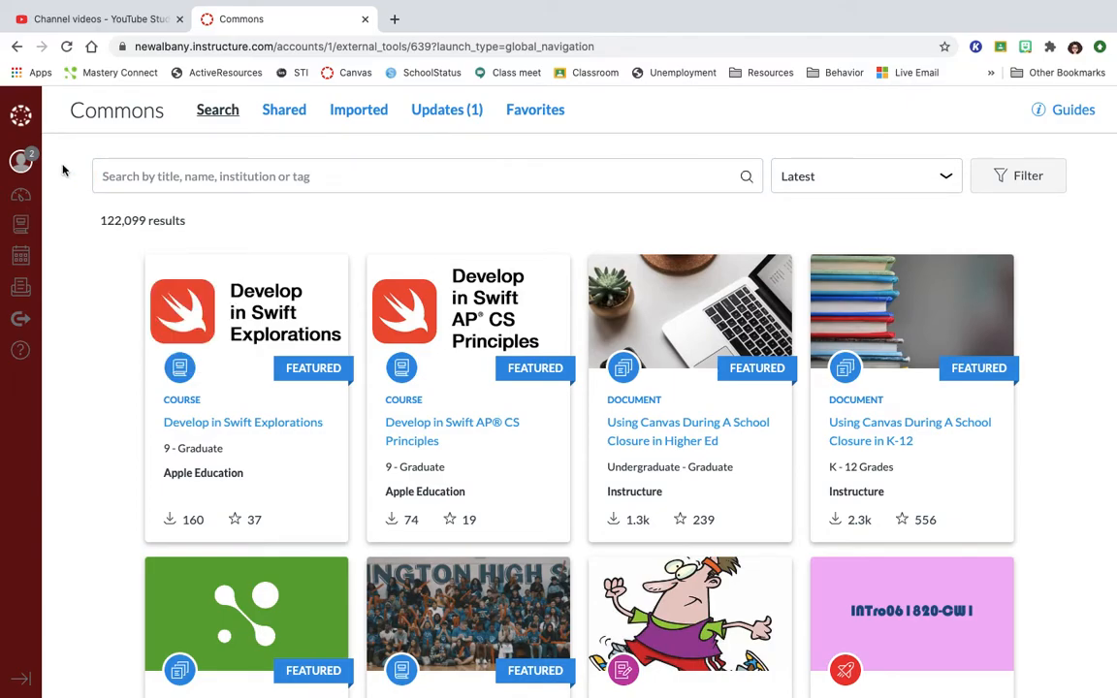
Step: Search Commons for the teacher's name and browse the 8 shared results
text(Jessica Johnson)
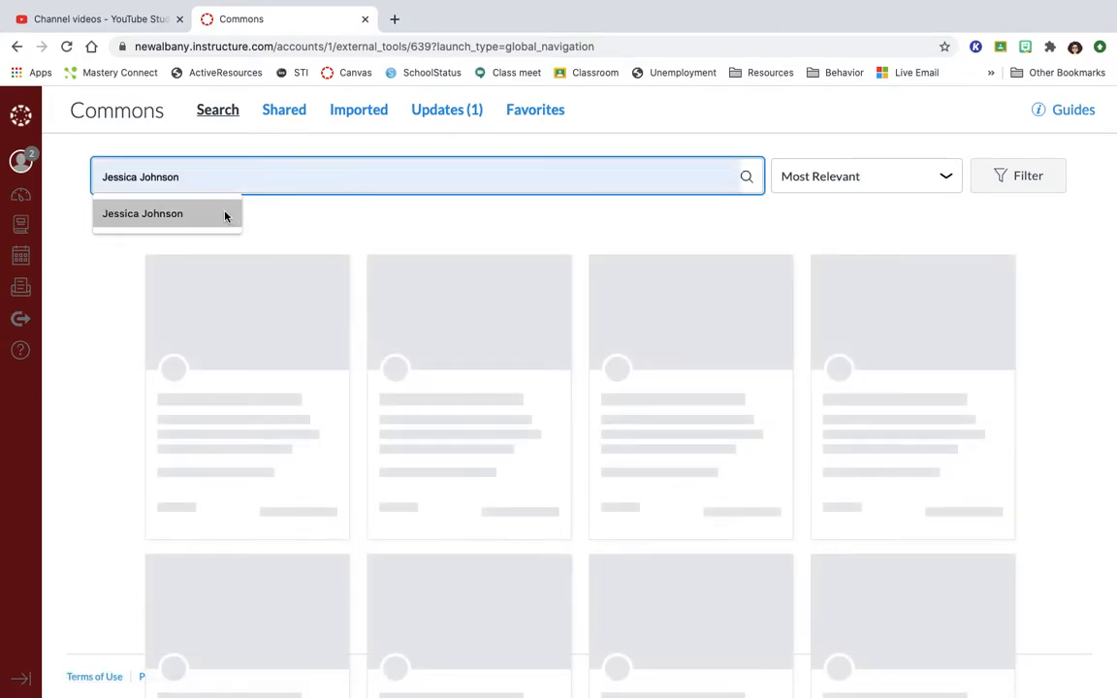
click(143, 213)
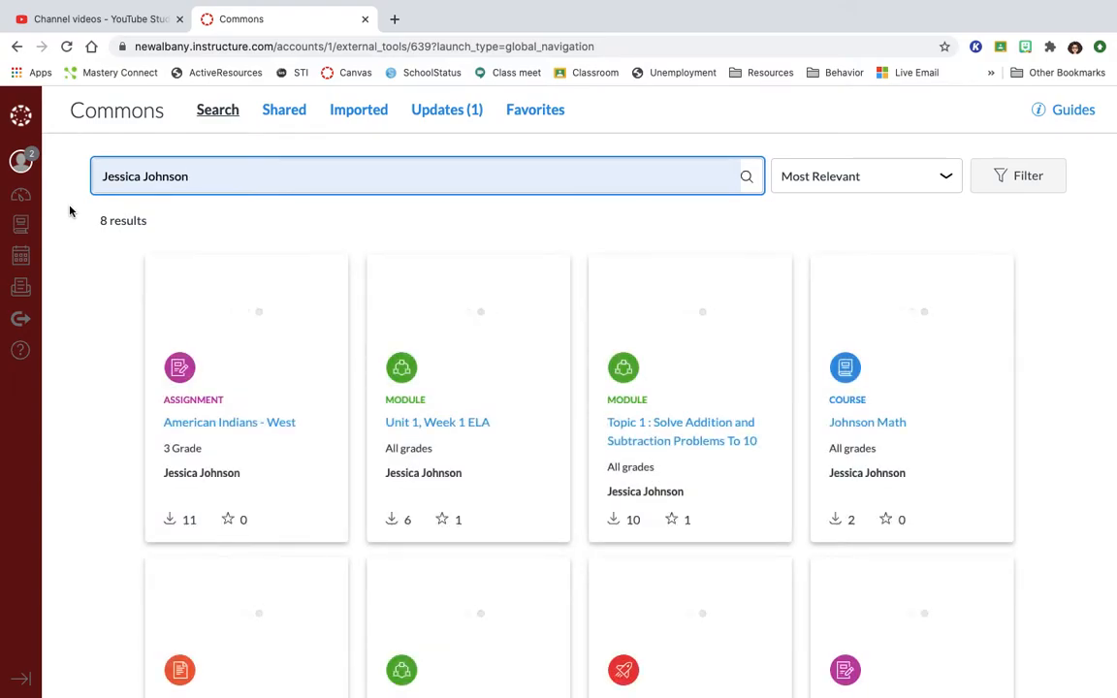
scroll(down, 3)
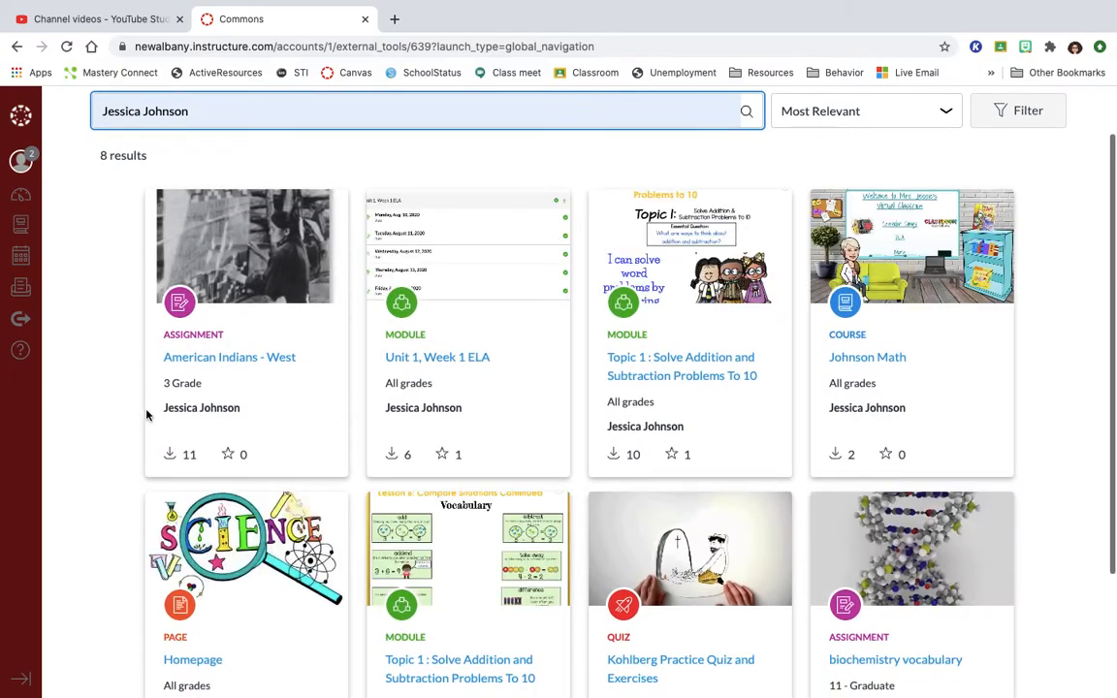
mouse_move(607, 364)
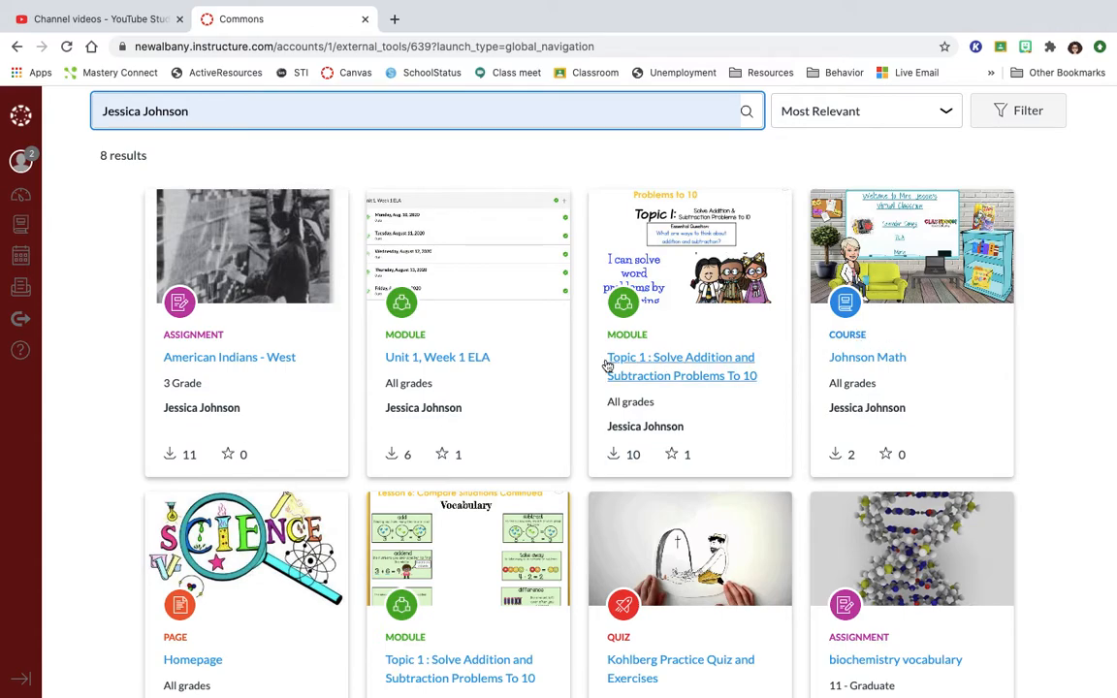
mouse_move(506, 376)
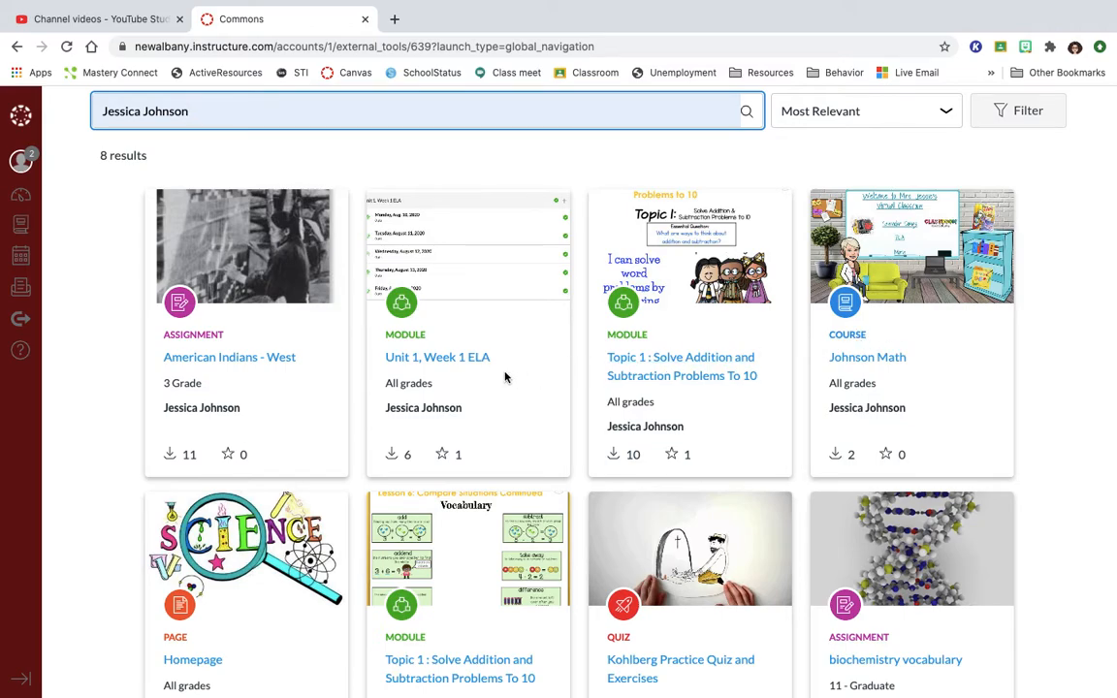
mouse_move(866, 356)
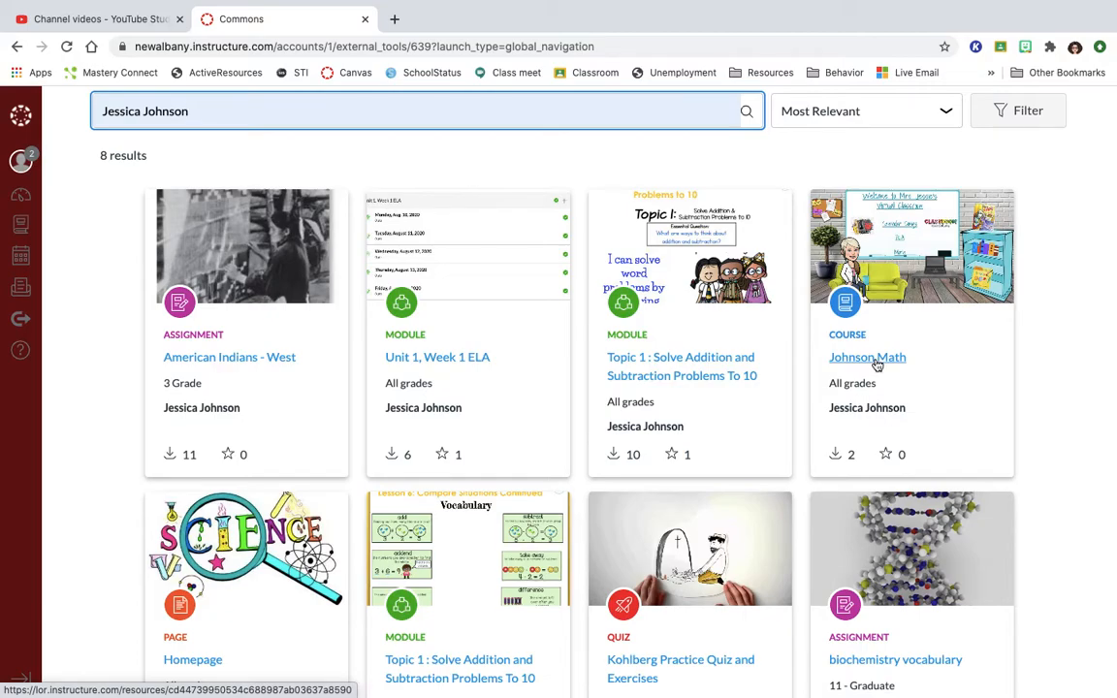
mouse_move(852, 363)
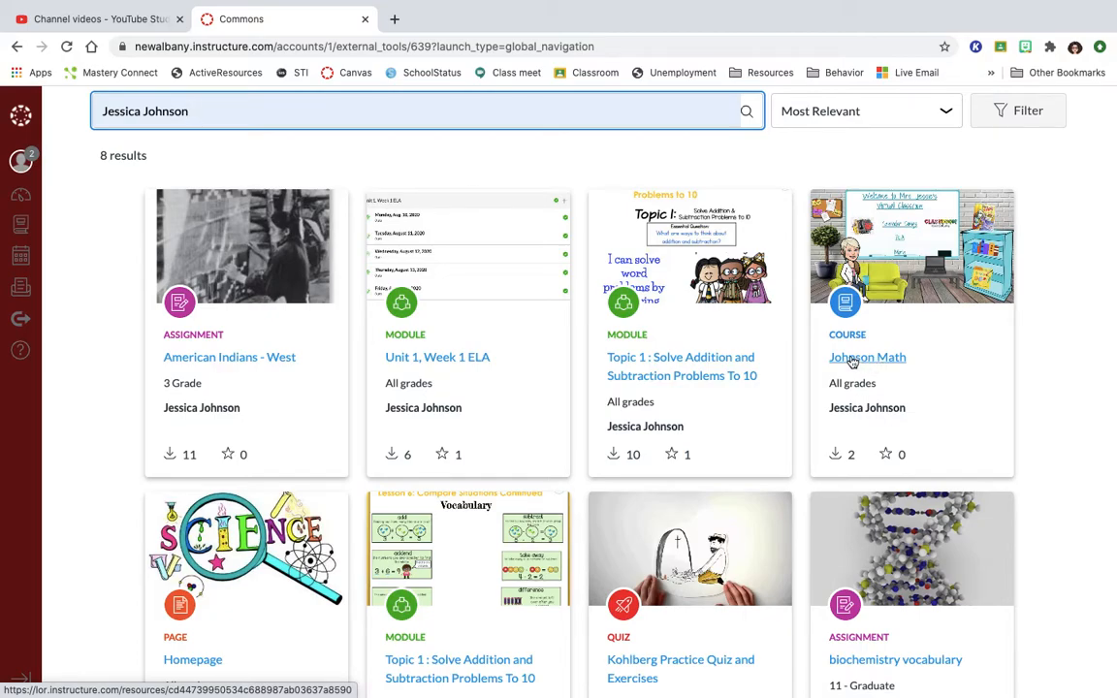
mouse_move(667, 307)
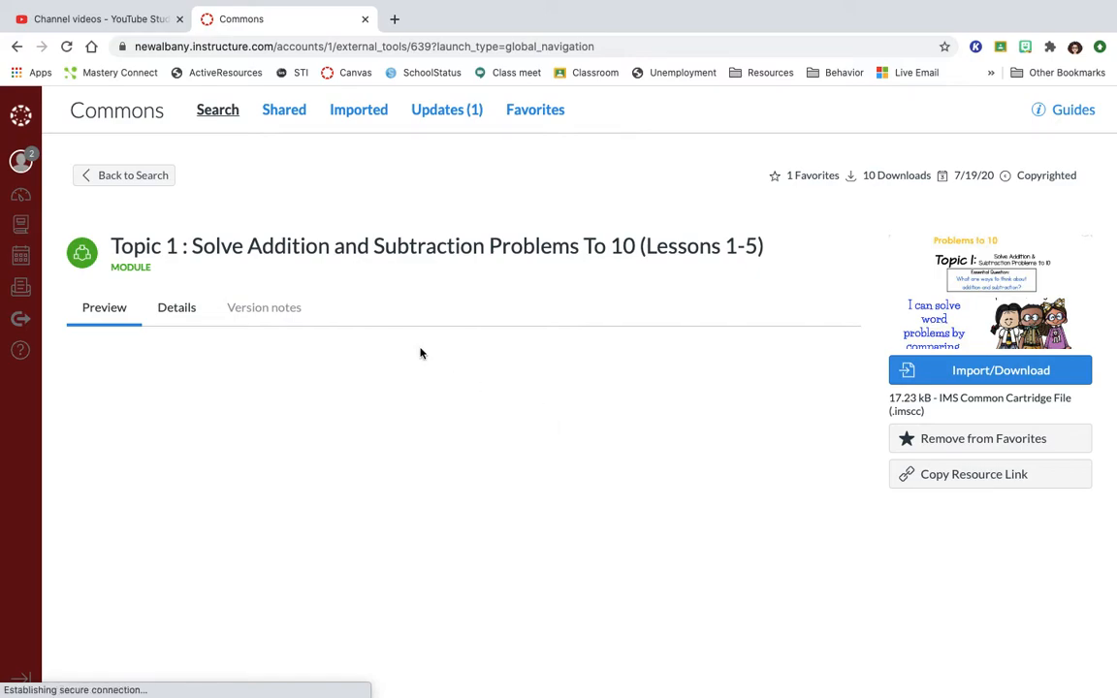
Step: View the Topic 1 module's Details, then go back to the search results
scroll(down, 3)
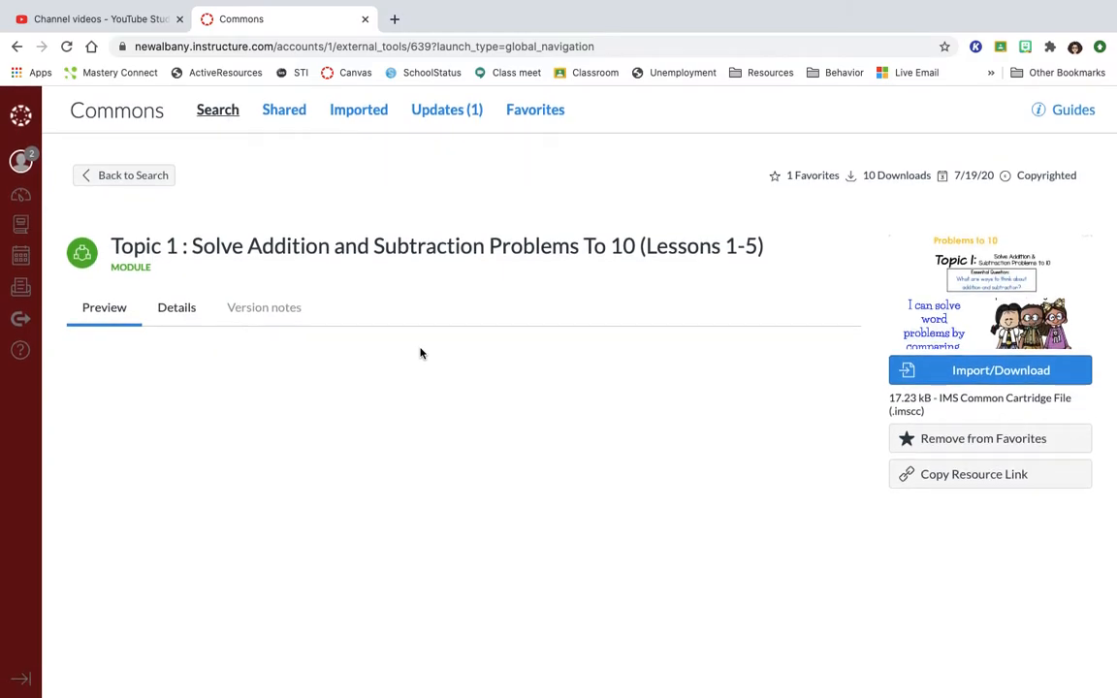
mouse_move(521, 481)
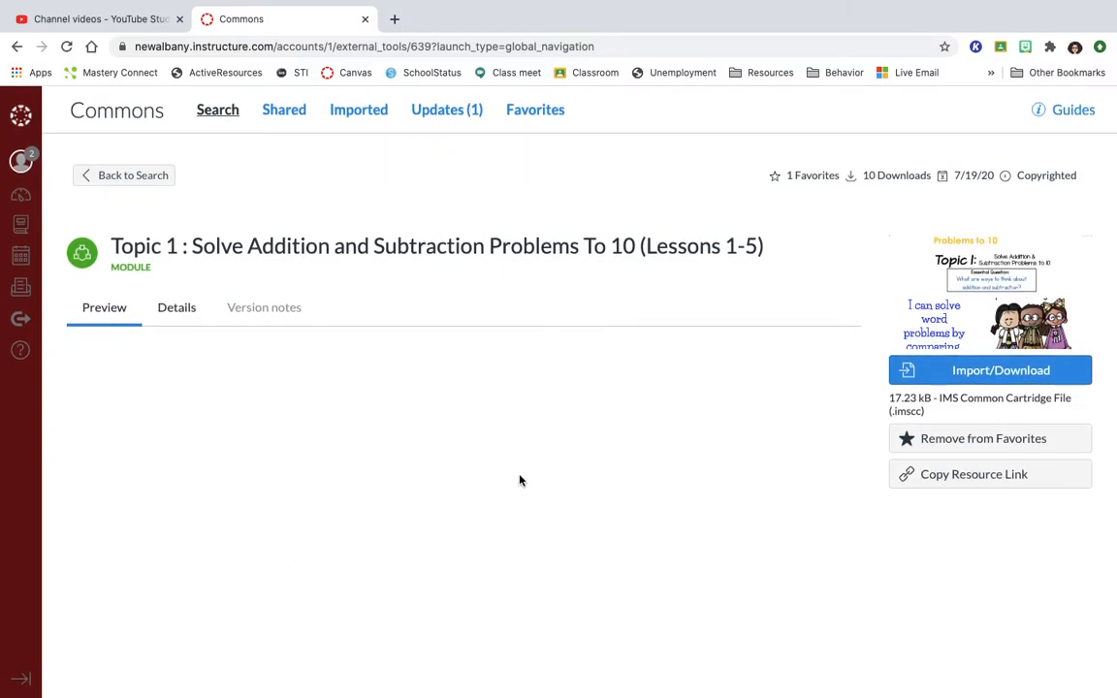
click(176, 307)
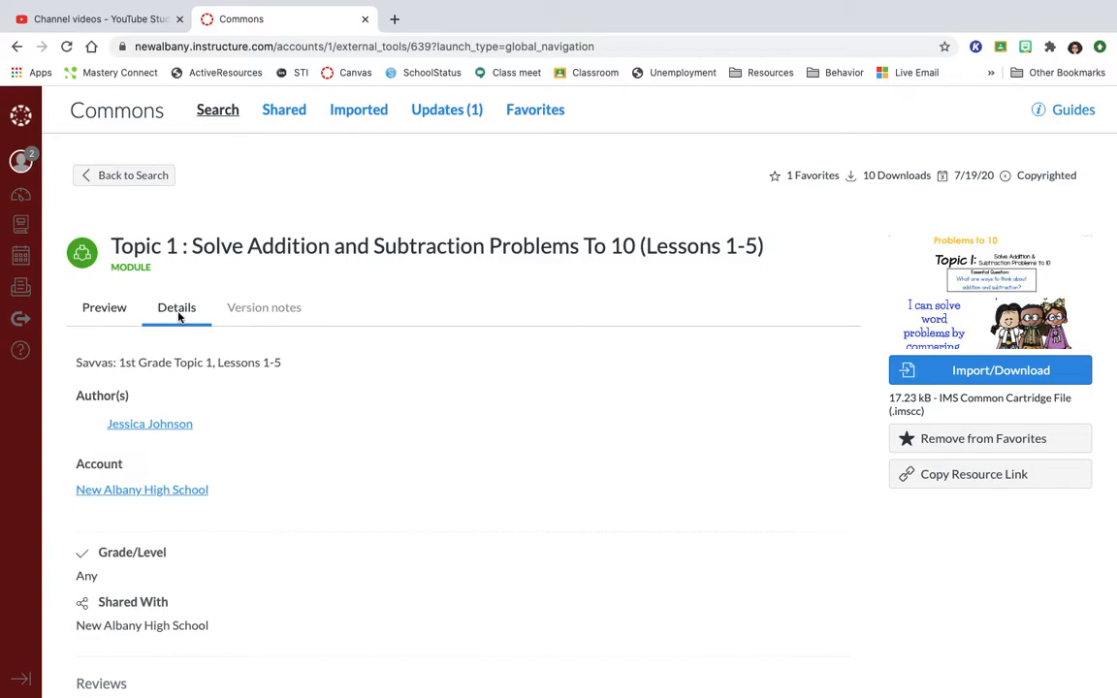
click(105, 306)
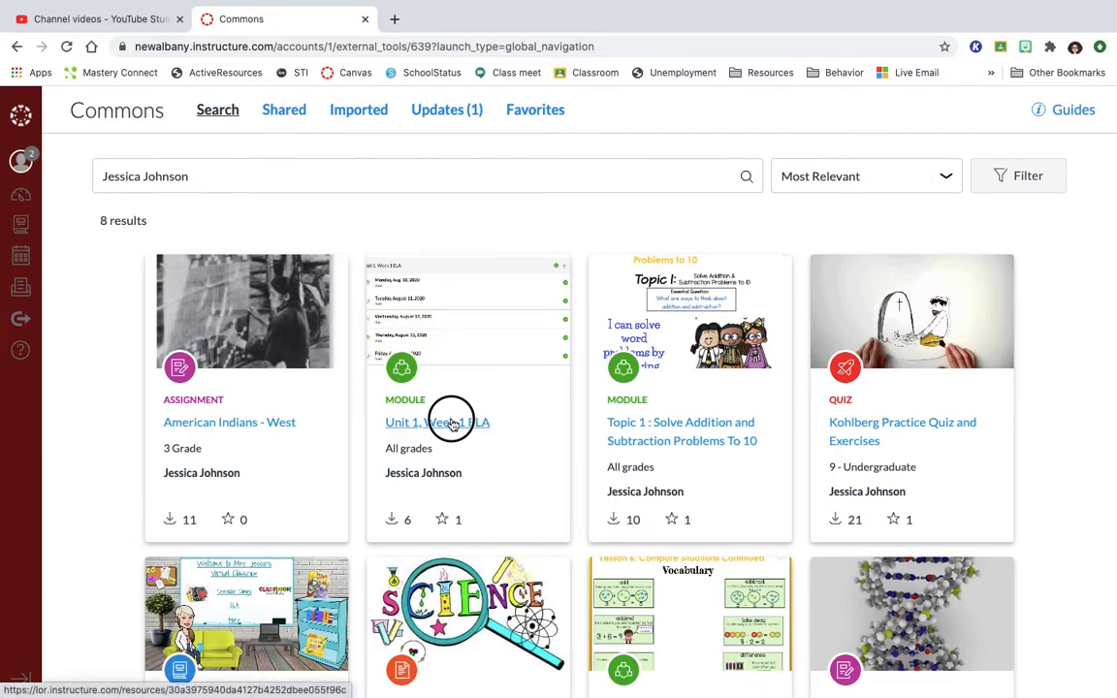
Step: Open the Unit 1, Week 1 ELA module and preview its five daily August 2020 assignments
click(438, 422)
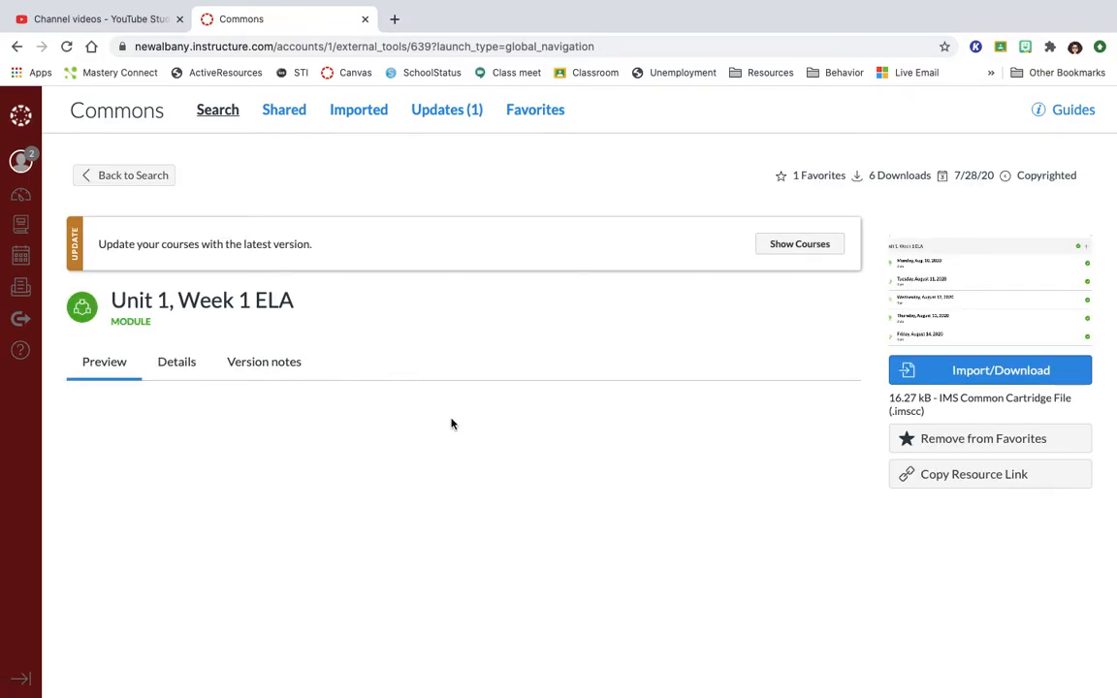
scroll(down, 3)
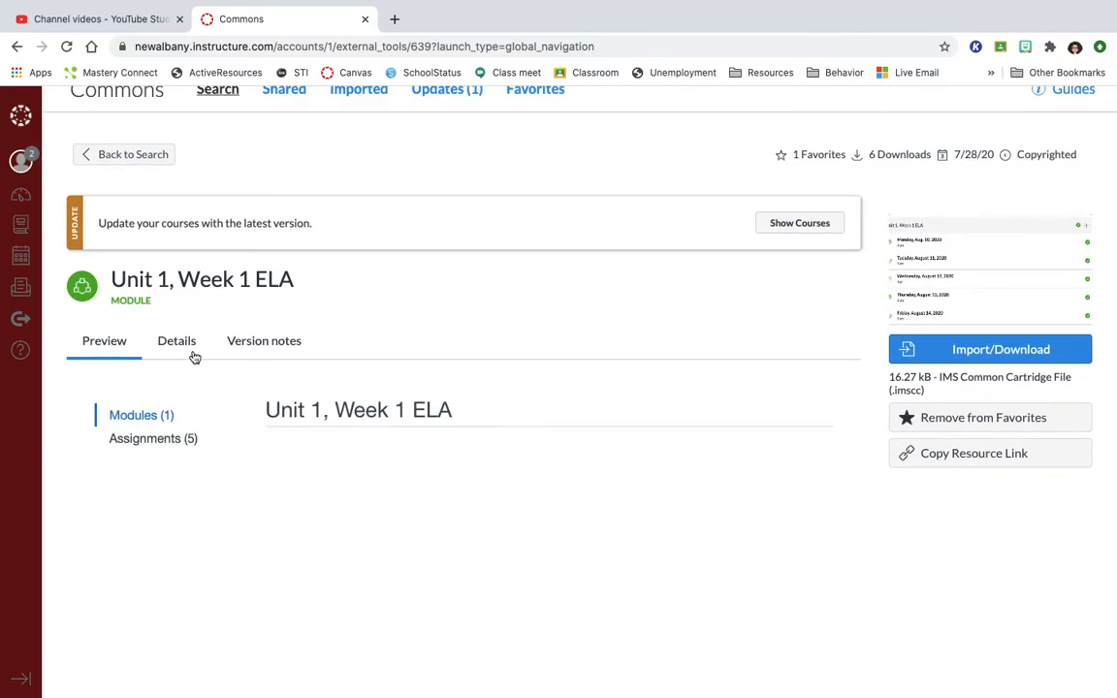
click(105, 342)
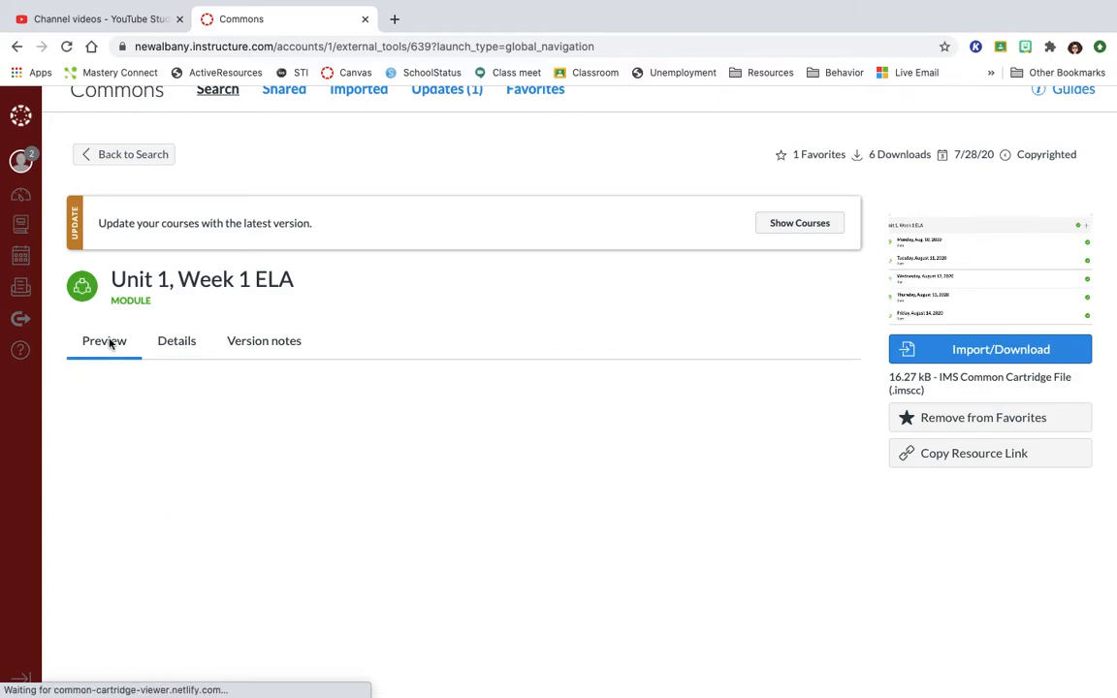
mouse_move(454, 314)
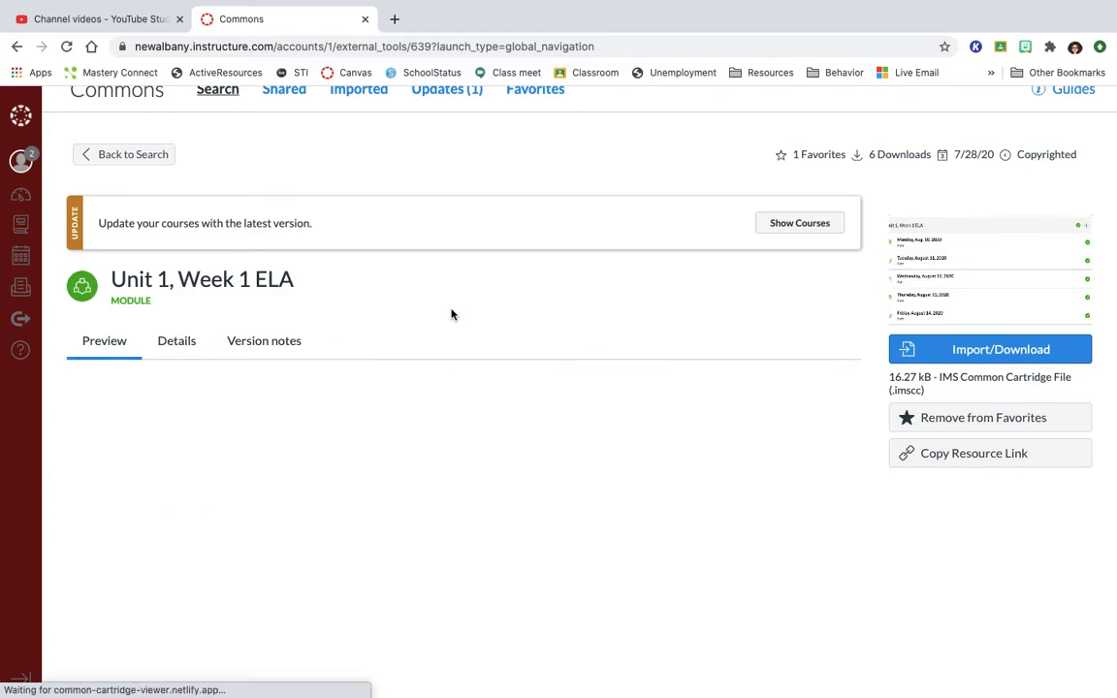
scroll(down, 3)
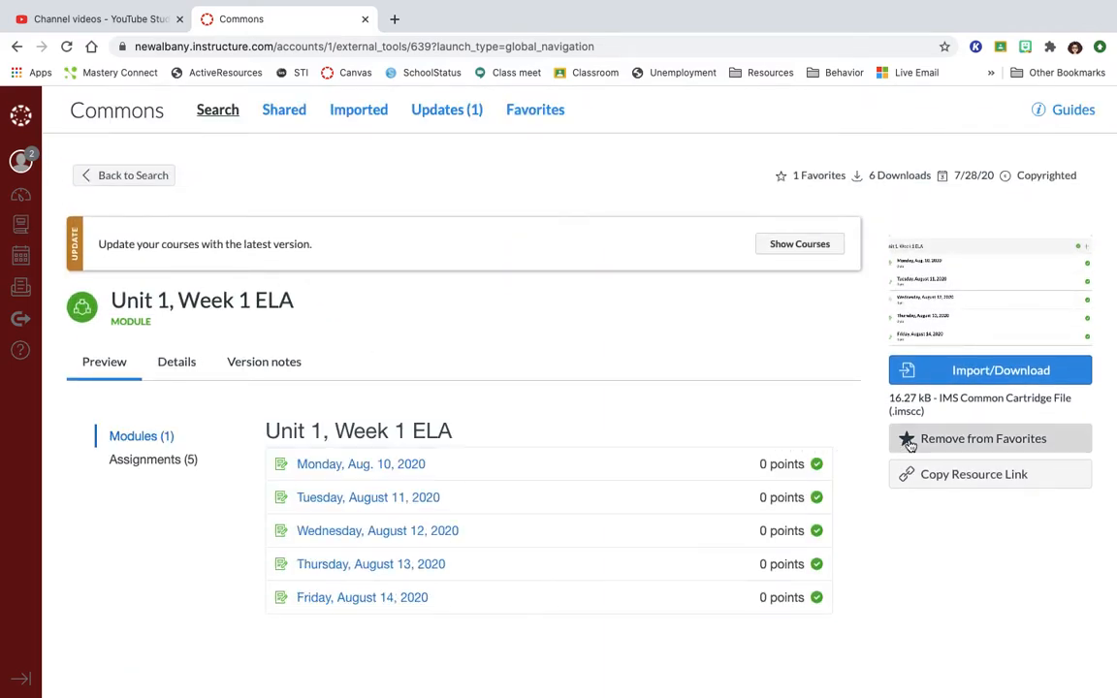
mouse_move(592, 429)
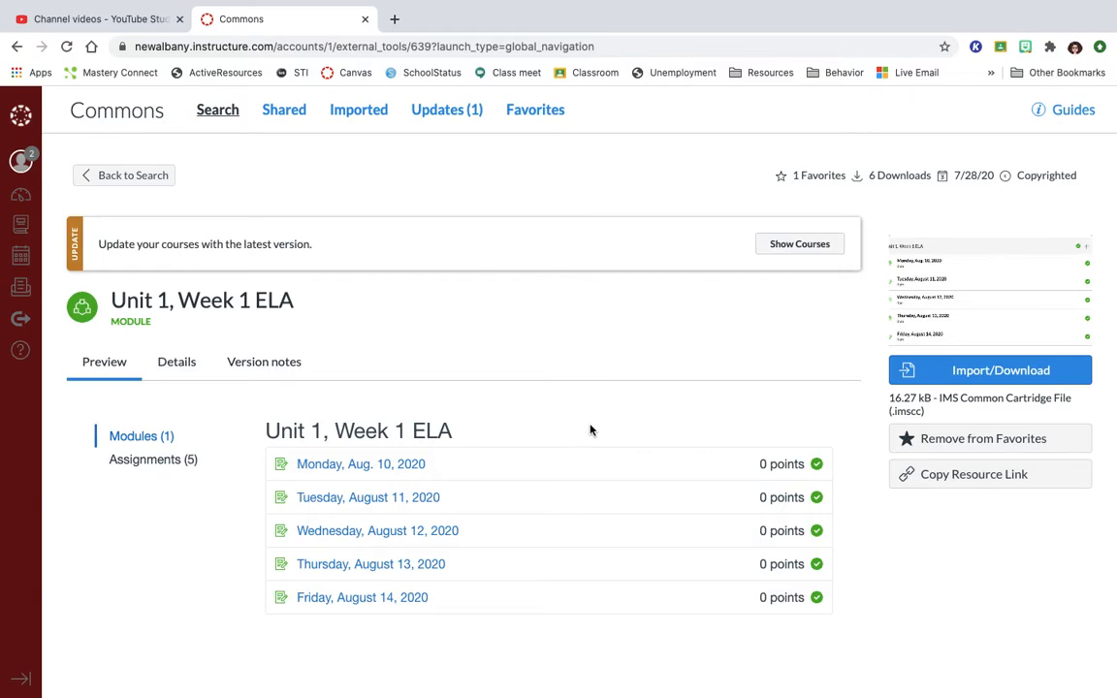
mouse_move(504, 616)
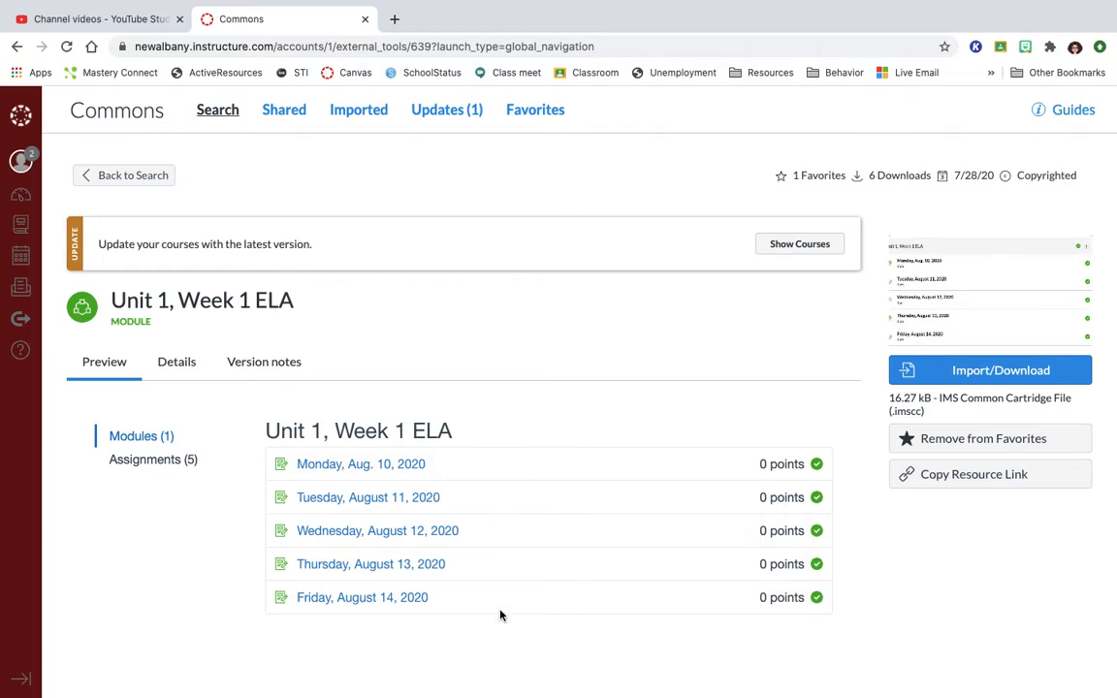
mouse_move(636, 378)
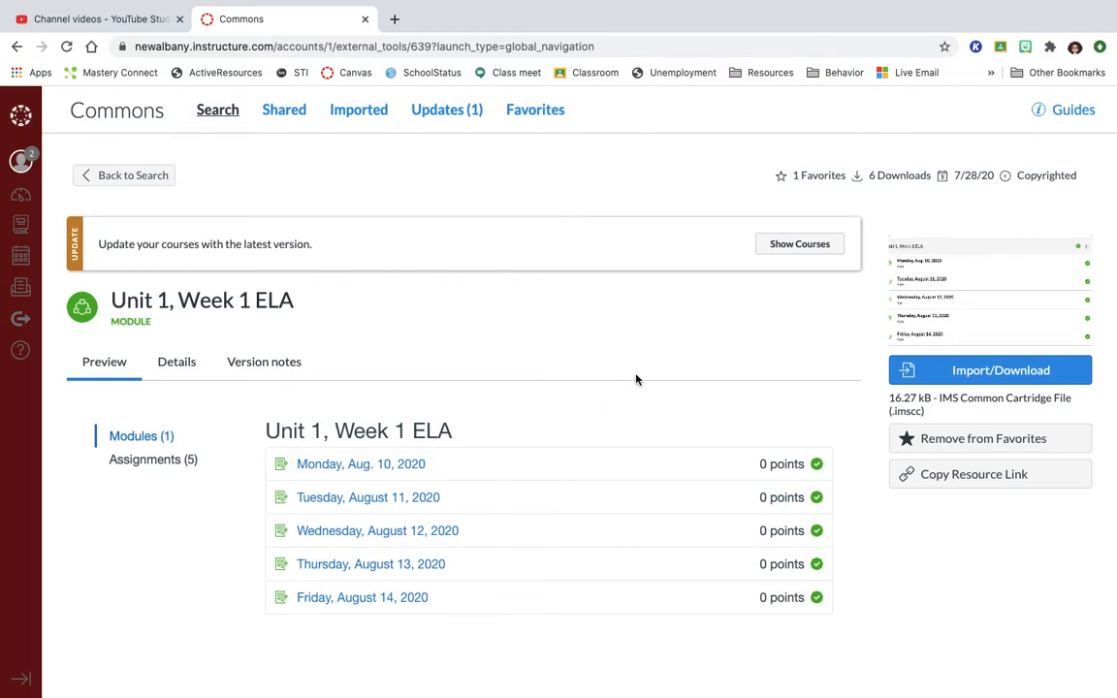
mouse_move(989, 368)
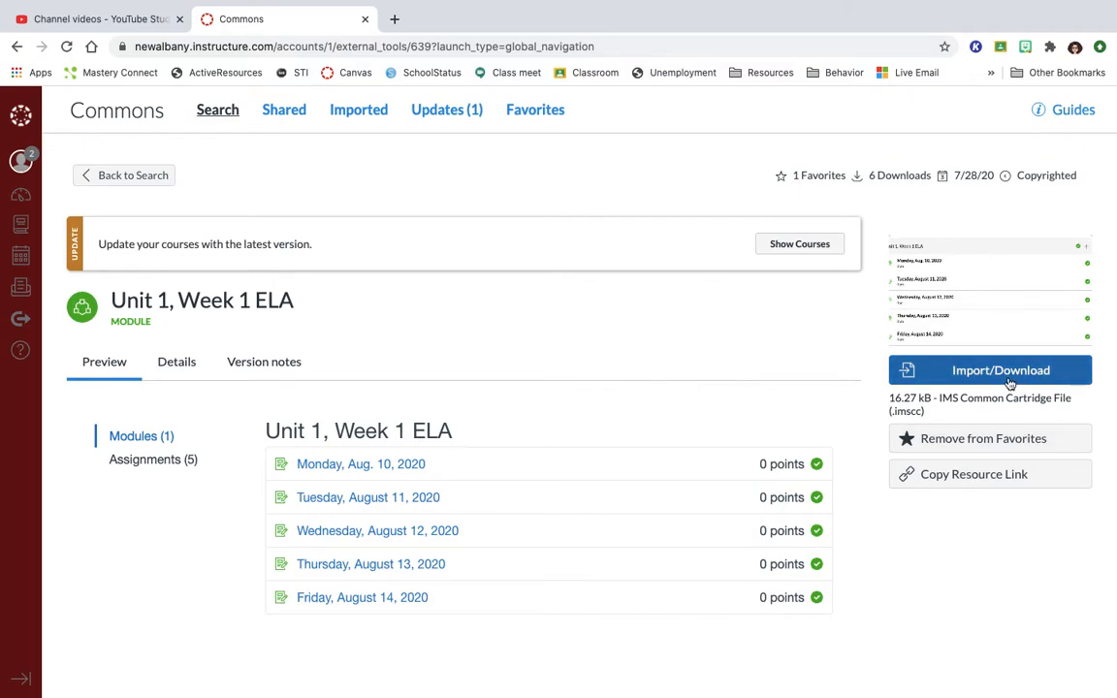
mouse_move(719, 364)
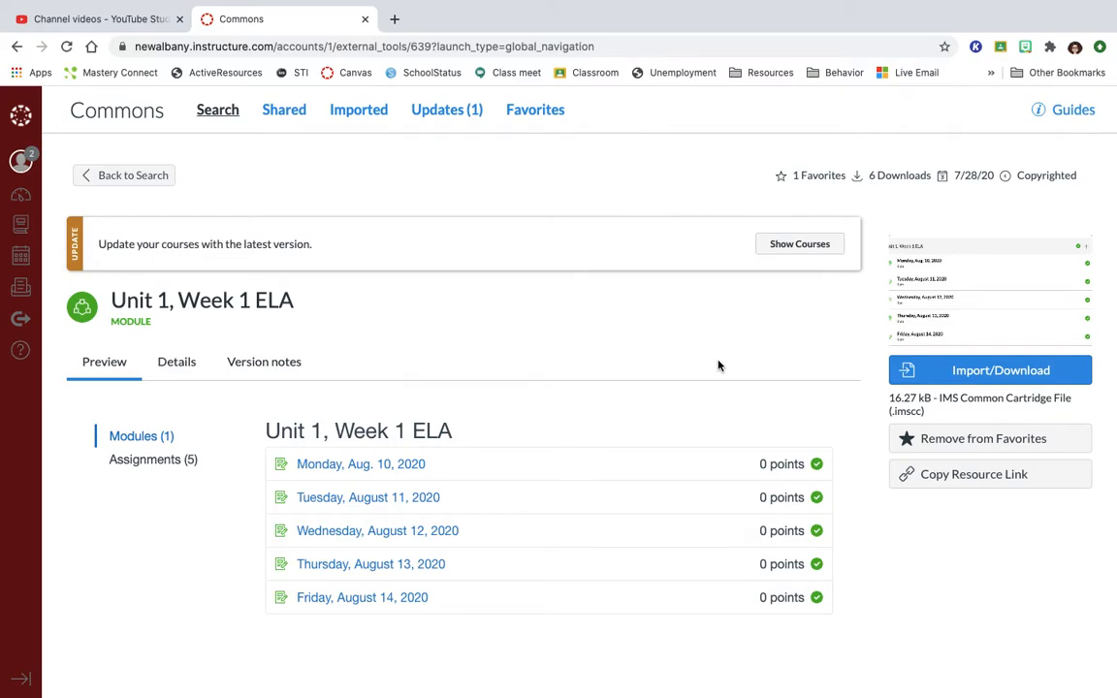
mouse_move(993, 368)
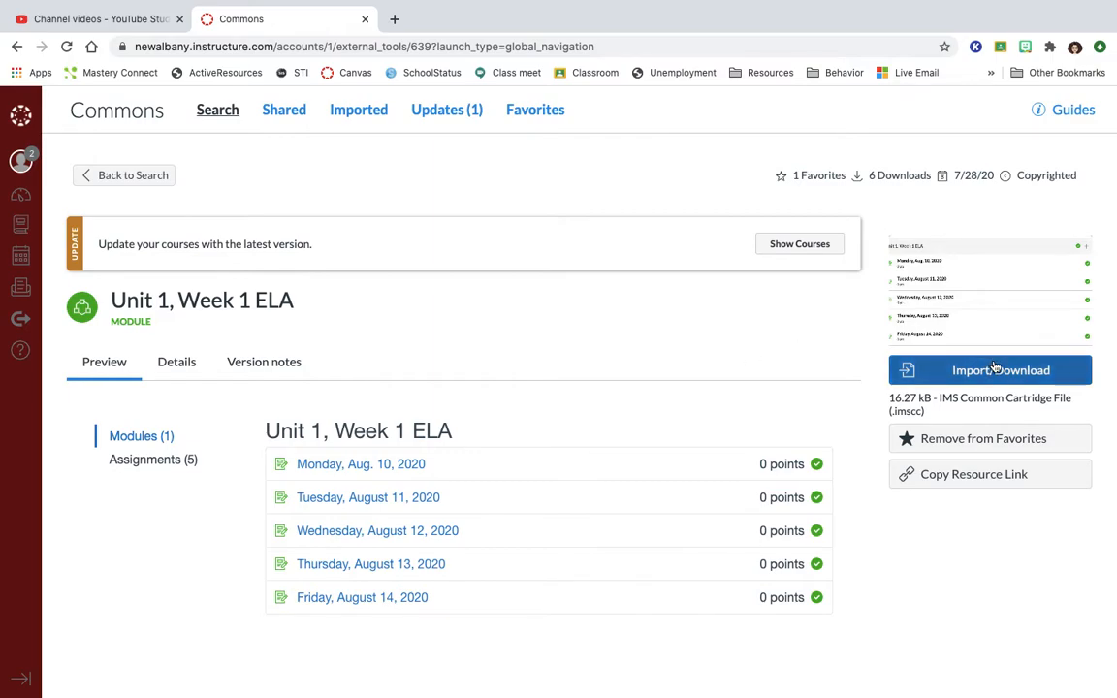
mouse_move(783, 213)
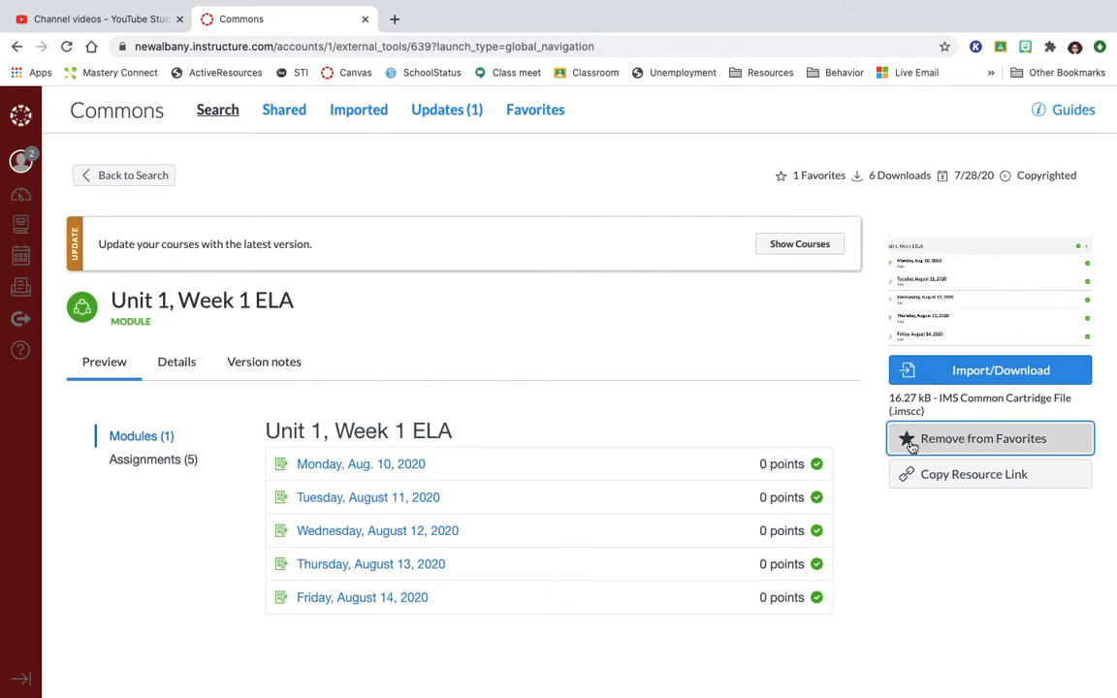
click(989, 439)
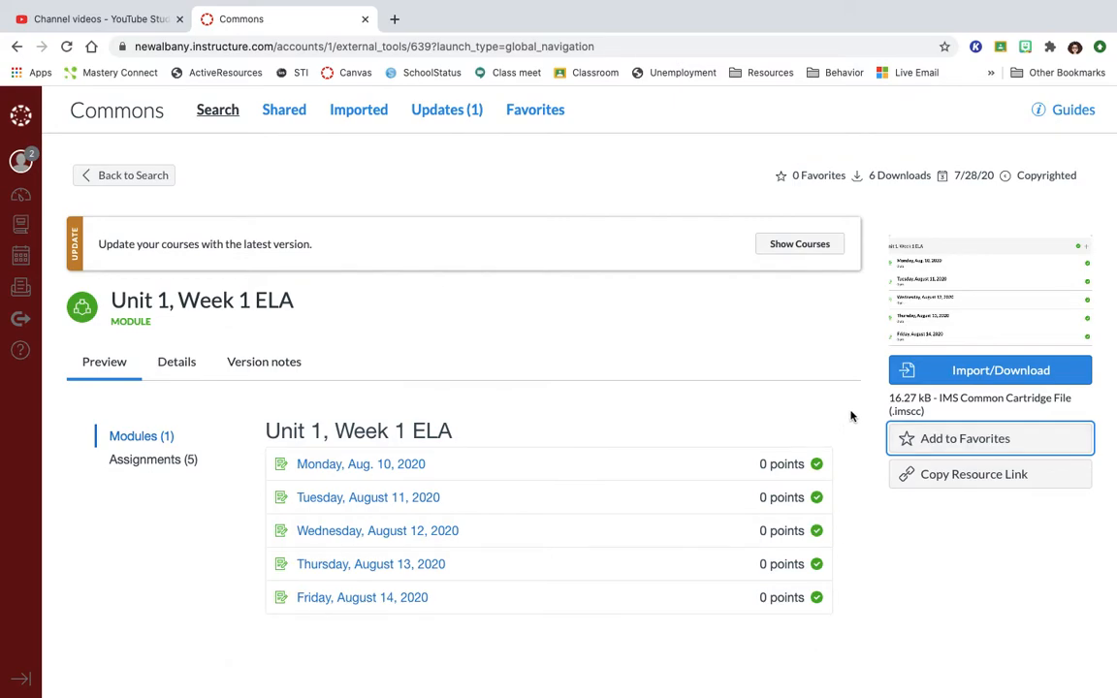
click(989, 438)
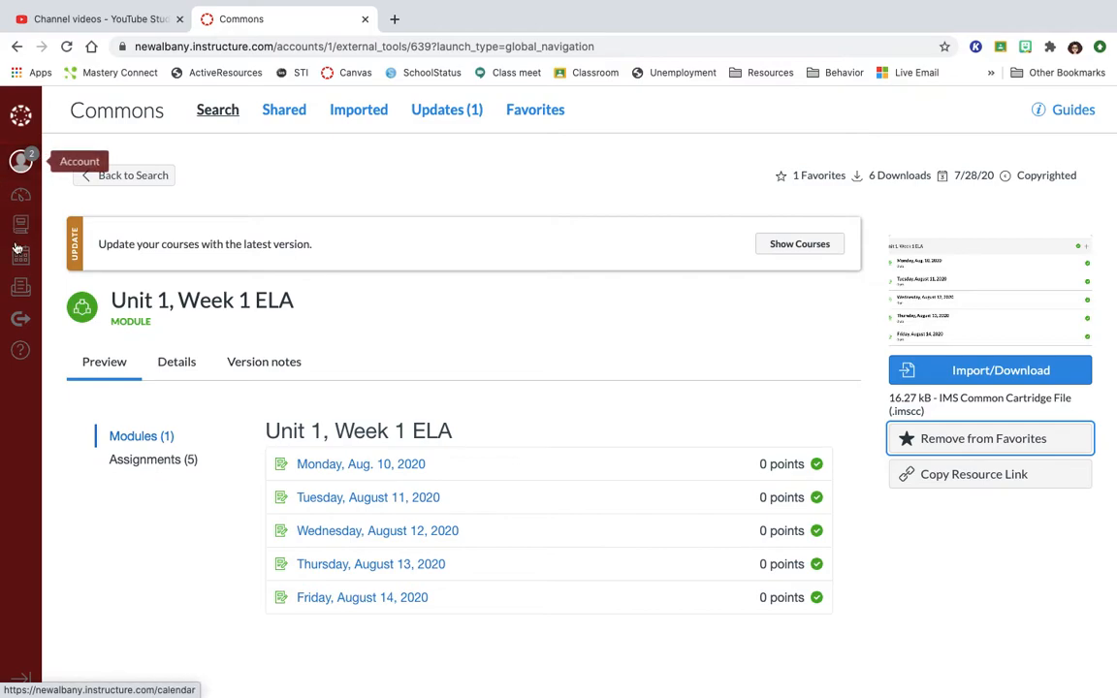
Step: Open the Sewell Math 19-20 course from the Courses list
click(14, 225)
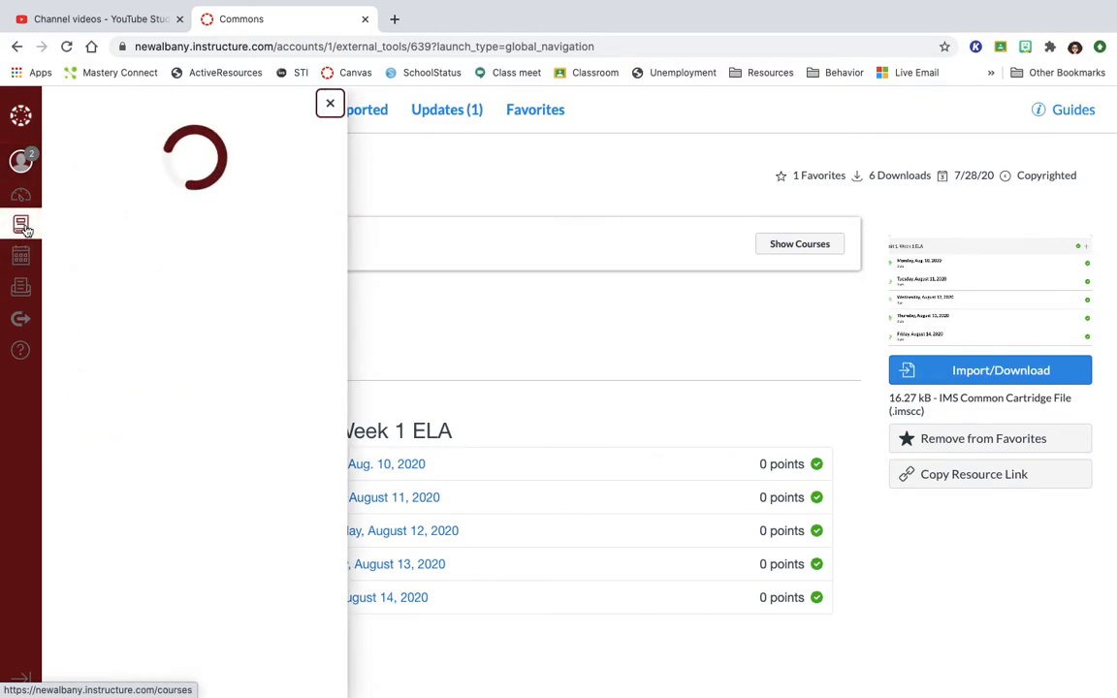
click(18, 229)
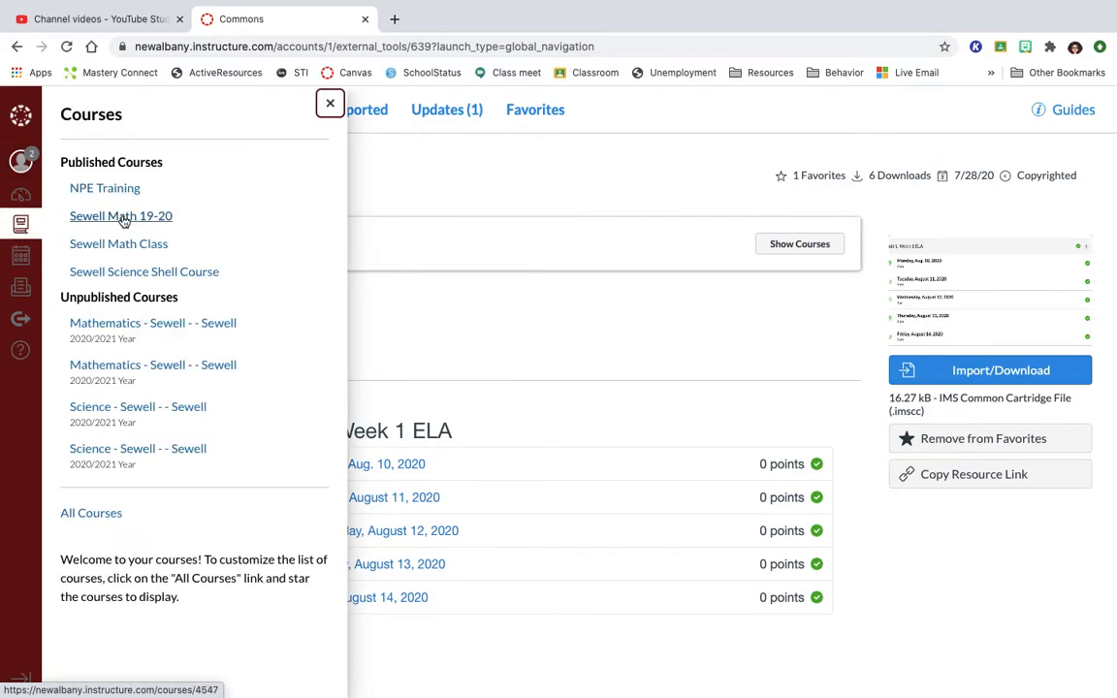
click(121, 215)
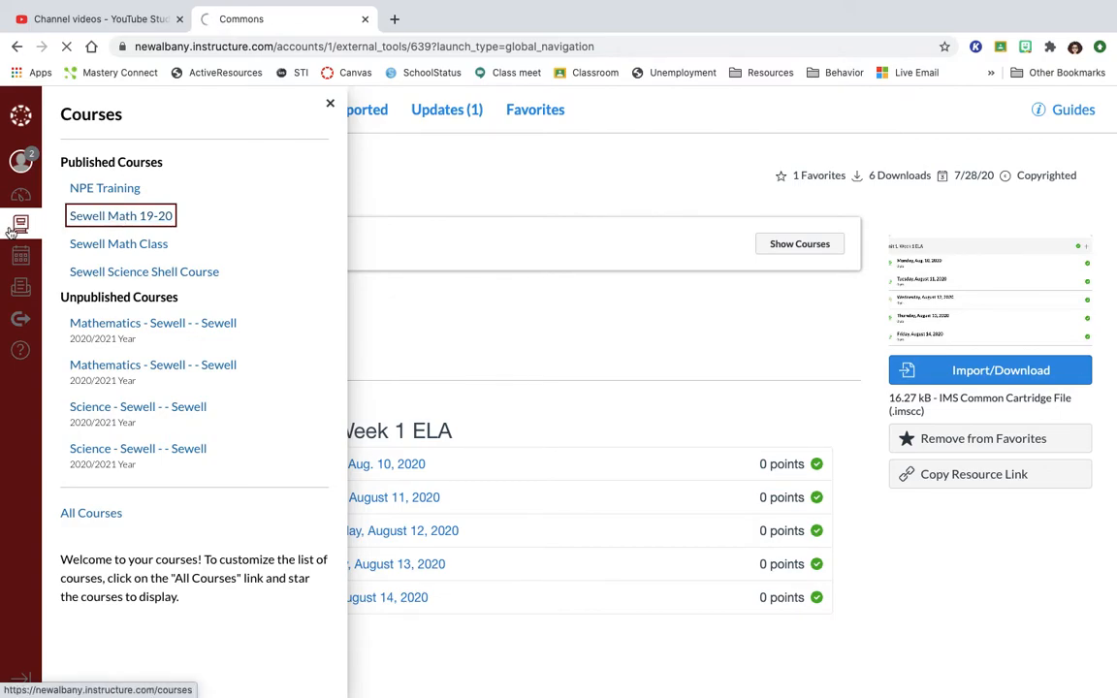
click(120, 215)
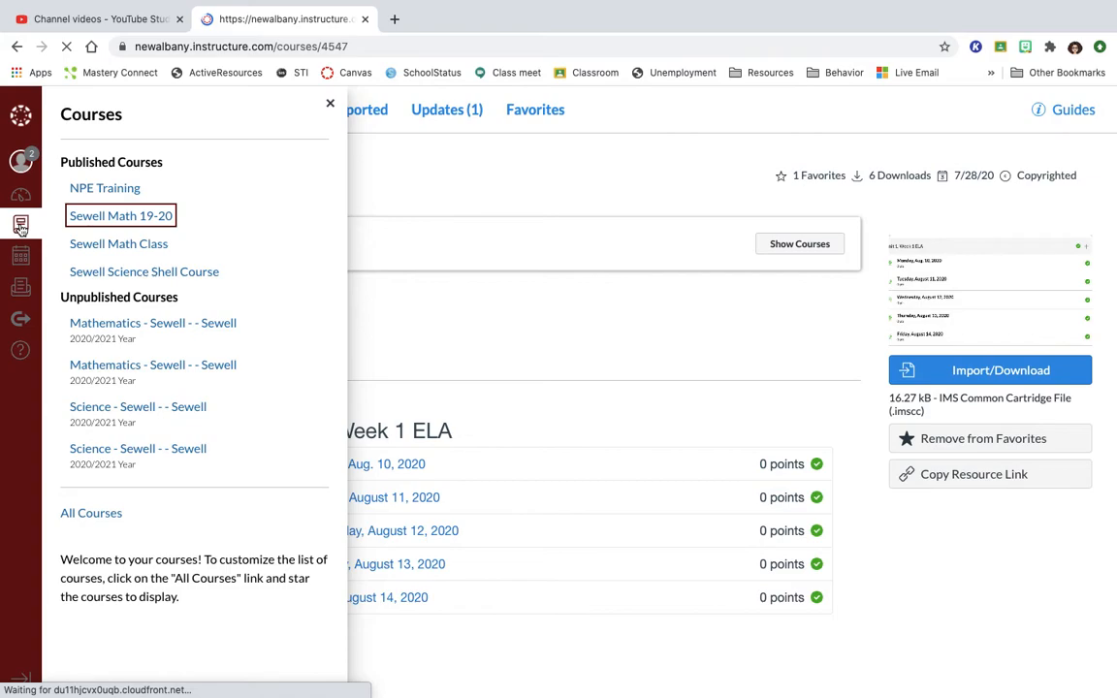
click(120, 215)
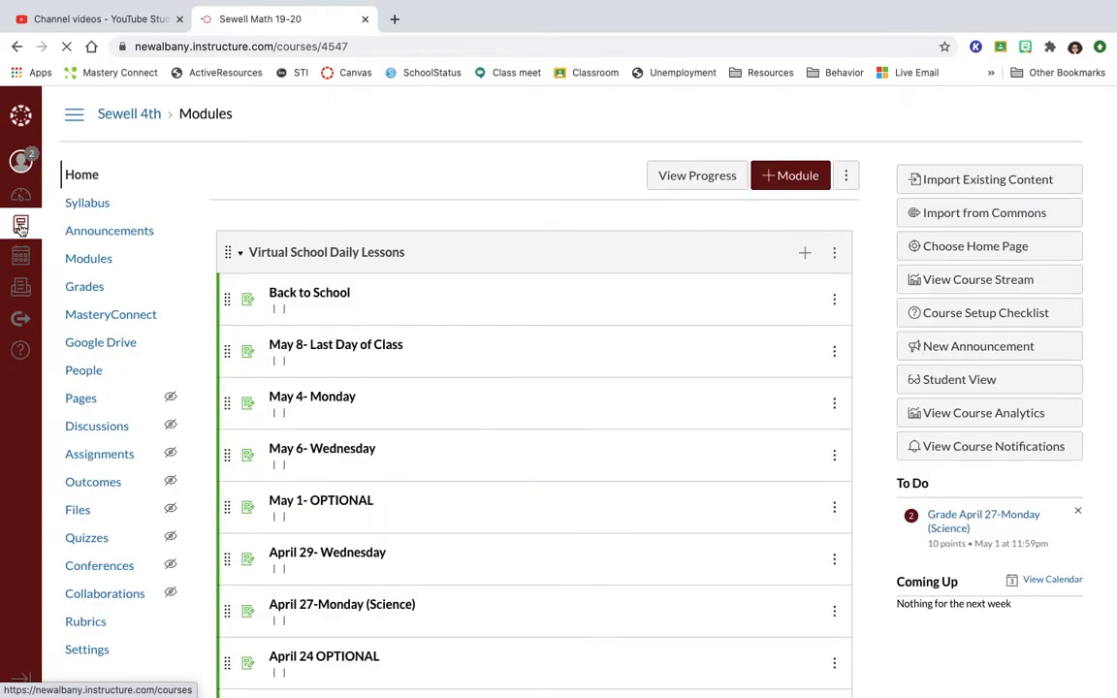
Step: Switch to the Sewell Math Class course home page via the Courses list
click(19, 227)
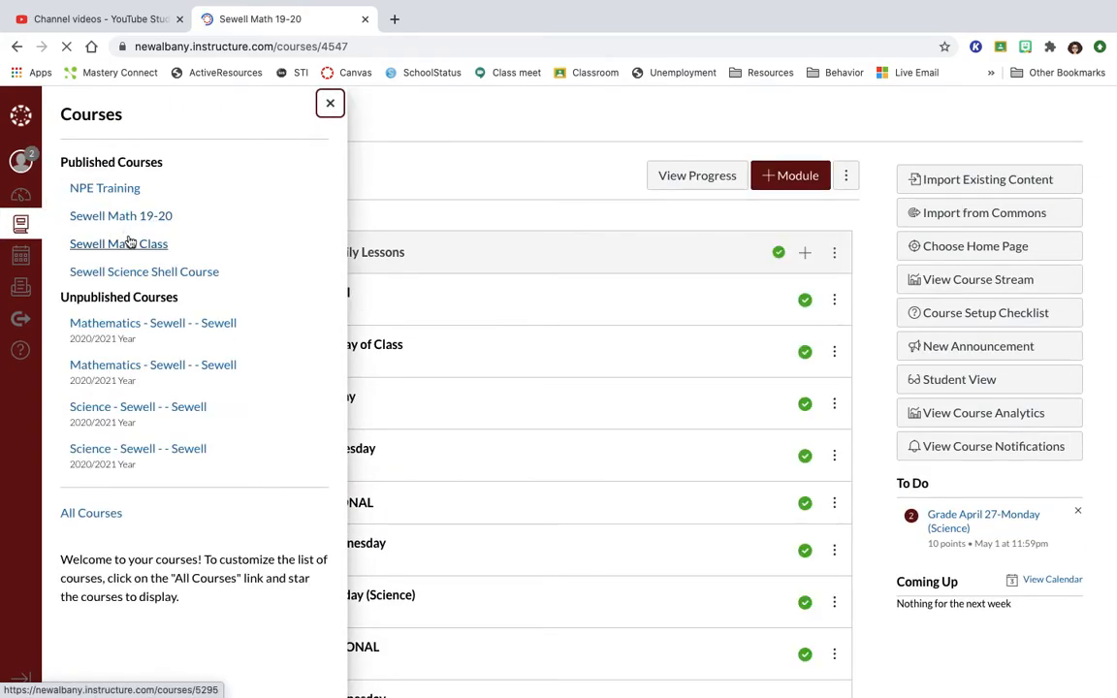
click(119, 245)
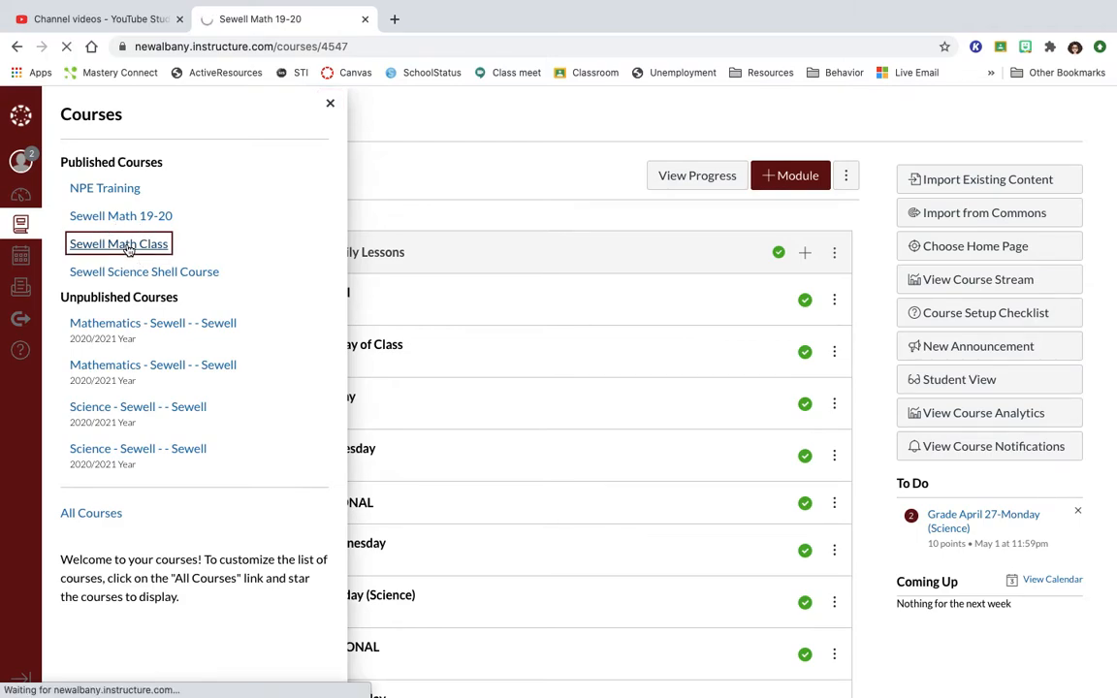
click(118, 244)
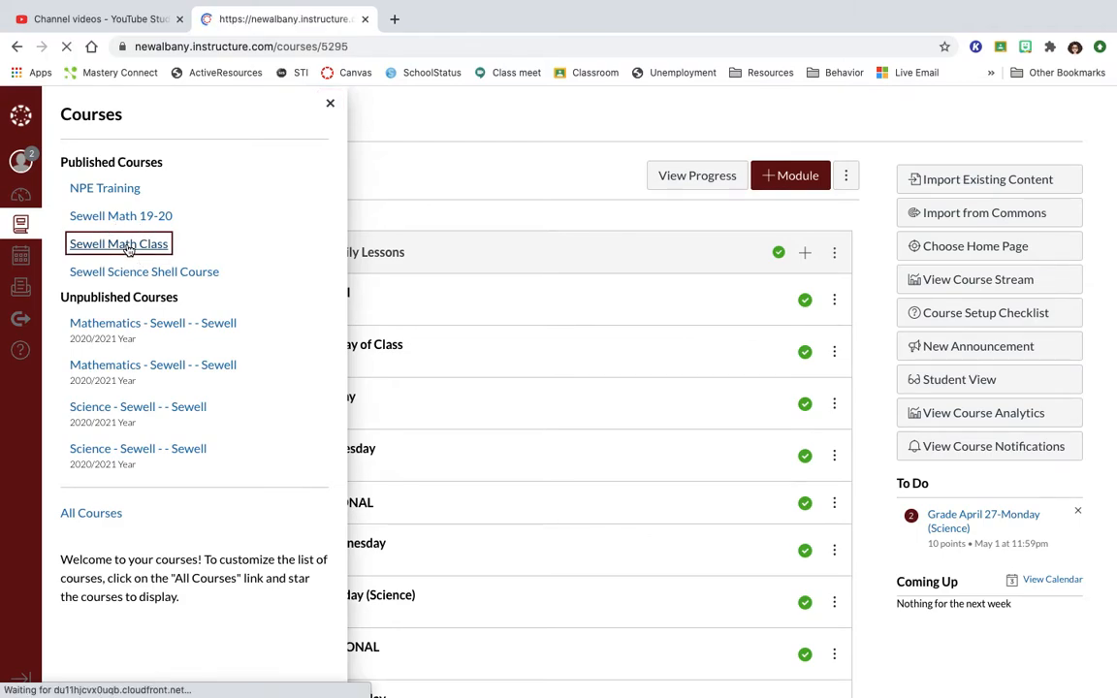
click(119, 244)
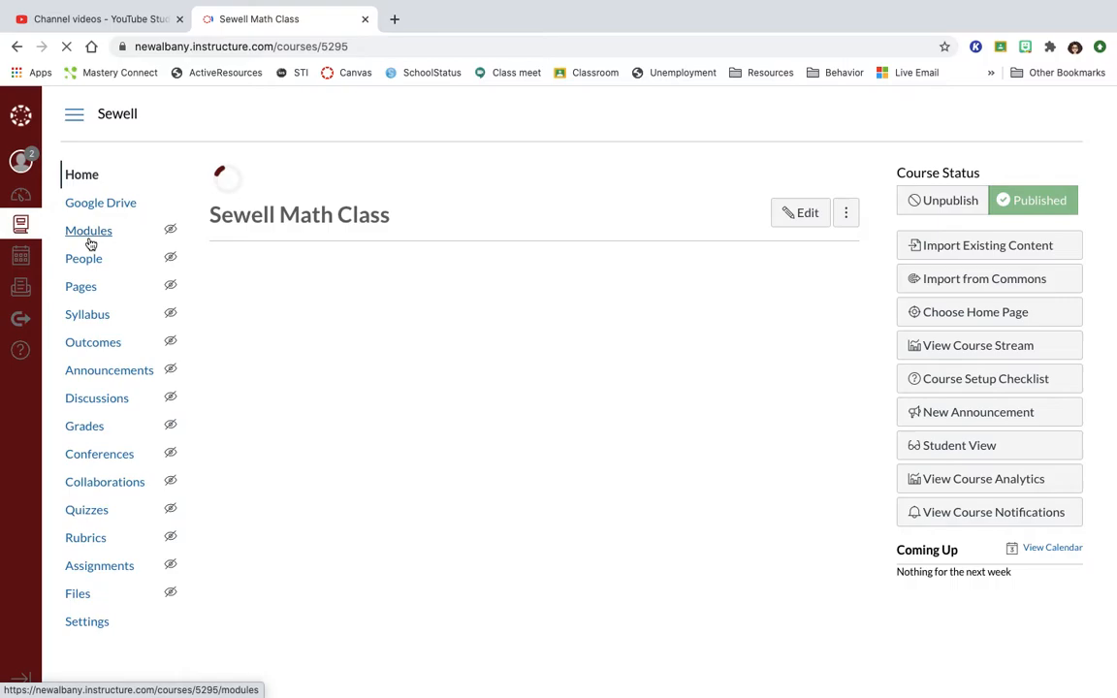
Step: Open the course's Modules page showing Unit 1 and its August lessons
click(89, 230)
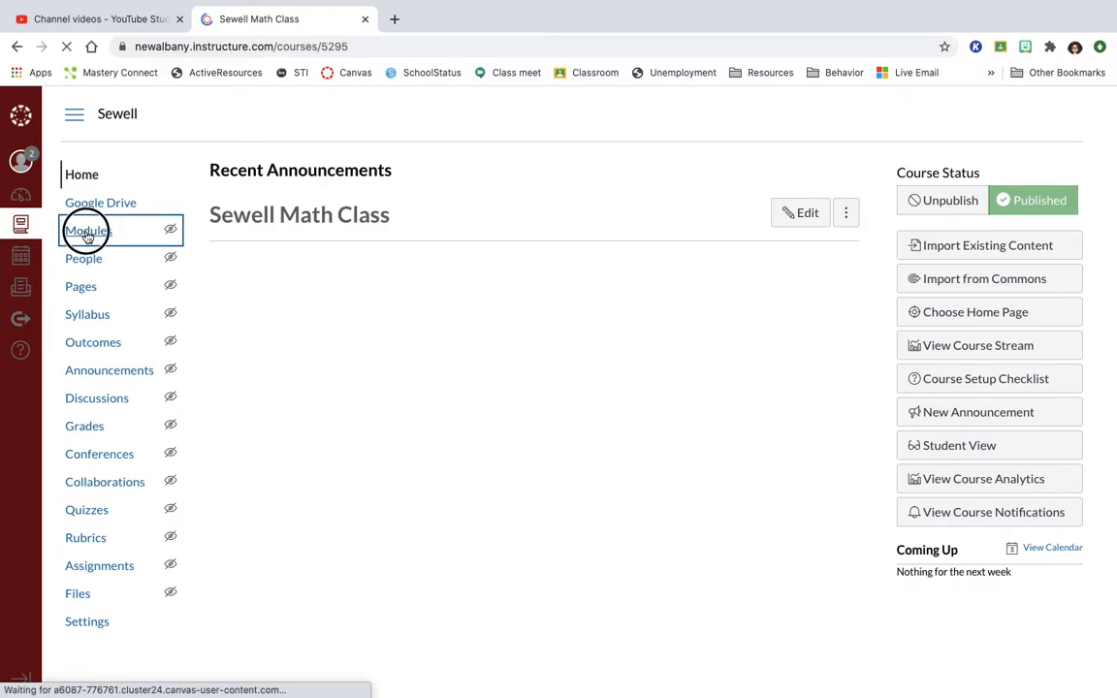
click(88, 231)
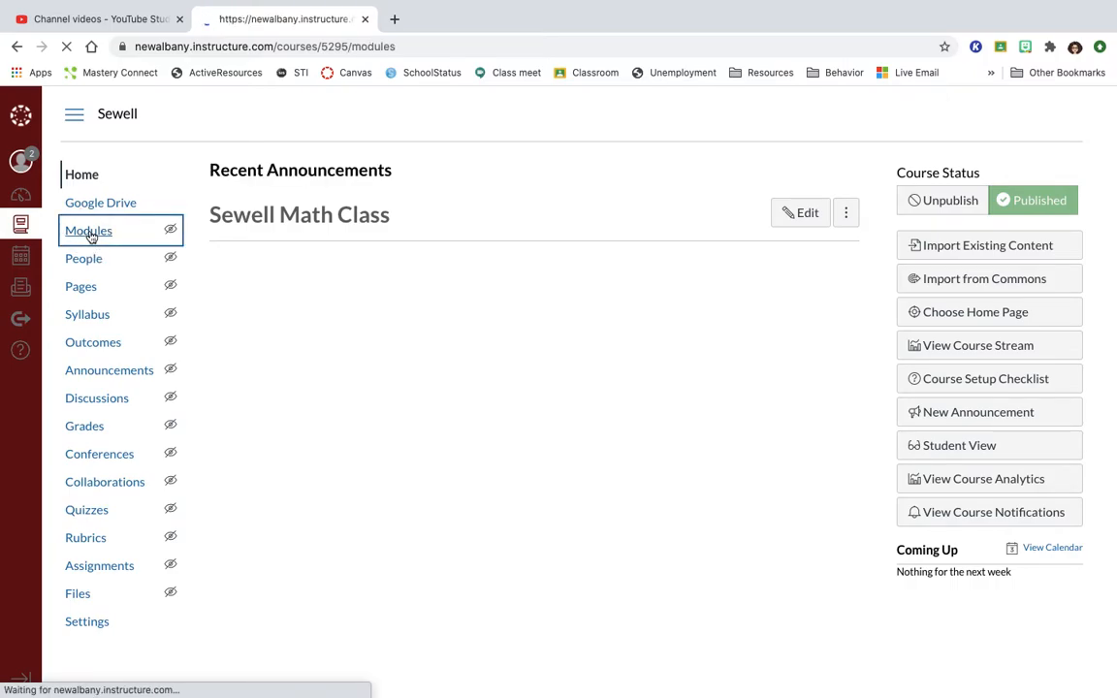
click(87, 231)
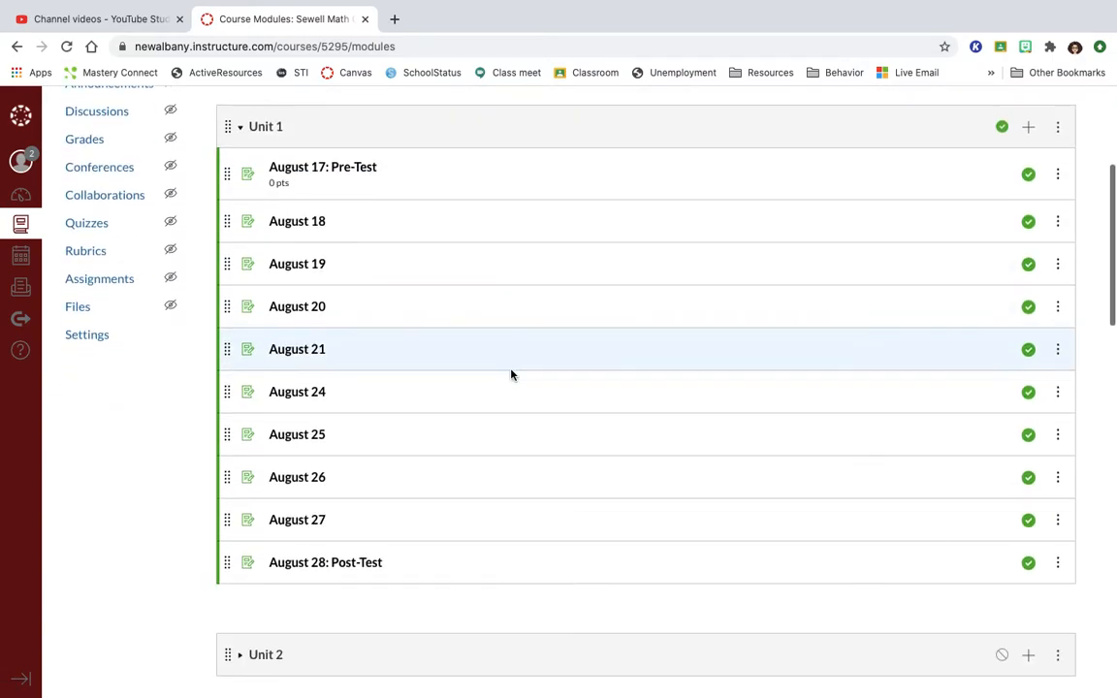
mouse_move(1088, 147)
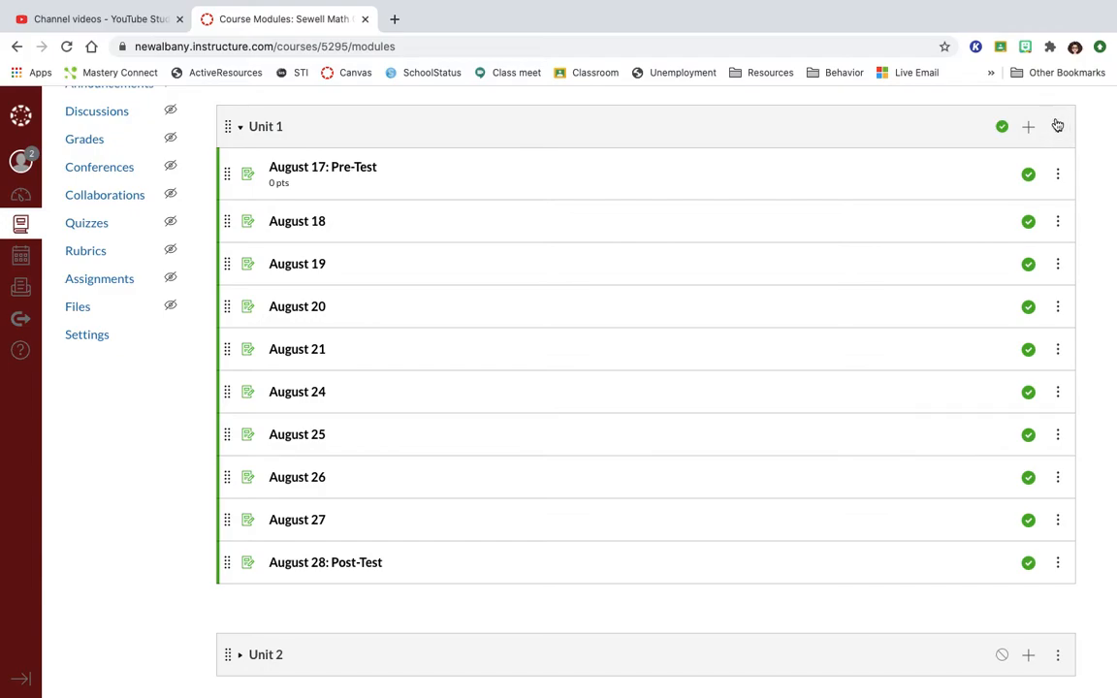
click(1056, 128)
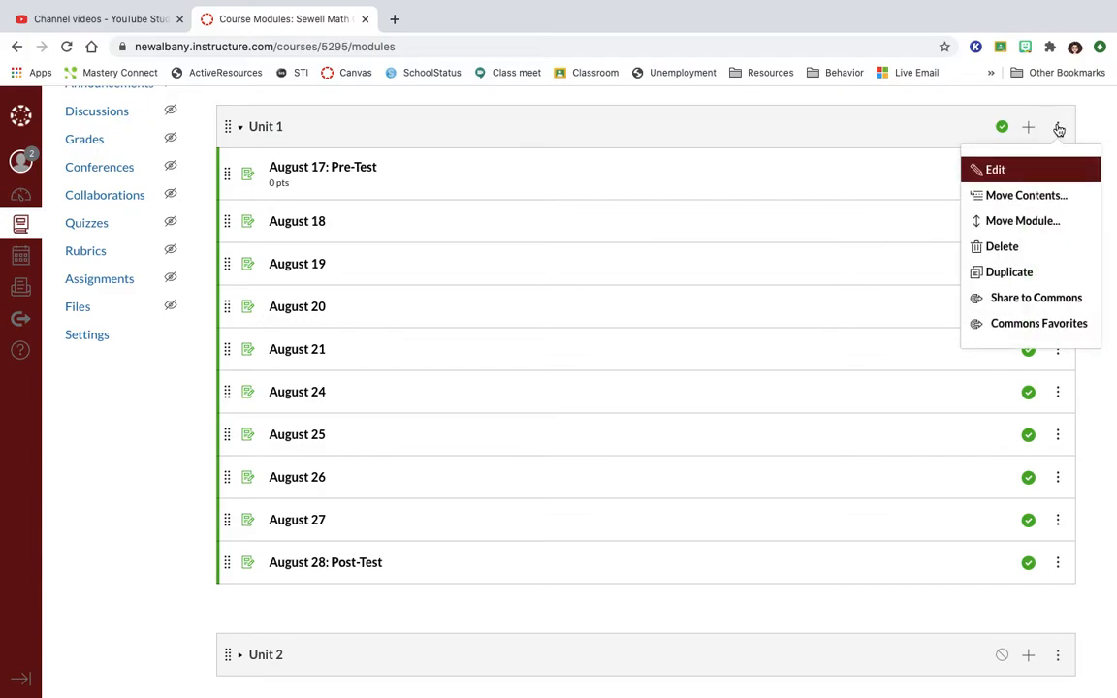
mouse_move(1039, 329)
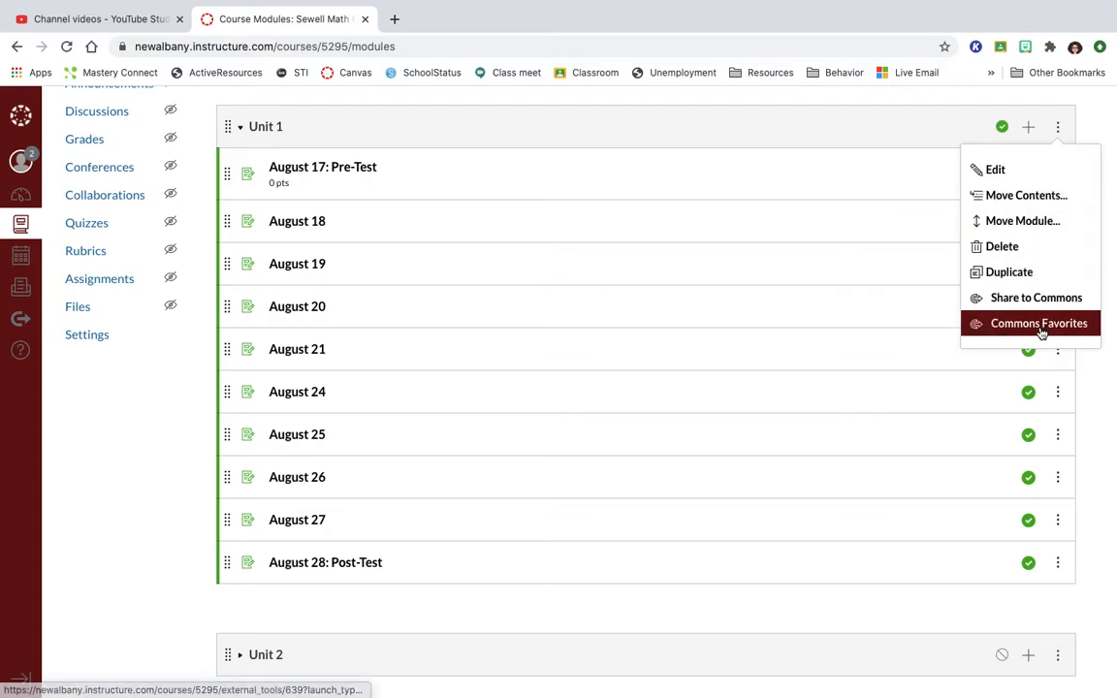
click(1040, 322)
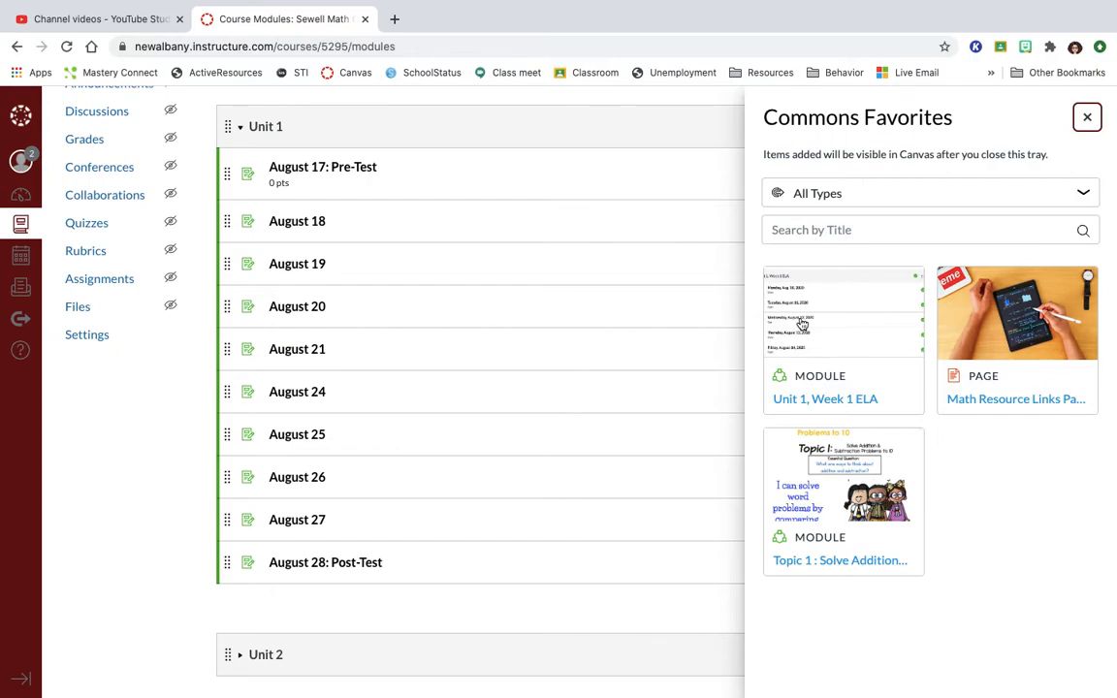
click(1111, 116)
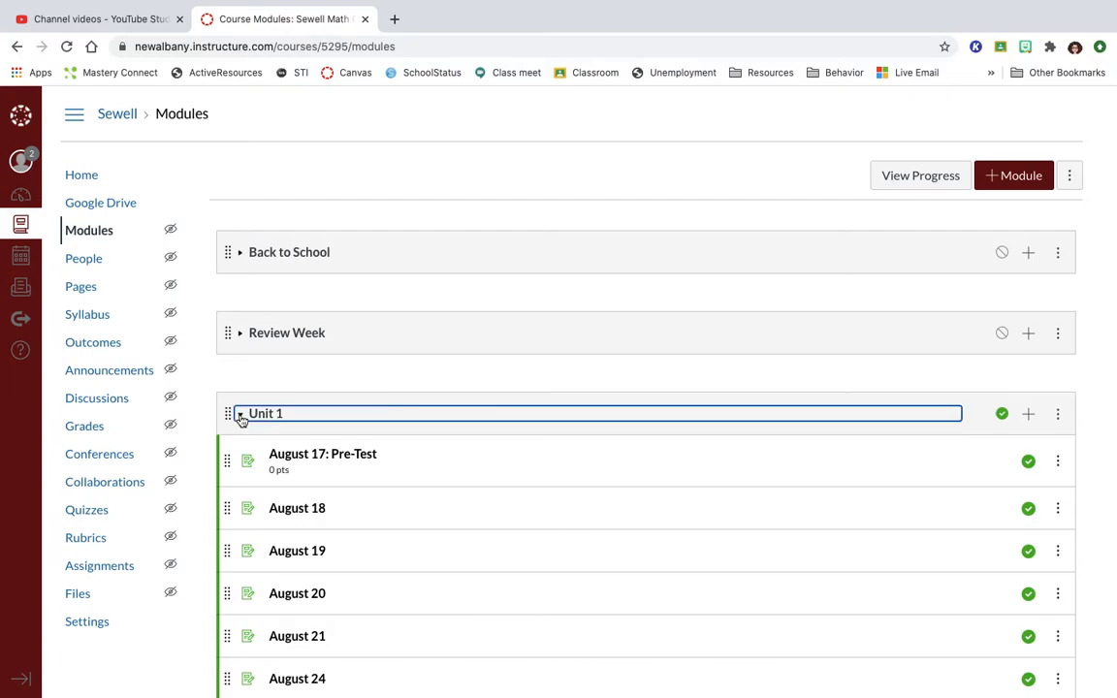
click(240, 415)
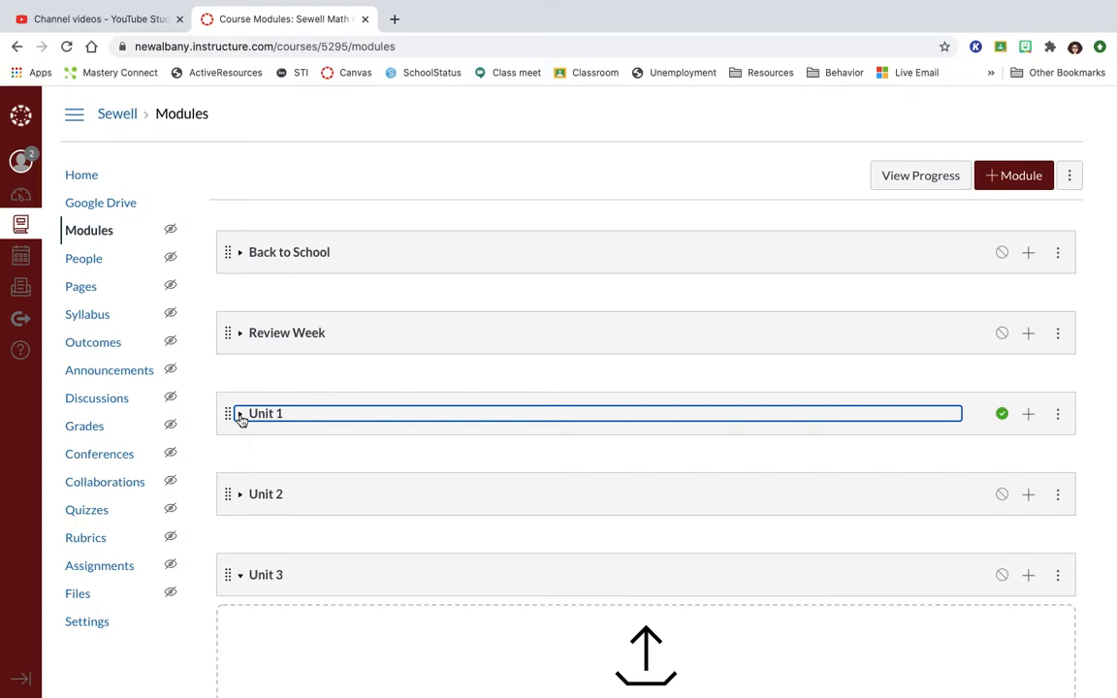
click(241, 415)
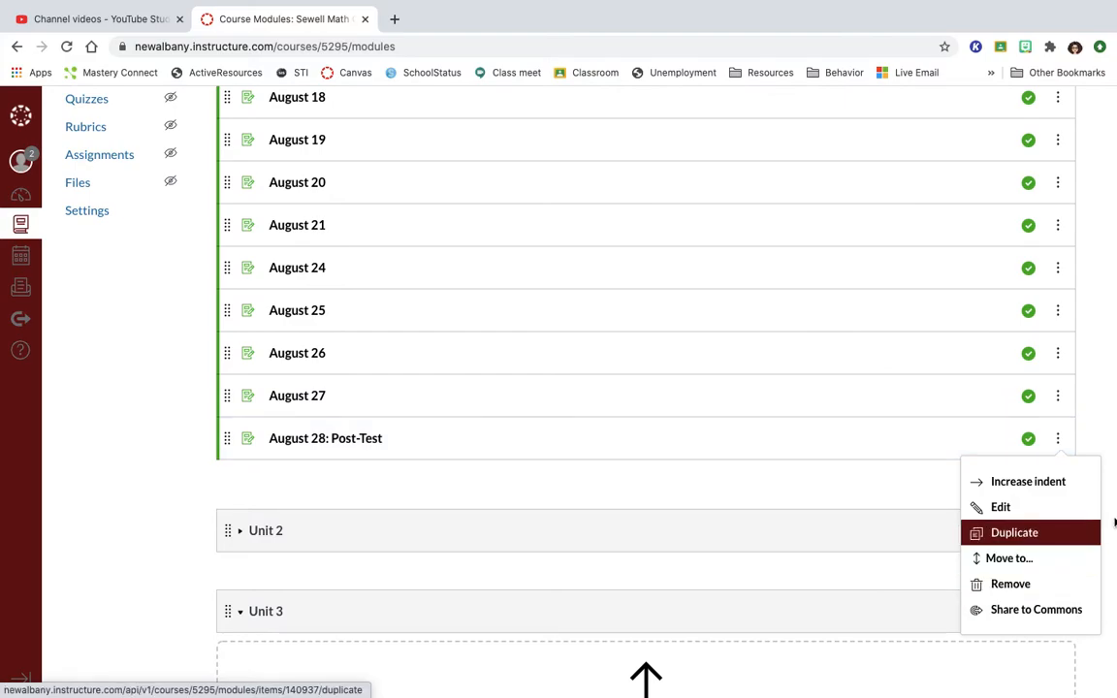
mouse_move(1094, 411)
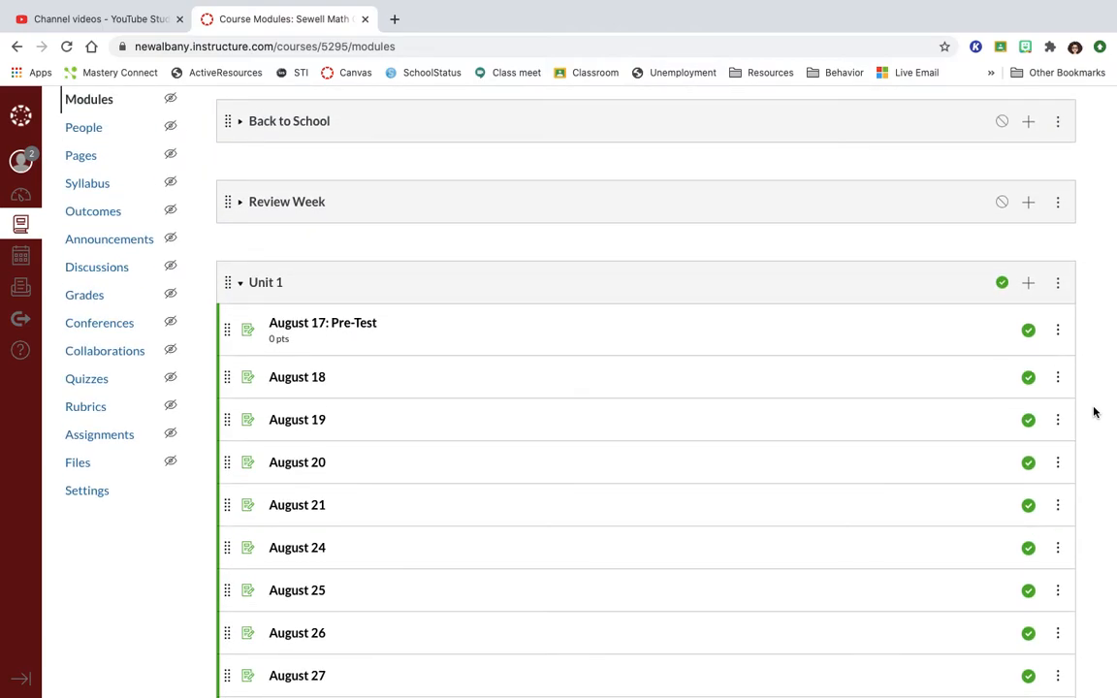
mouse_move(334, 308)
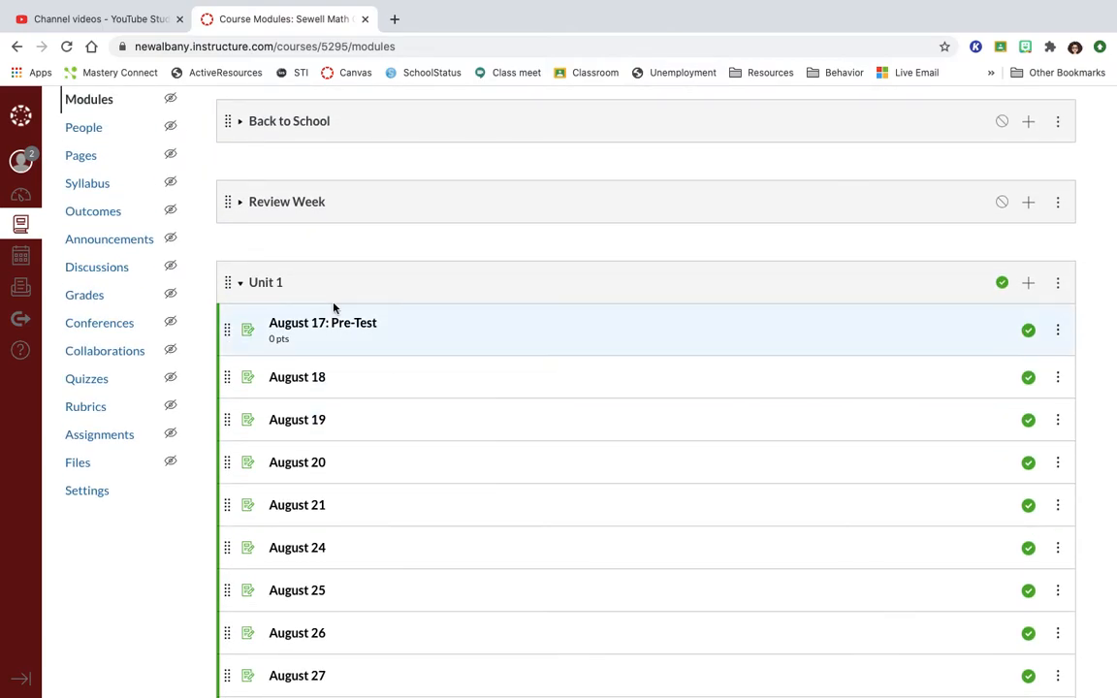
click(240, 283)
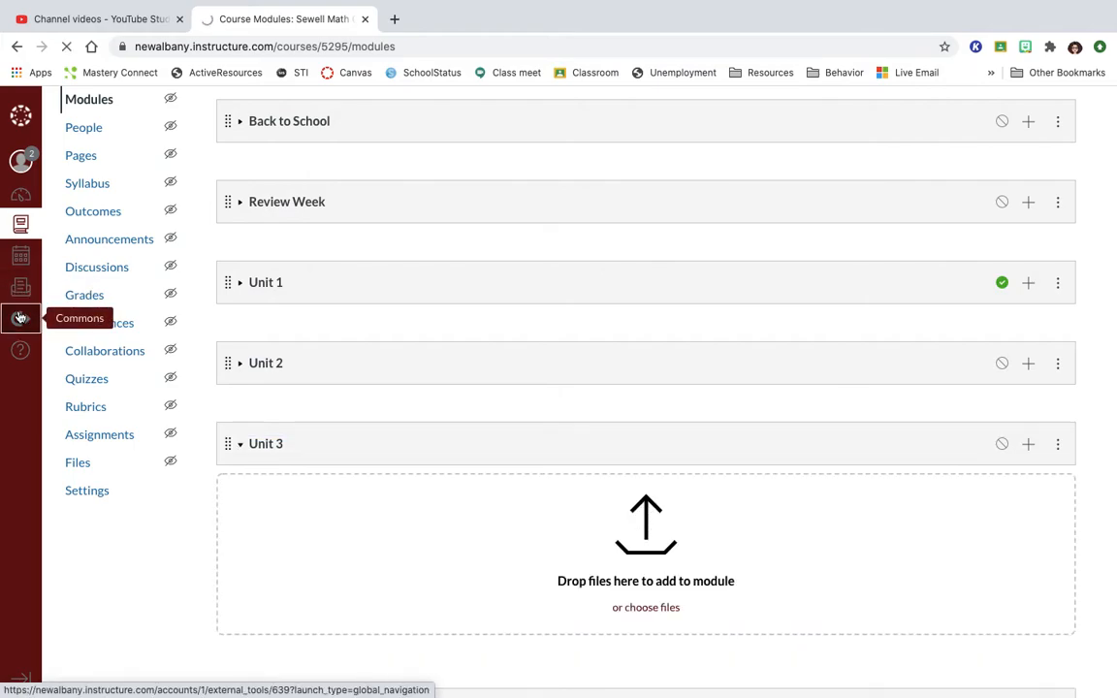
Step: Reopen Canvas Commons from the course's global navigation
click(20, 314)
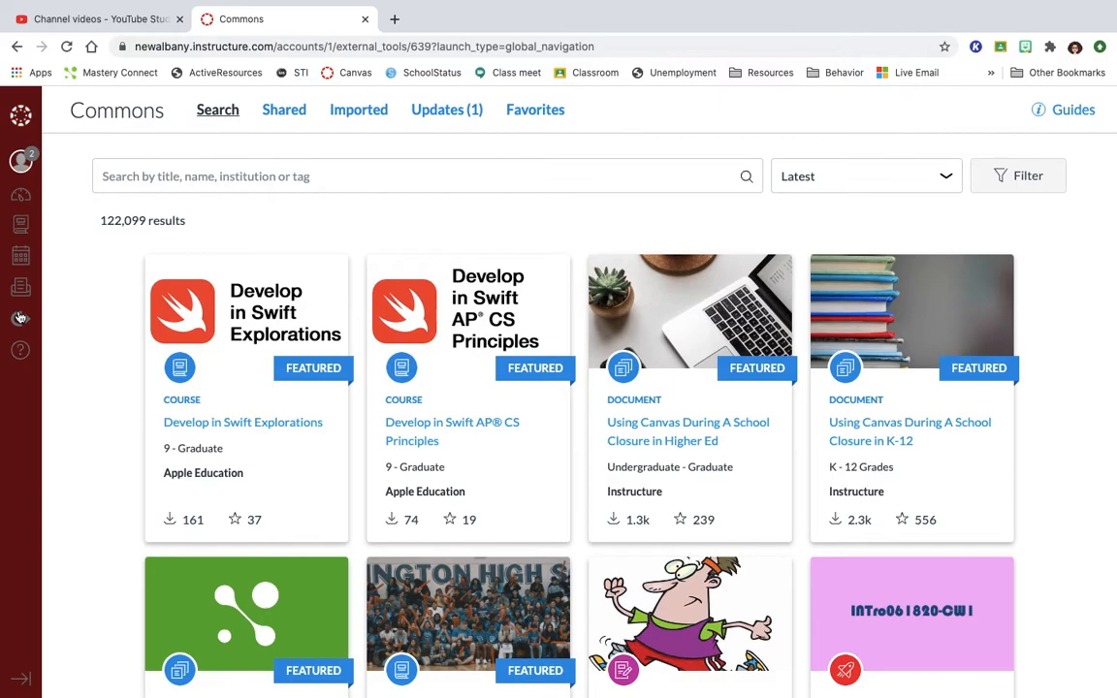
mouse_move(21, 223)
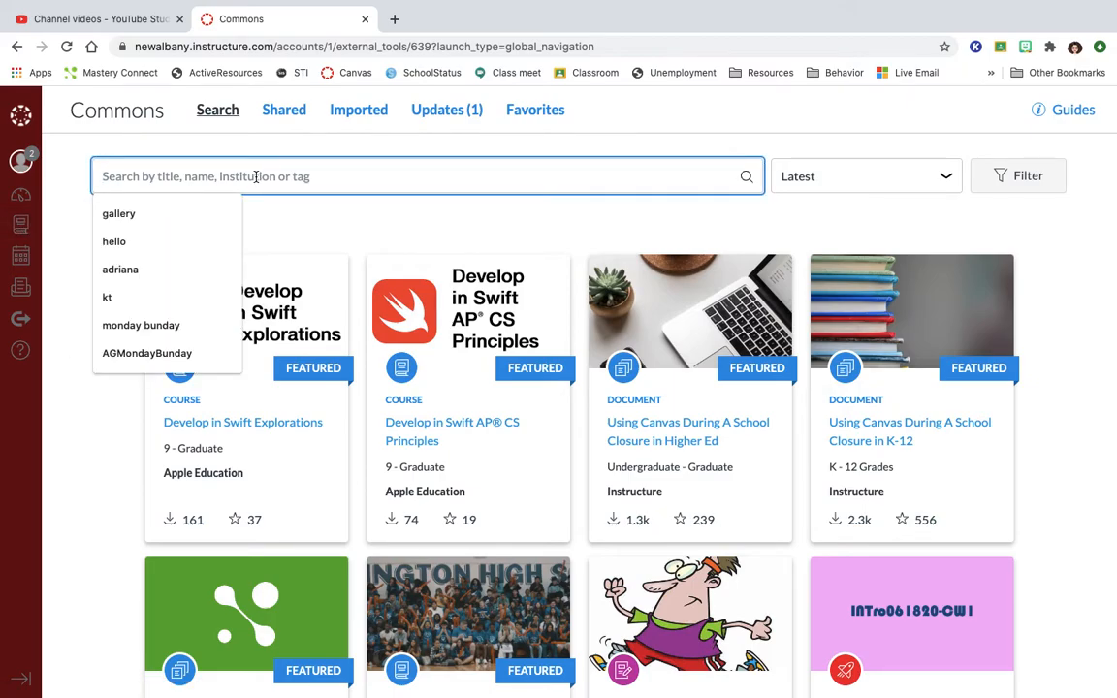
text(new albany)
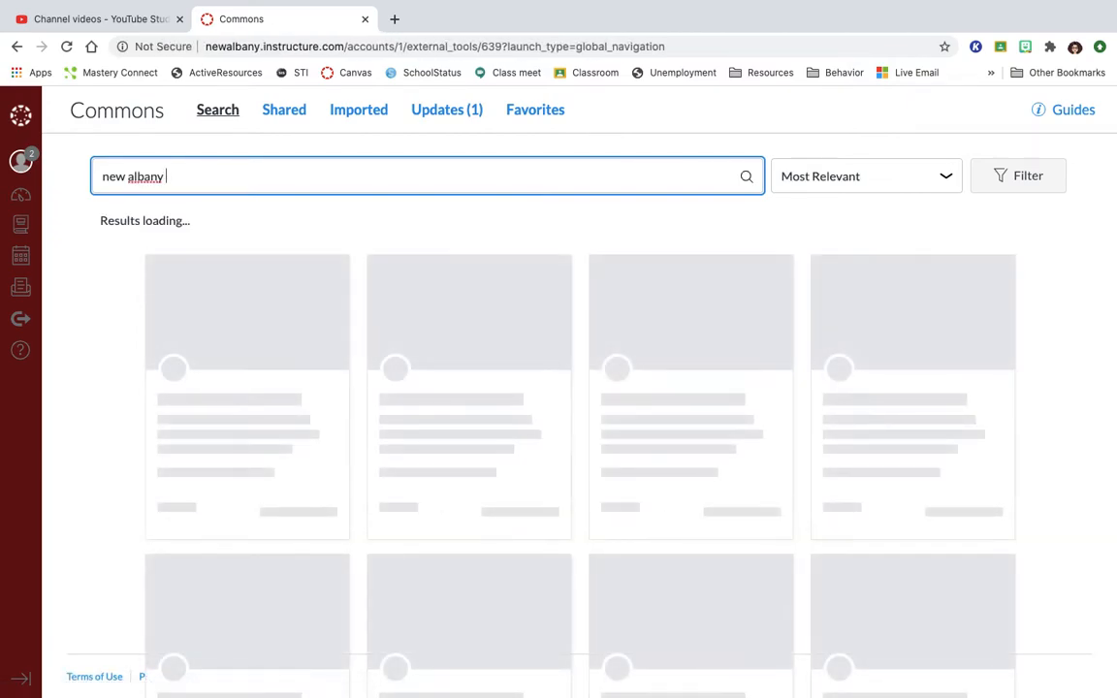
text(s)
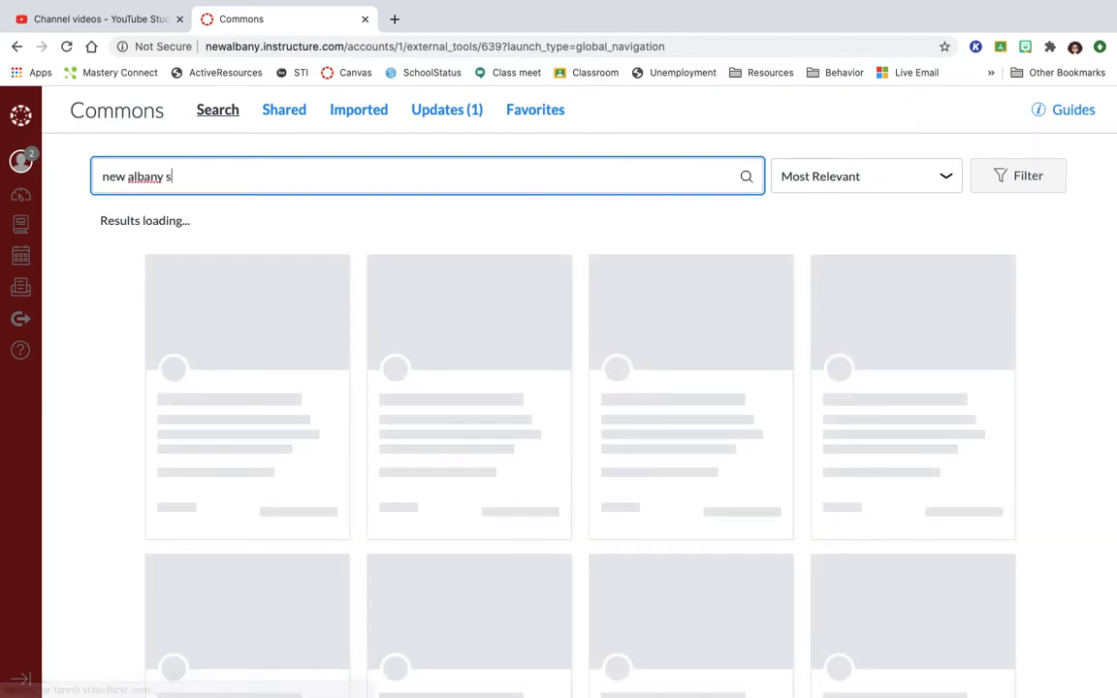
key(Backspace)
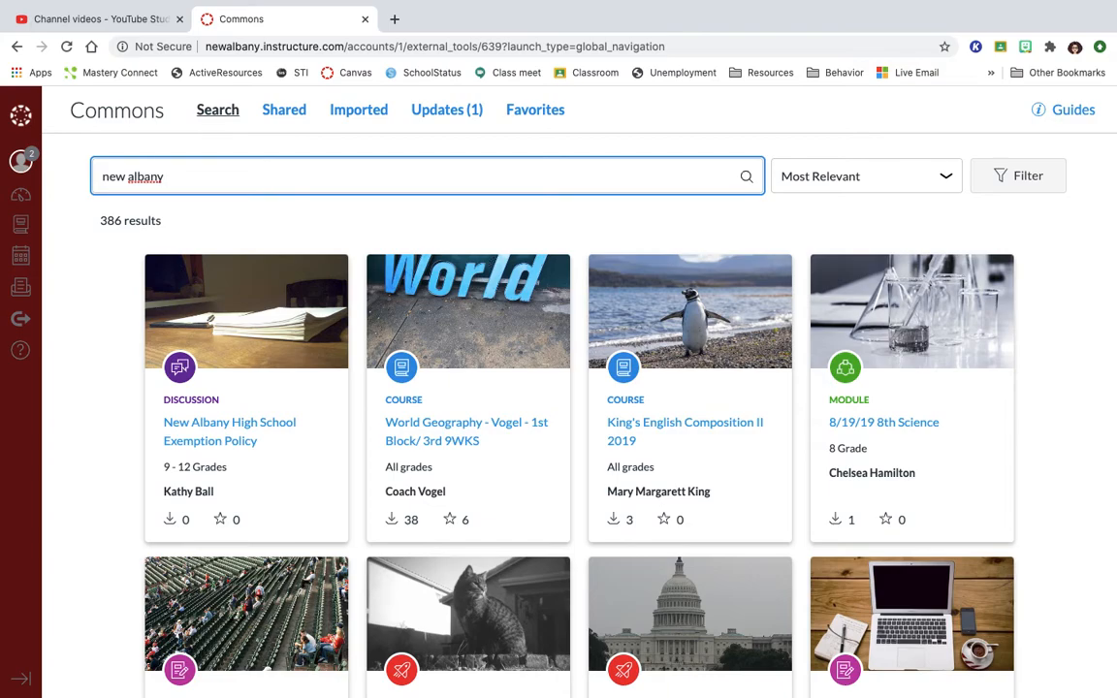
mouse_move(223, 400)
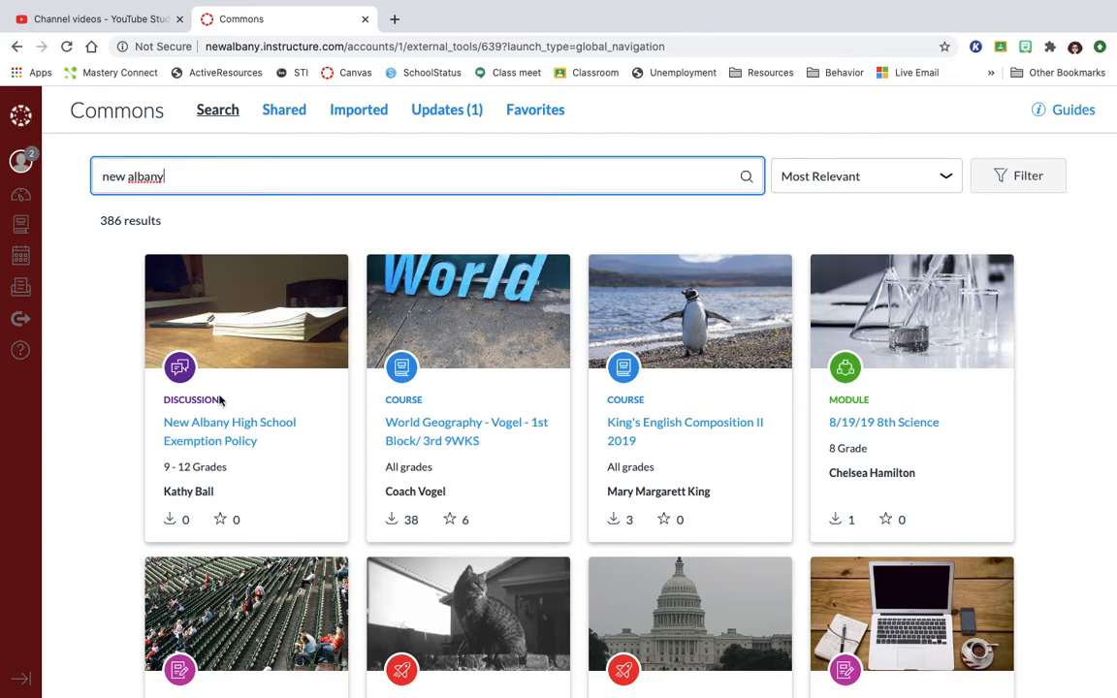
mouse_move(182, 442)
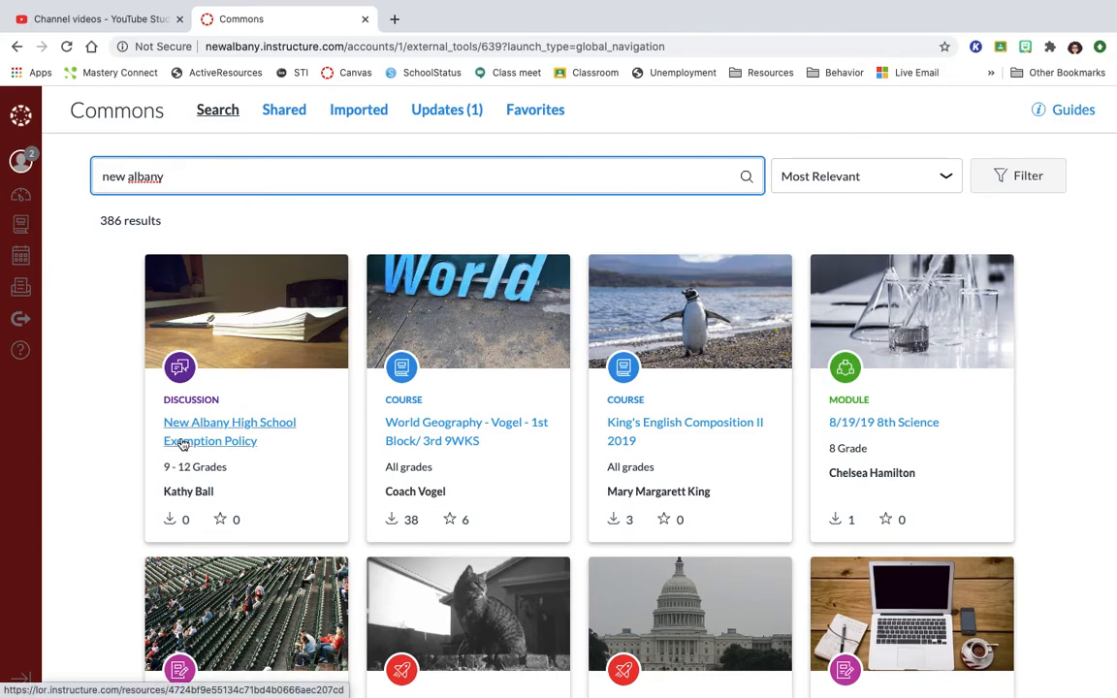
scroll(down, 3)
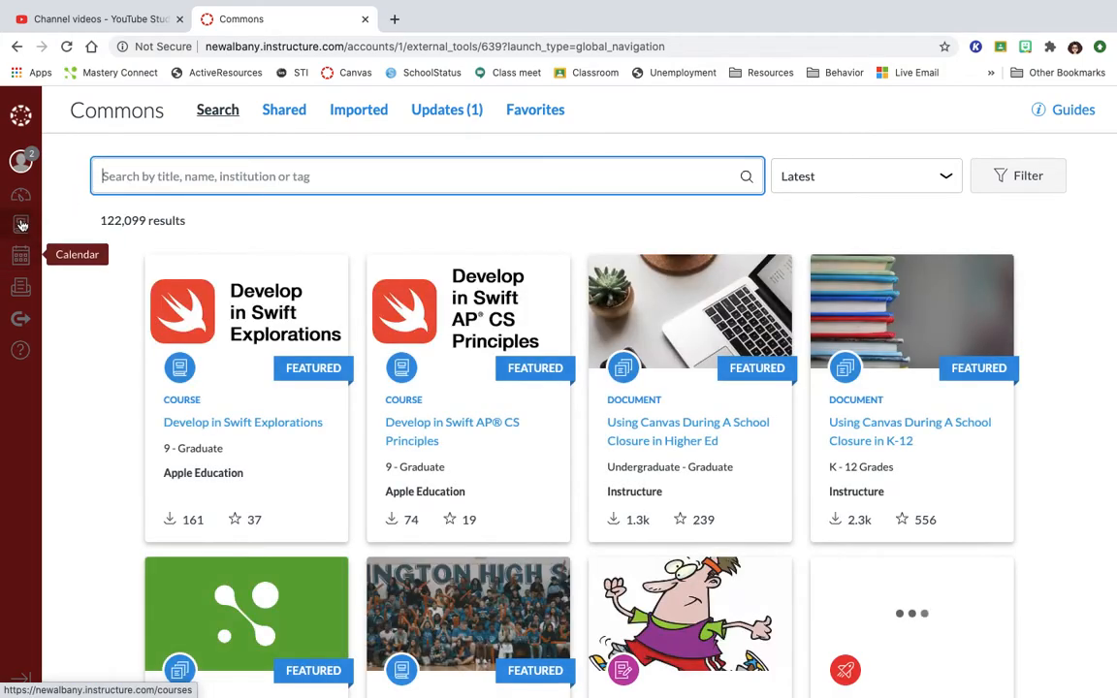
mouse_move(19, 225)
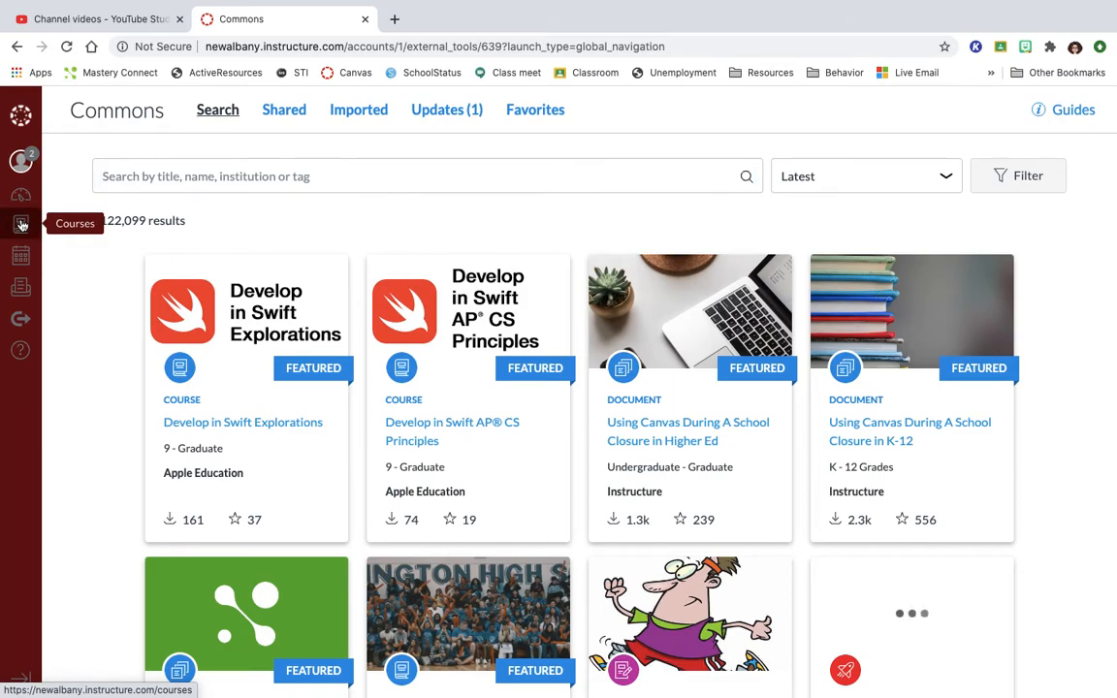
Step: Return to Sewell Math Class's Modules page and open the Unit 1 module's options menu
click(20, 225)
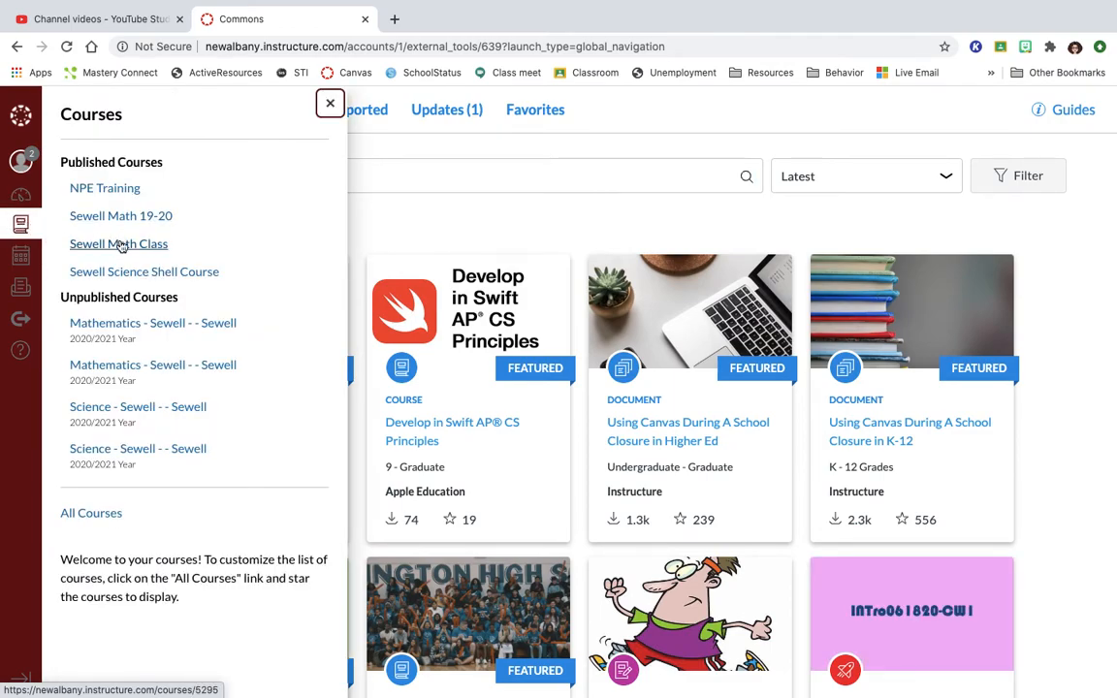
click(118, 244)
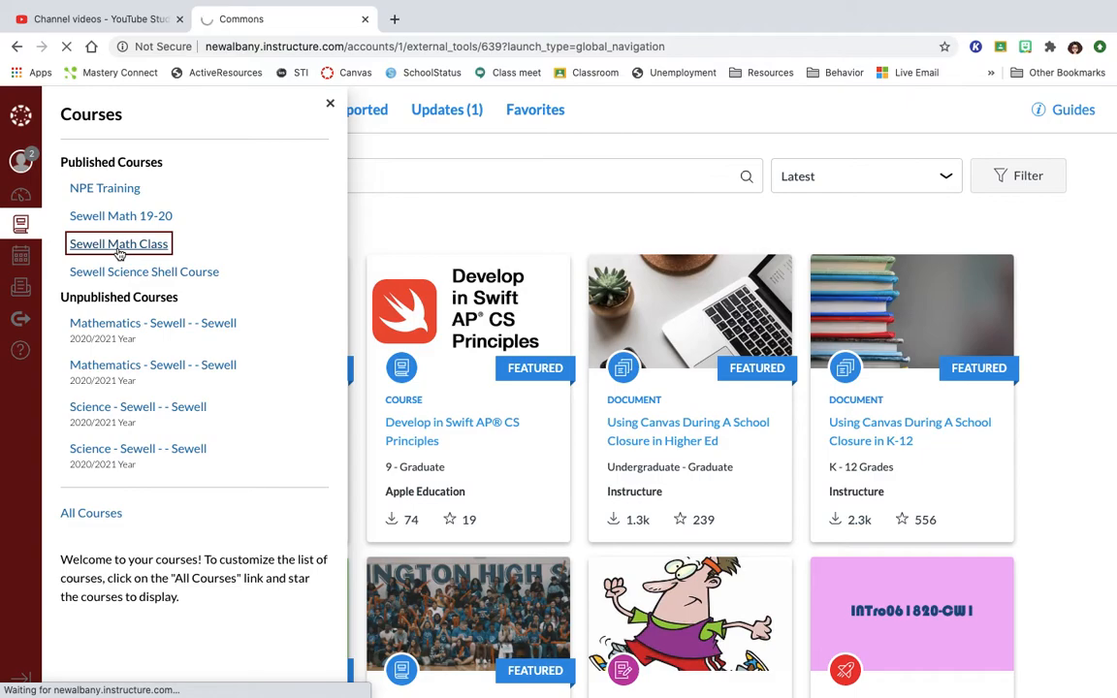
click(119, 245)
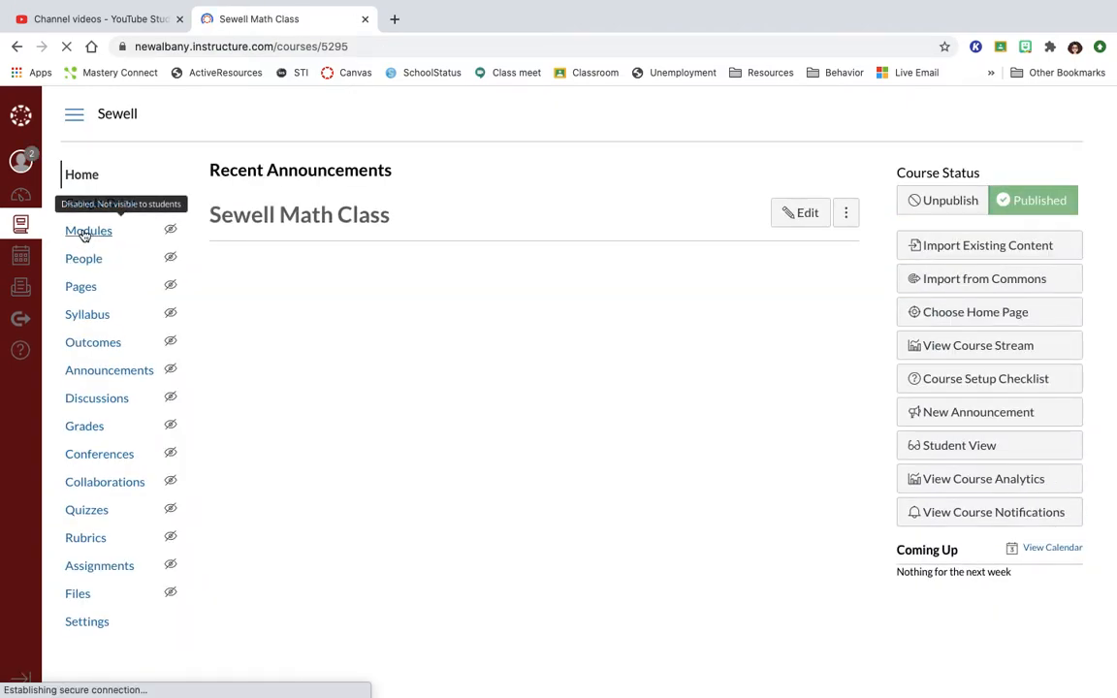
click(87, 231)
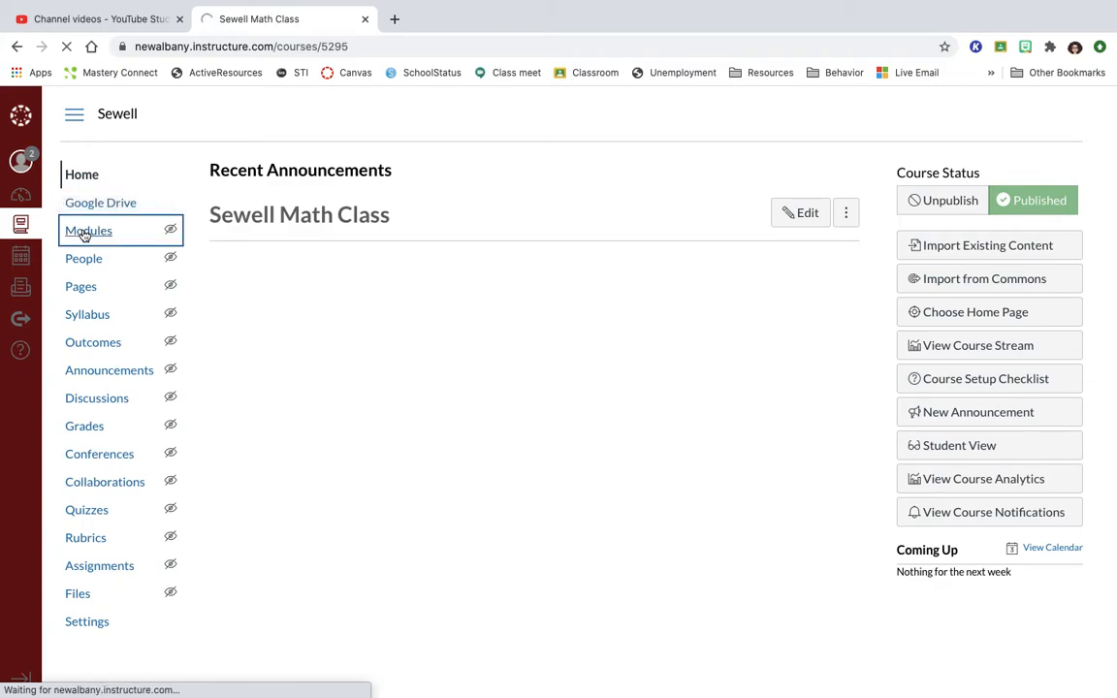
click(87, 230)
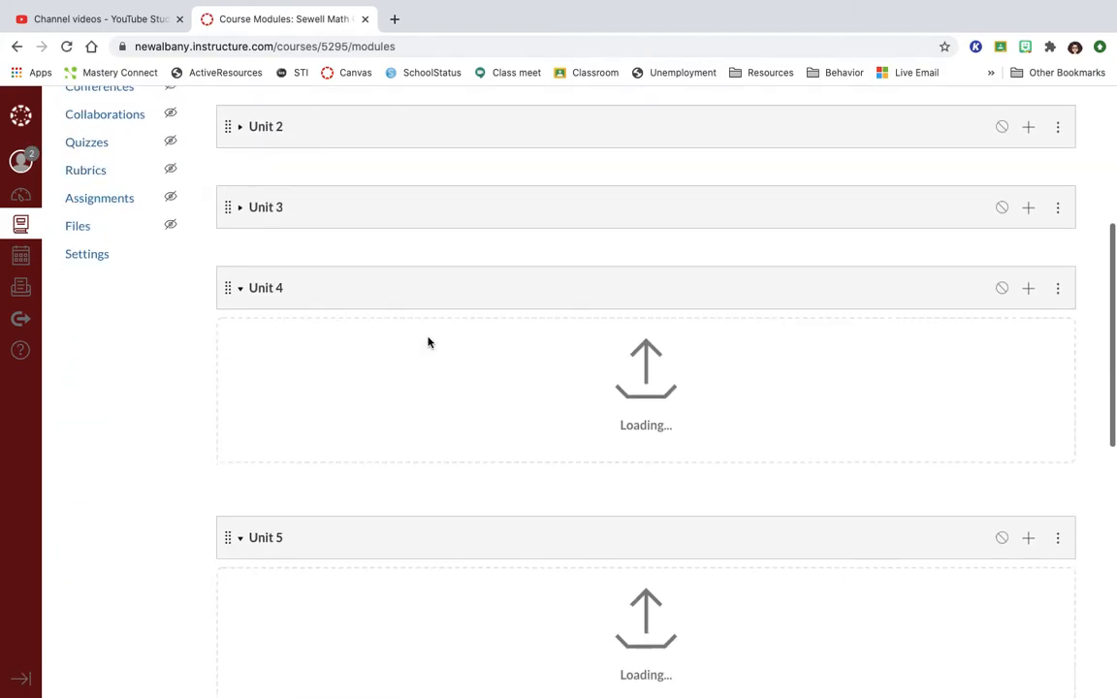
scroll(up, 3)
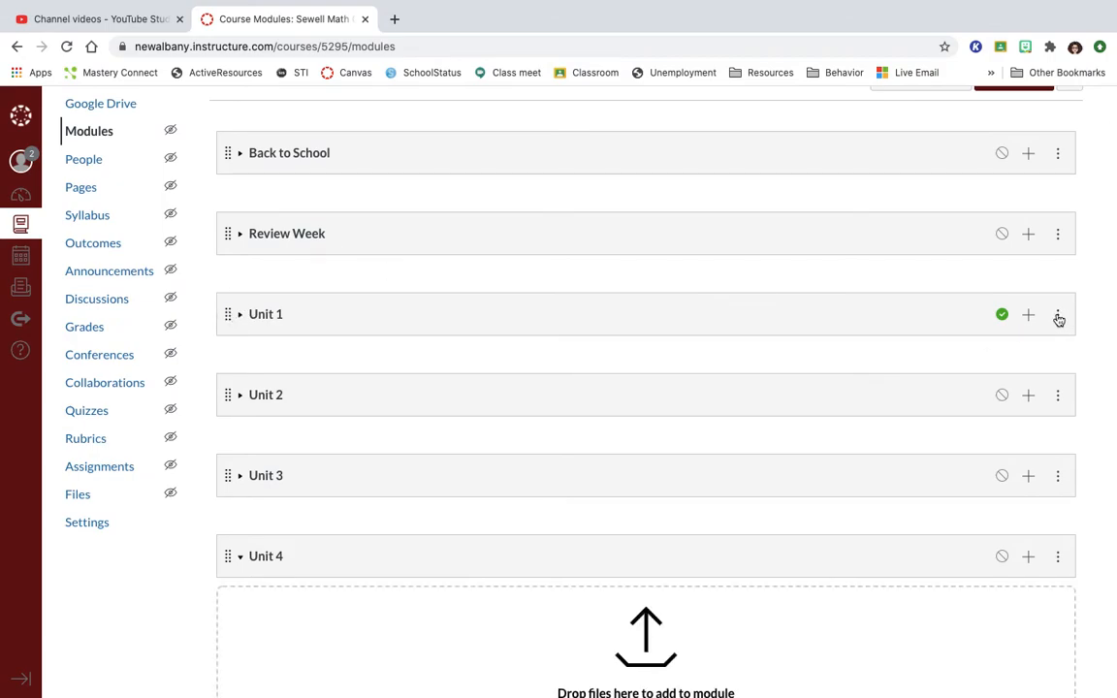
mouse_move(846, 405)
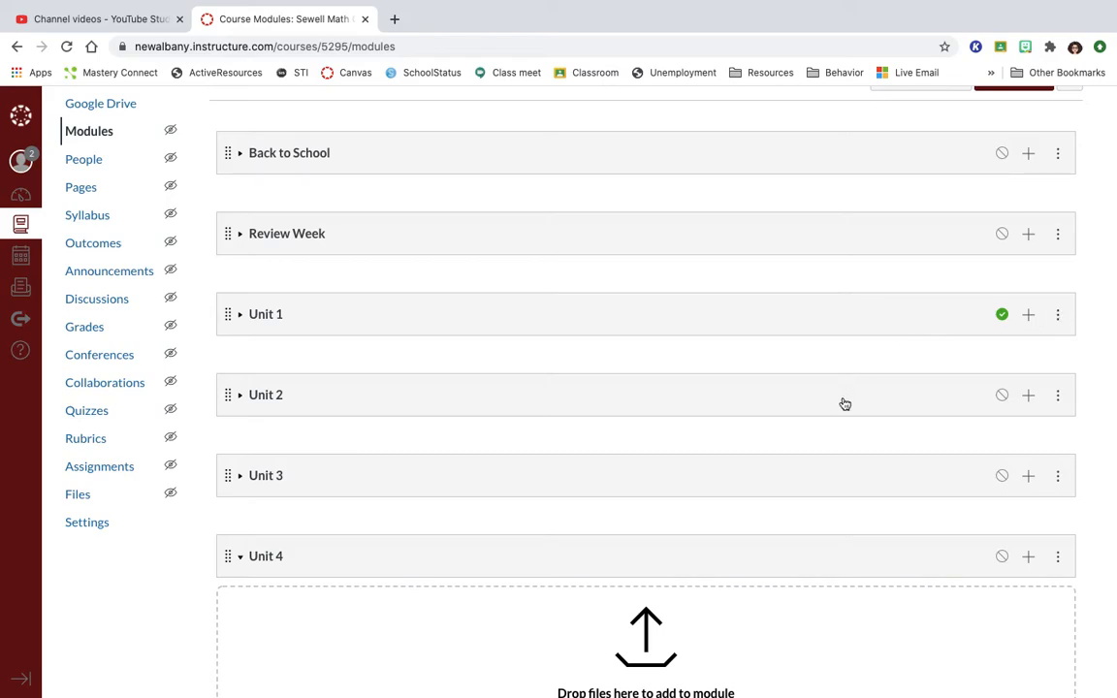
mouse_move(747, 473)
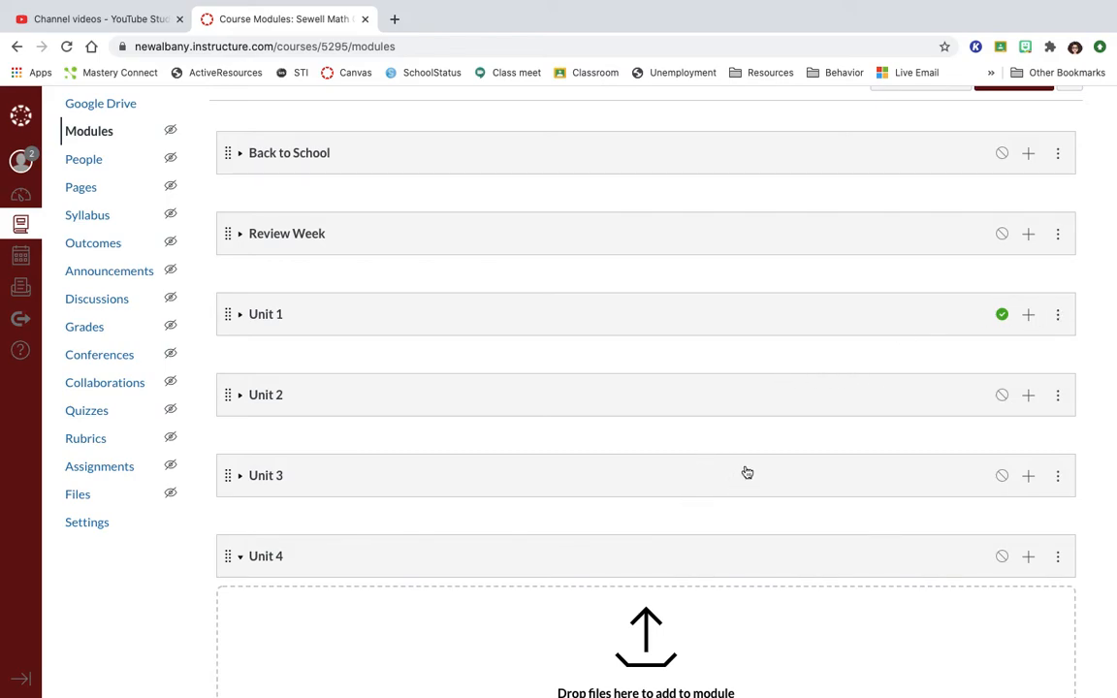
mouse_move(1059, 314)
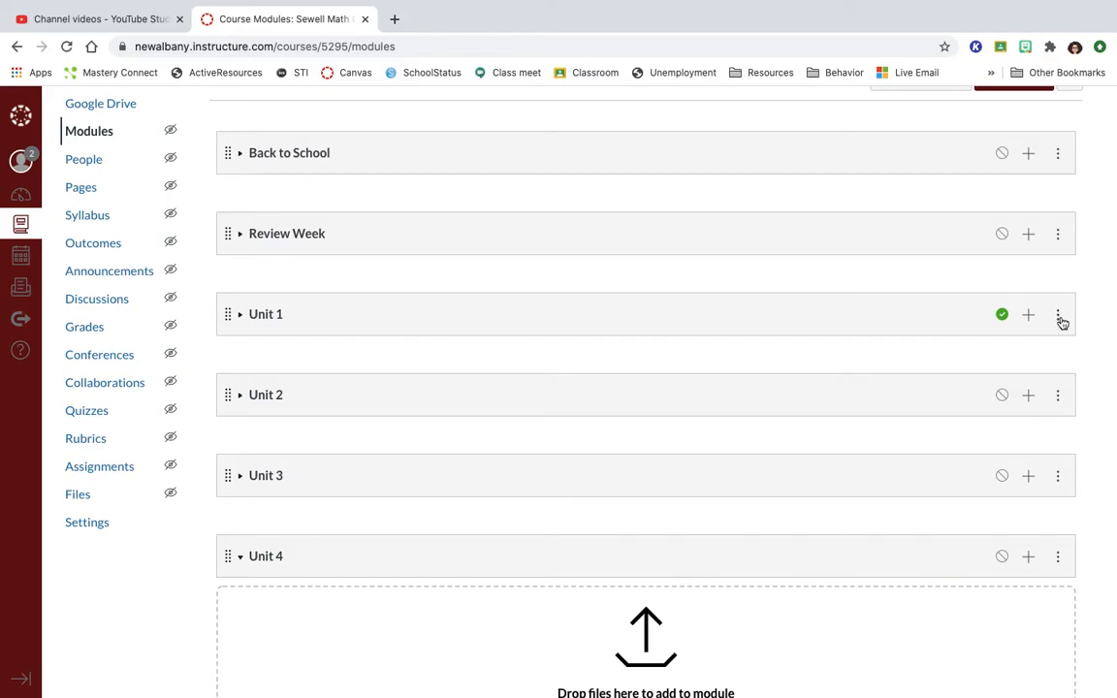
click(1058, 314)
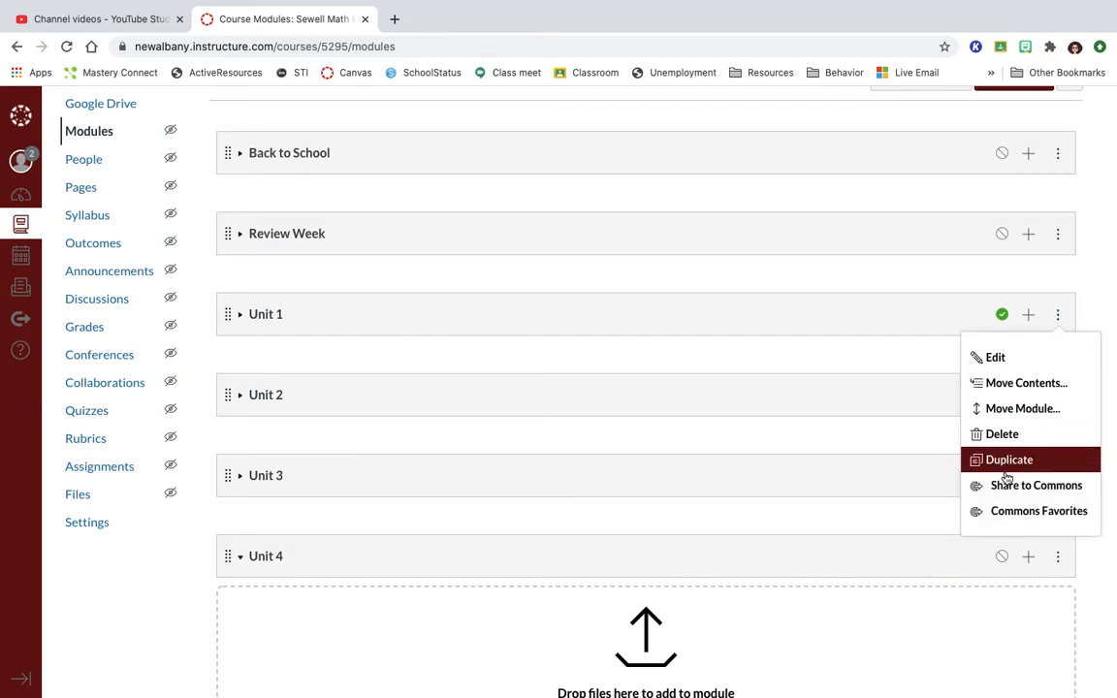
Step: Choose Share to Commons for the Unit 1 module, opening its sharing form
click(1010, 459)
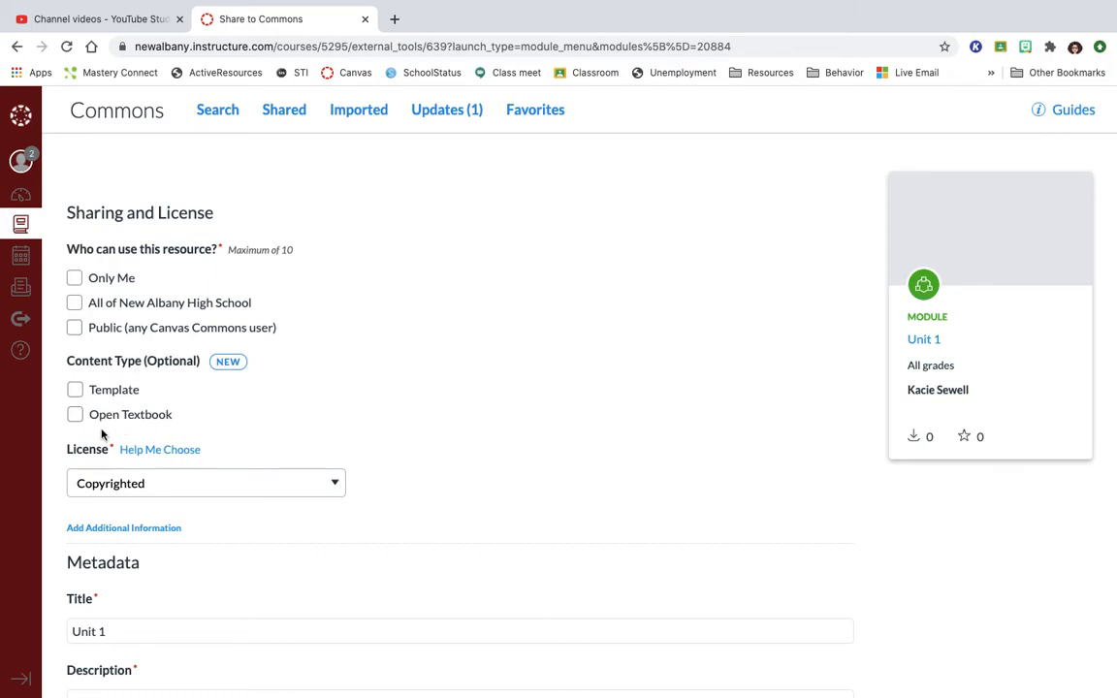
scroll(down, 3)
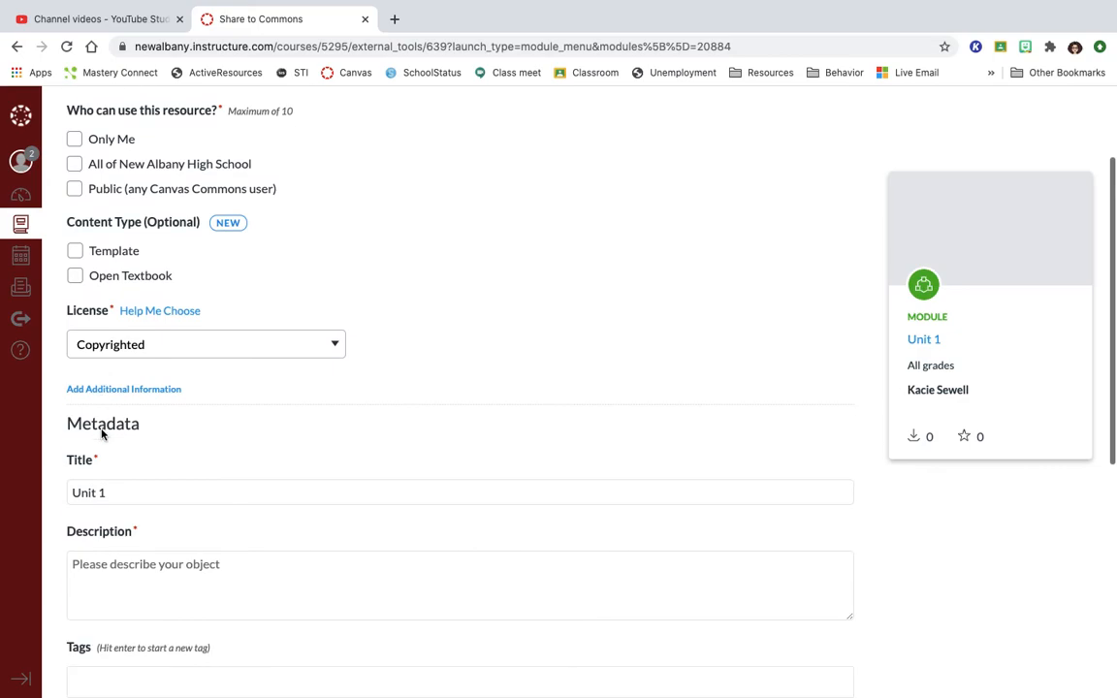
scroll(down, 3)
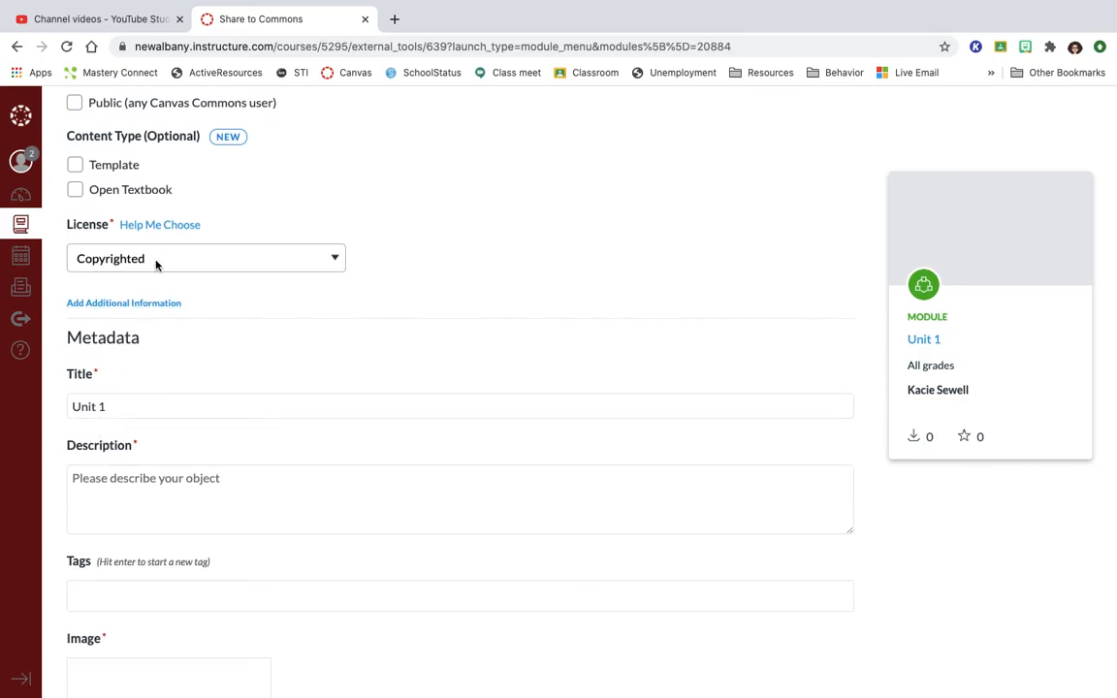
click(206, 258)
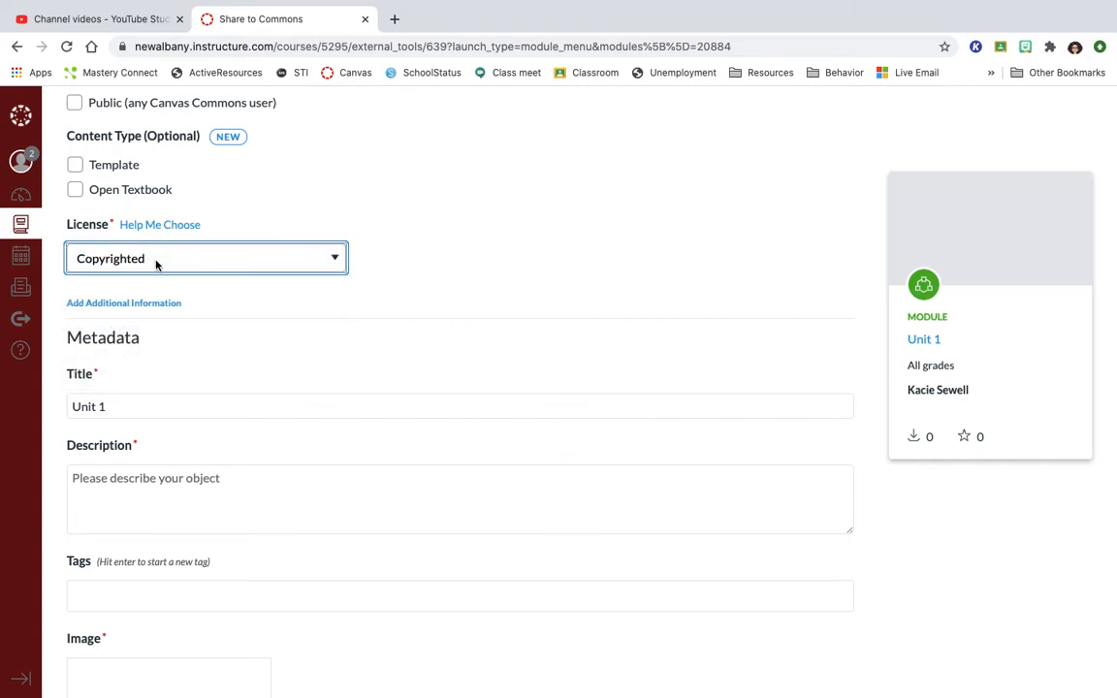
mouse_move(152, 283)
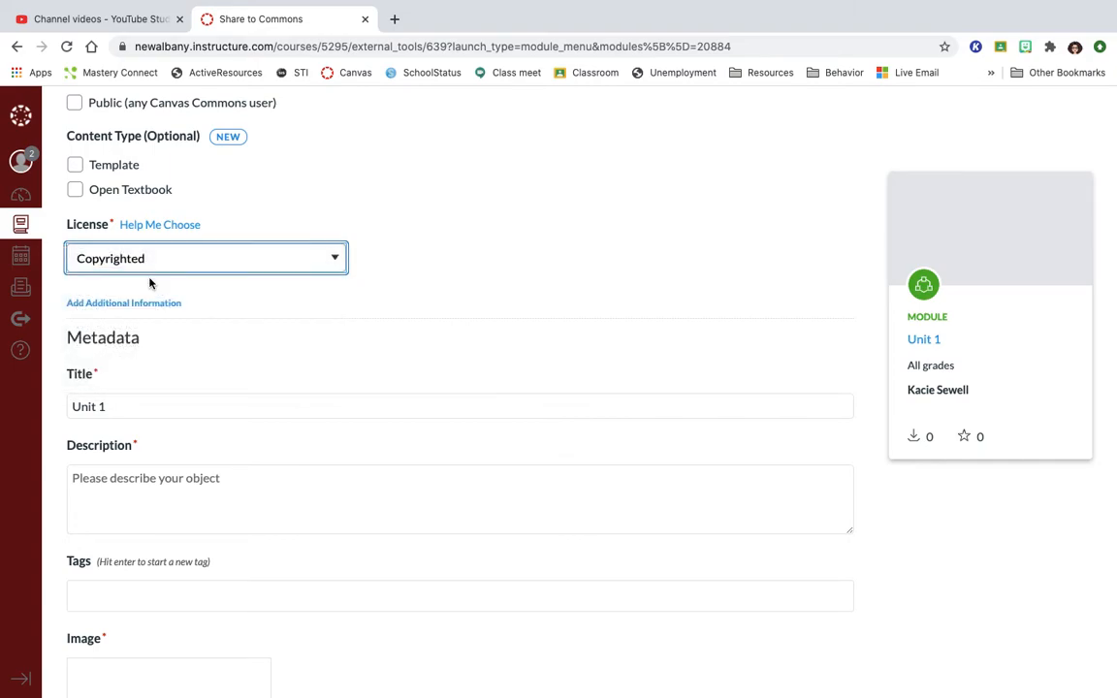
click(205, 258)
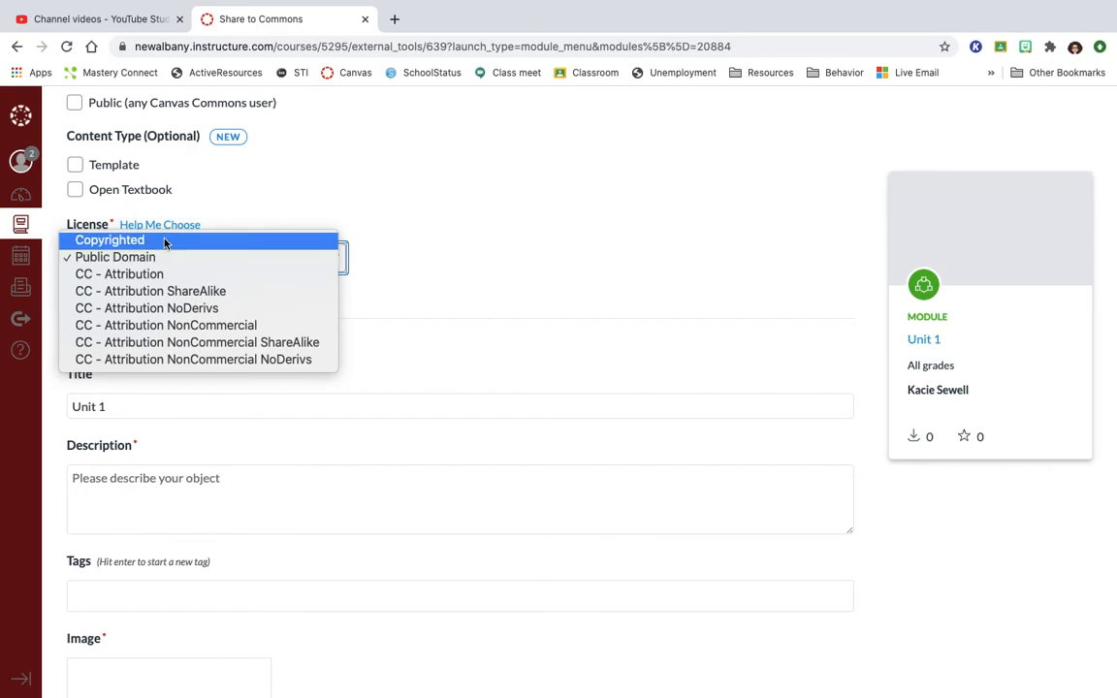
click(109, 240)
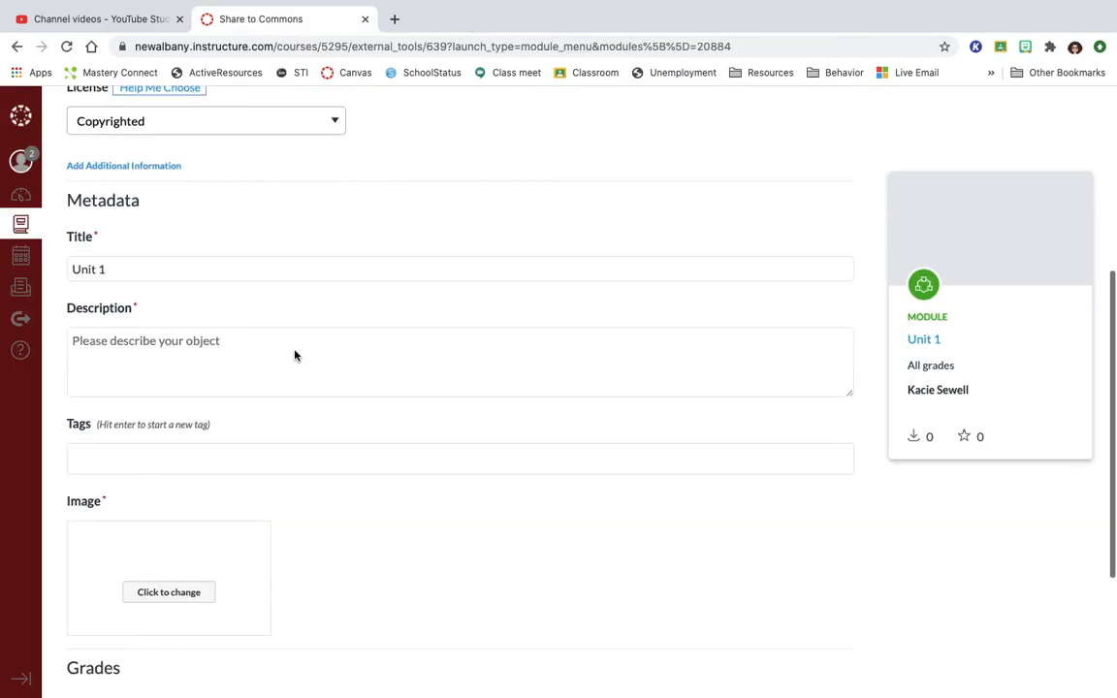
scroll(down, 3)
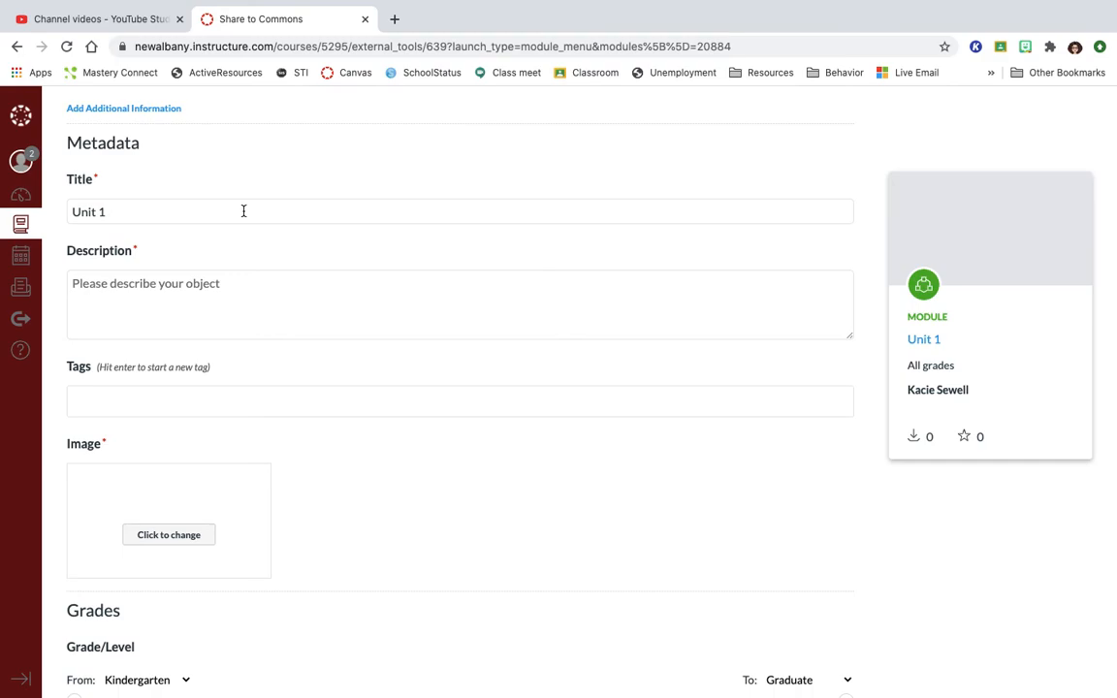
Step: Enter the description '4th Grade Math Unit on Place Value to One Million' and move to the Tags field
scroll(down, 3)
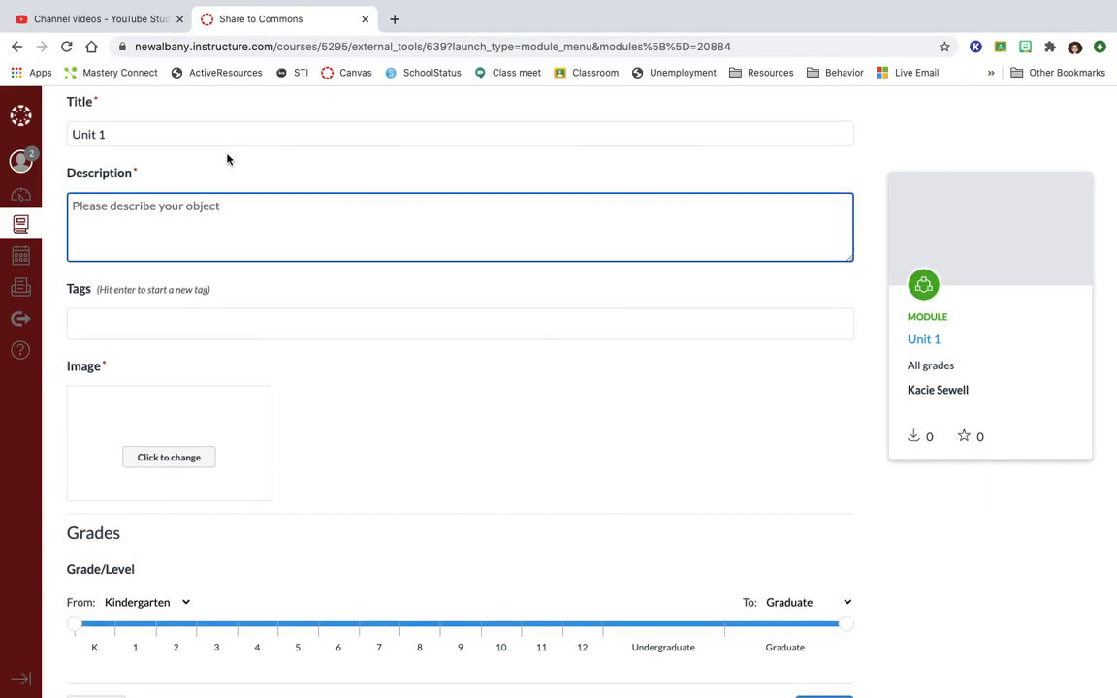
text(4th G)
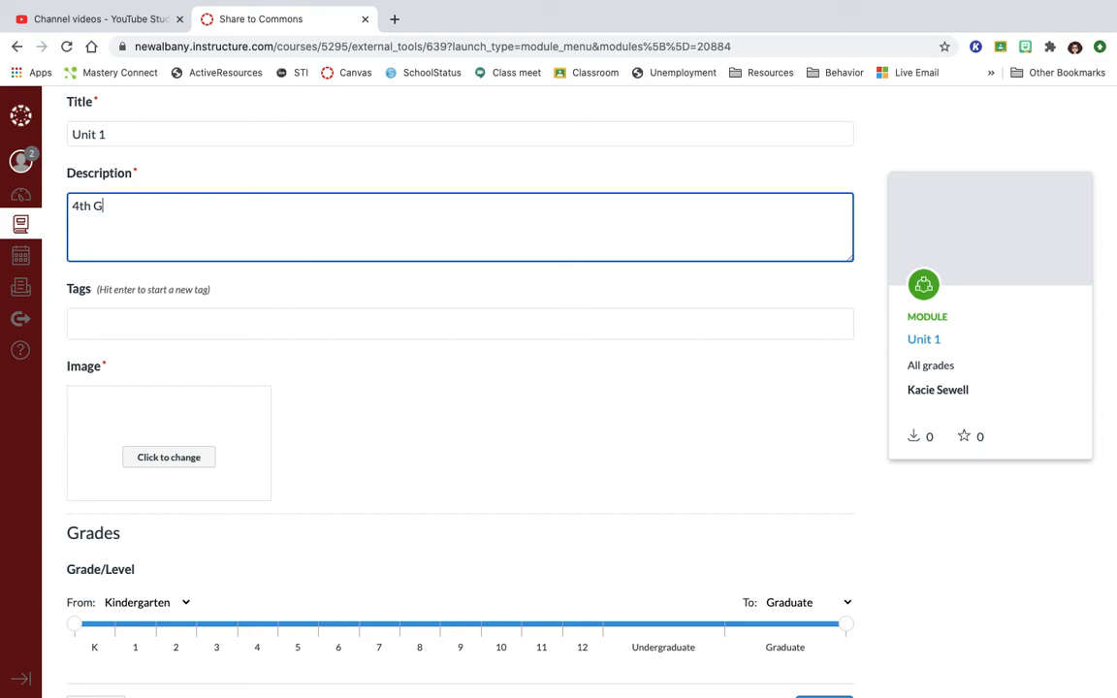
text(rade Math)
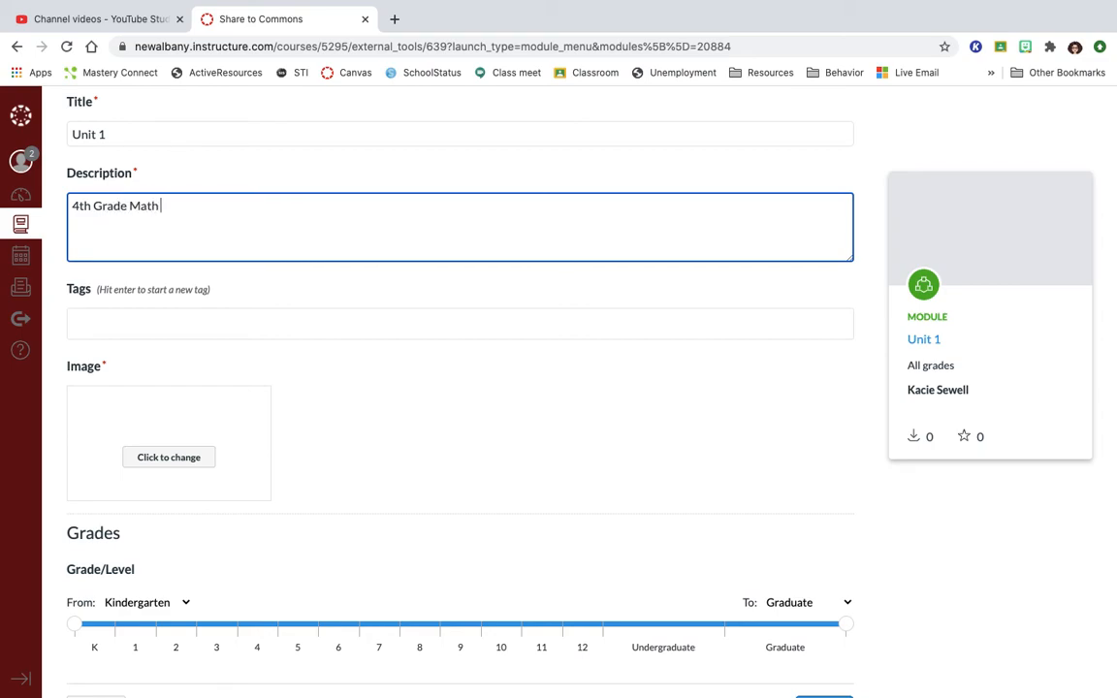
text(Unit on)
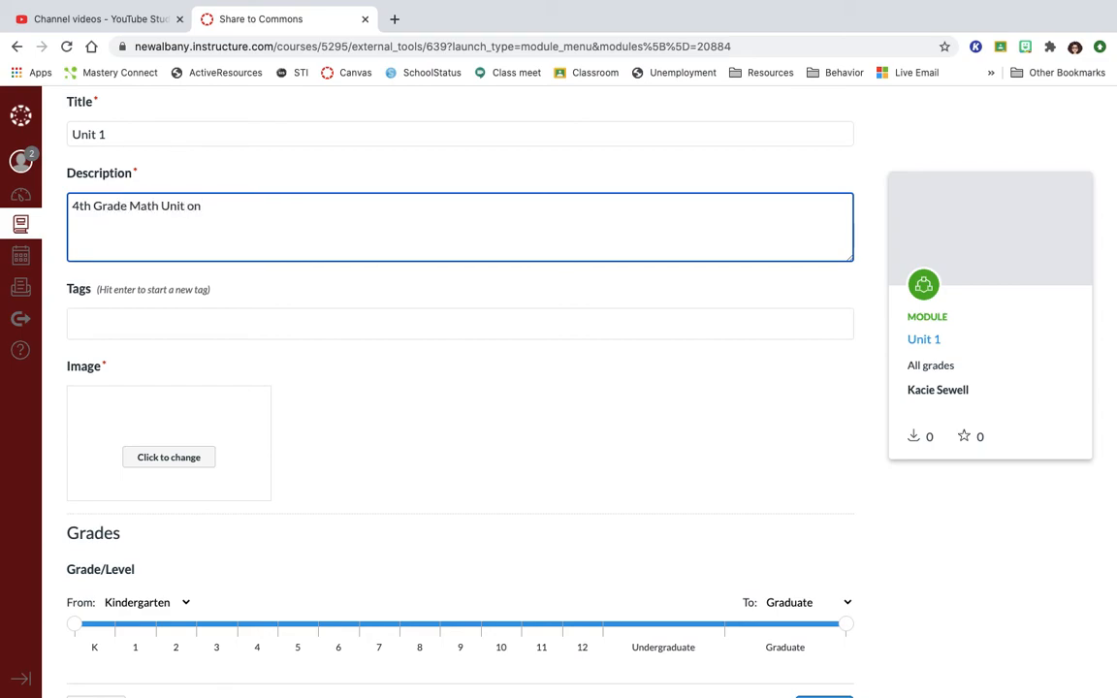
text(Place V)
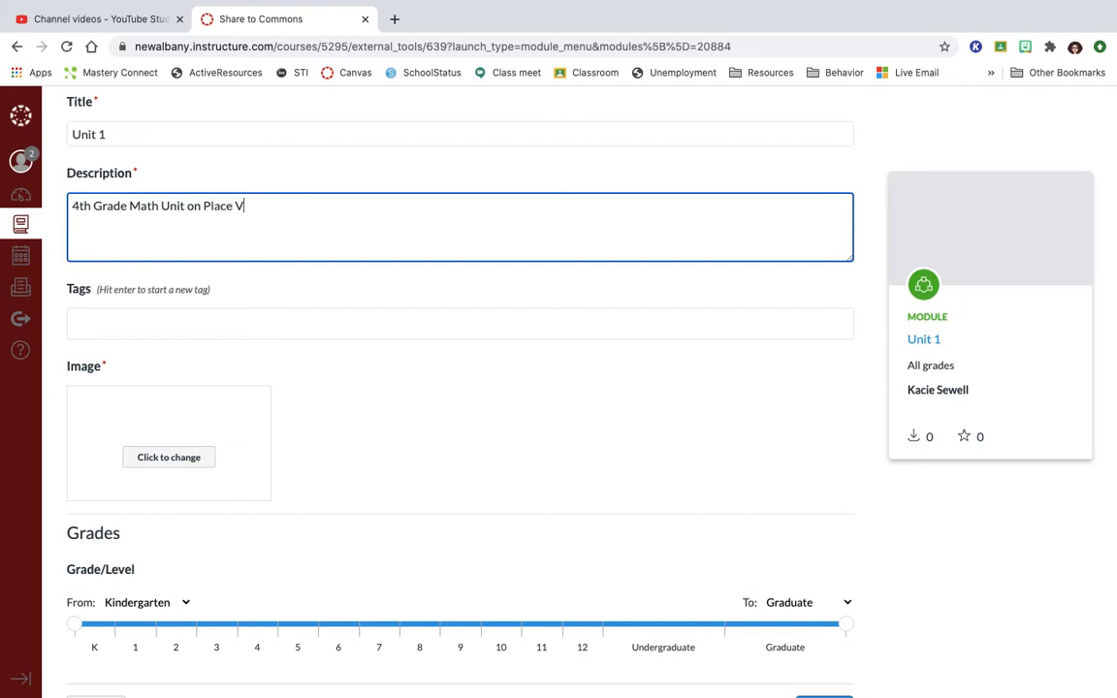
text(alue to)
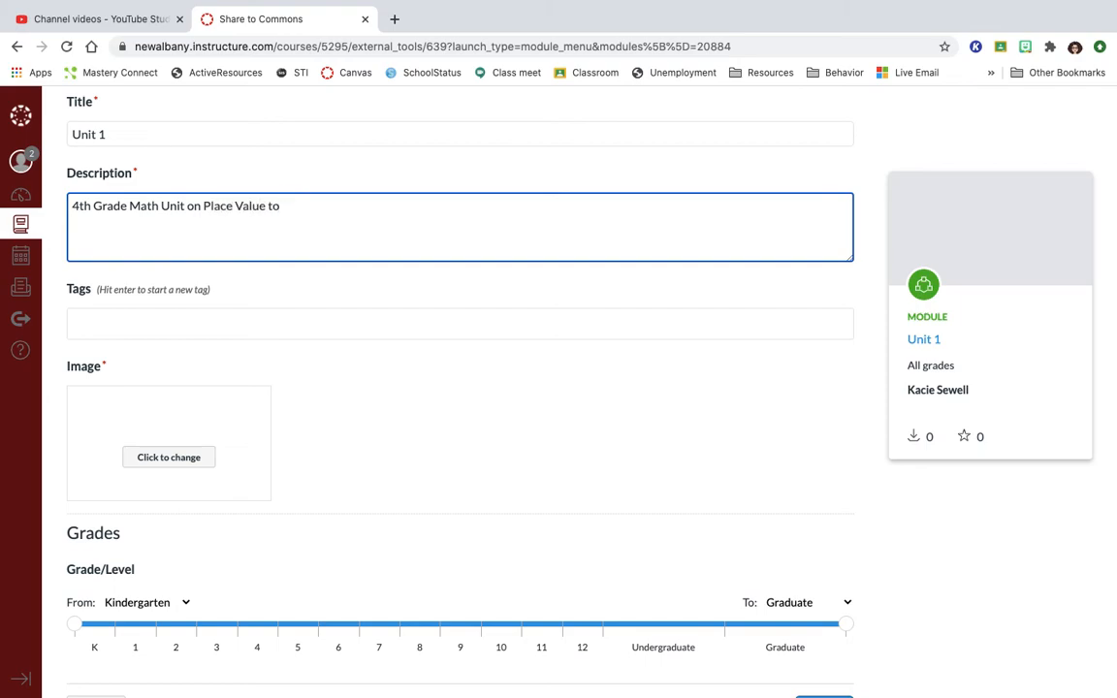
text(One)
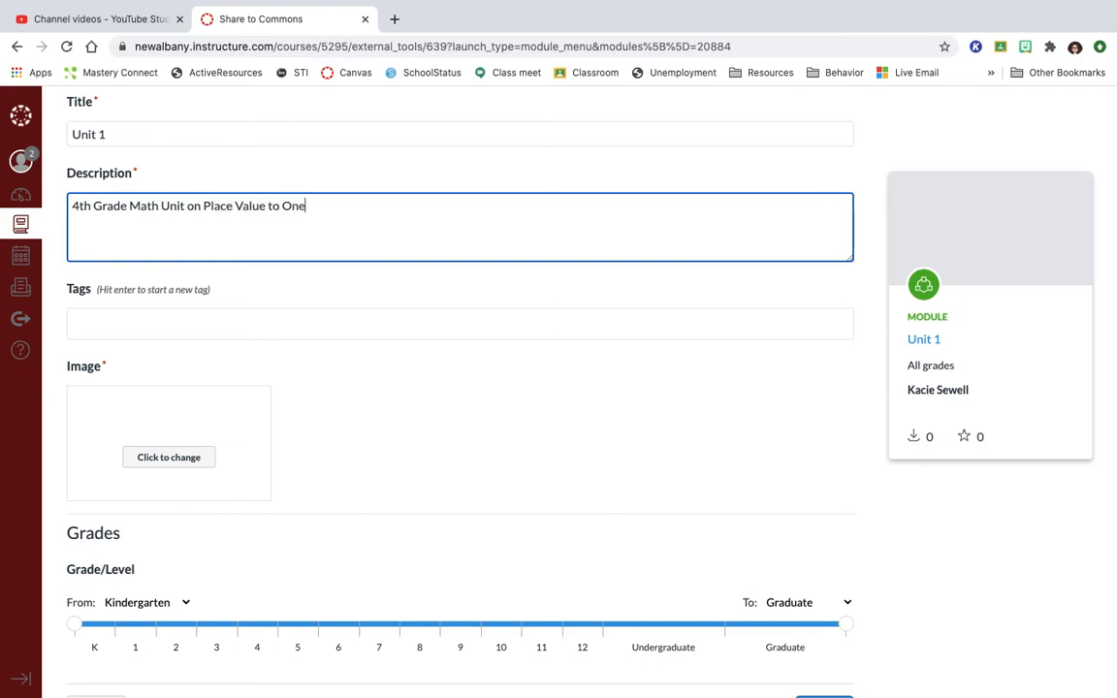
text(Million)
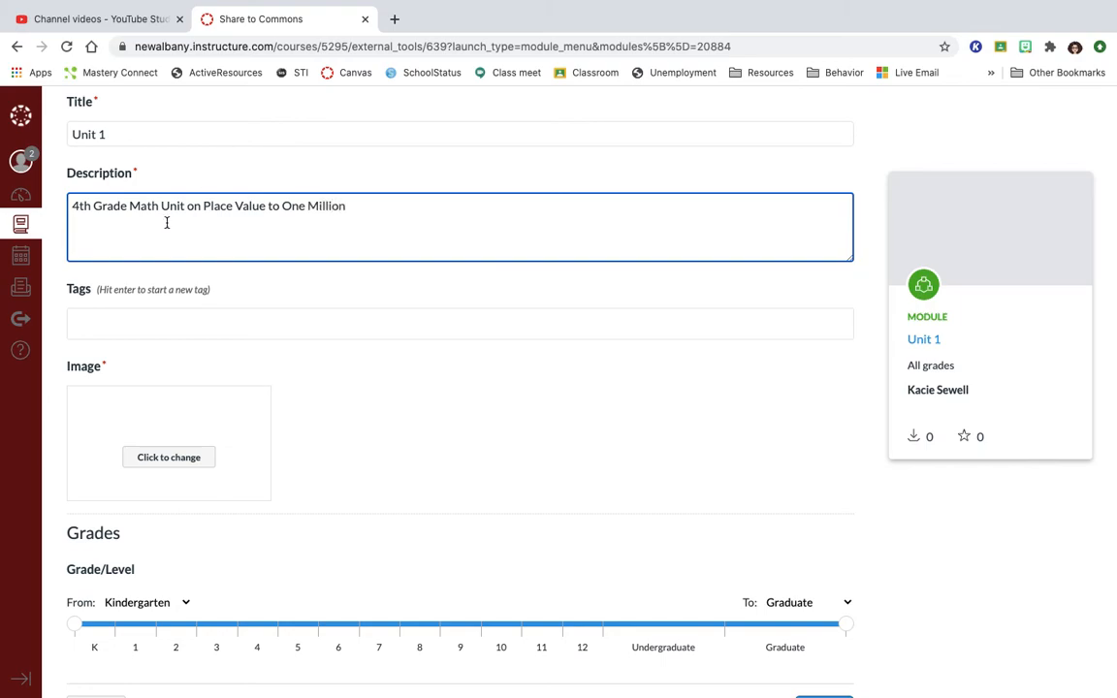
click(171, 322)
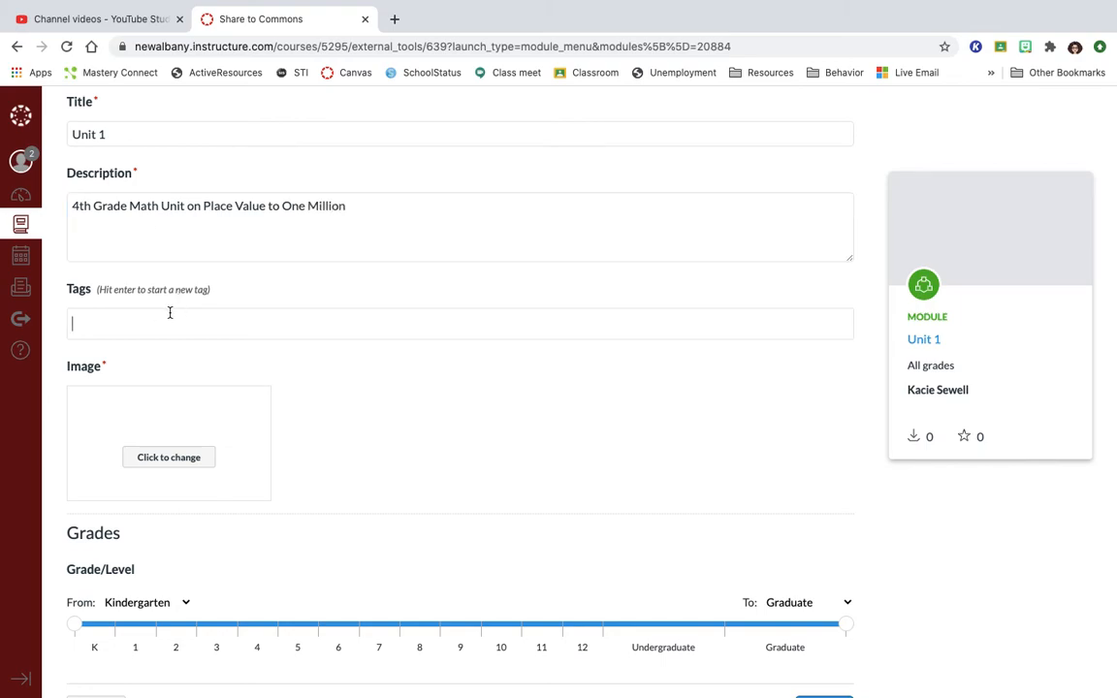
scroll(down, 3)
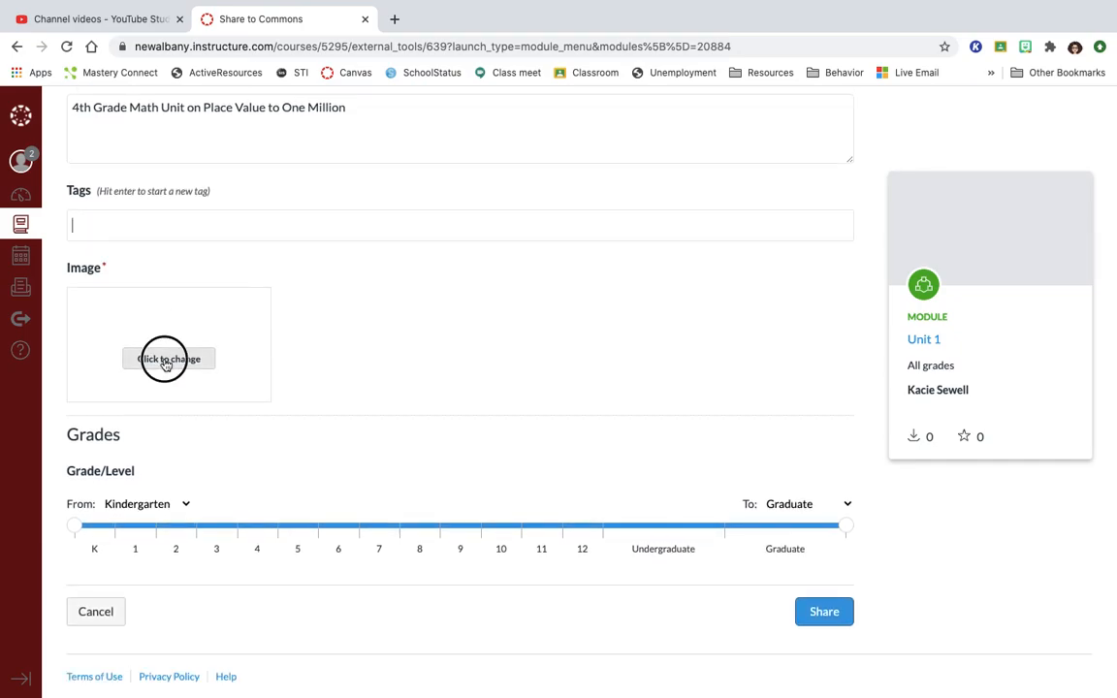
Step: Search the cover image picker for 'math' to find the worksheet-and-pencil photo
click(167, 358)
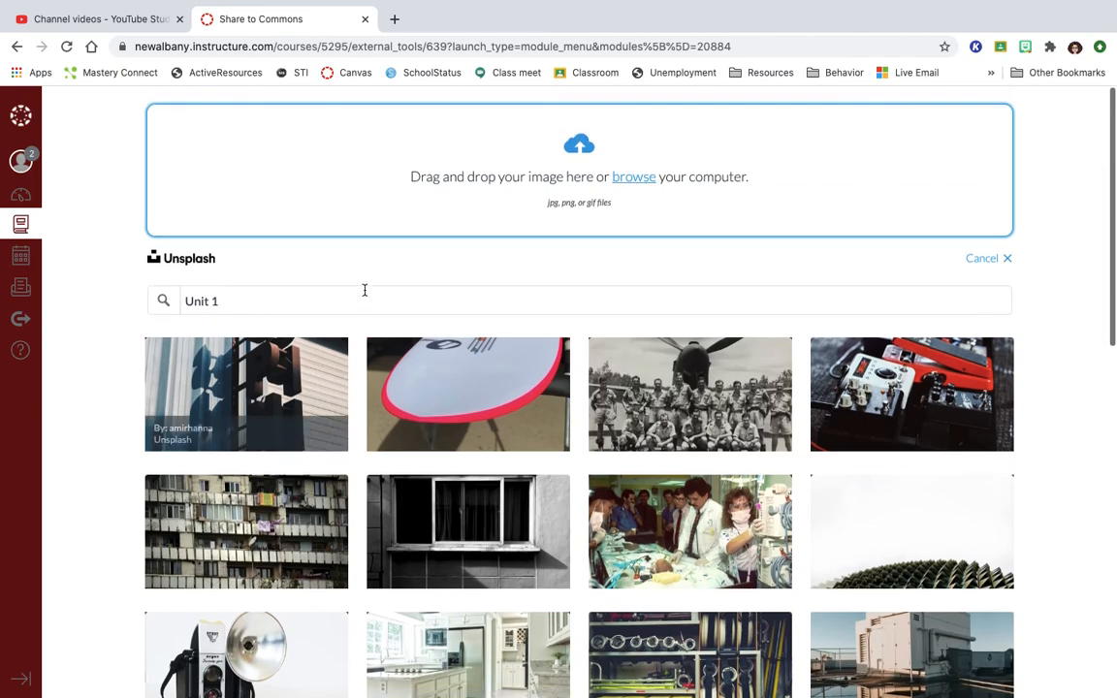
triple_click(202, 300)
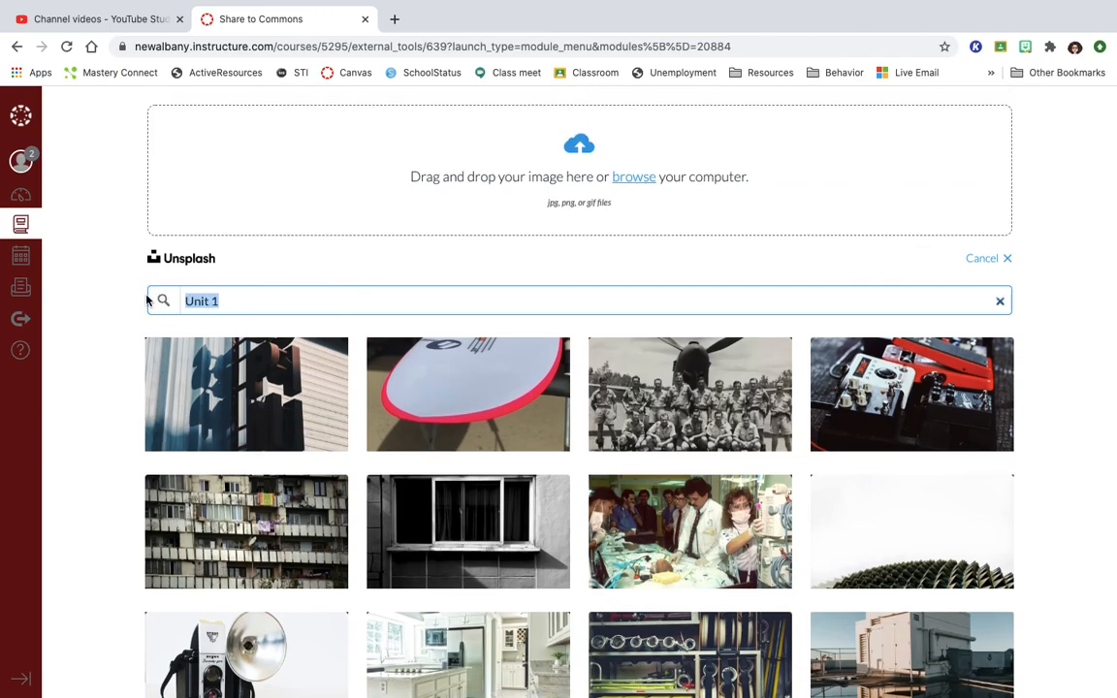
text(math)
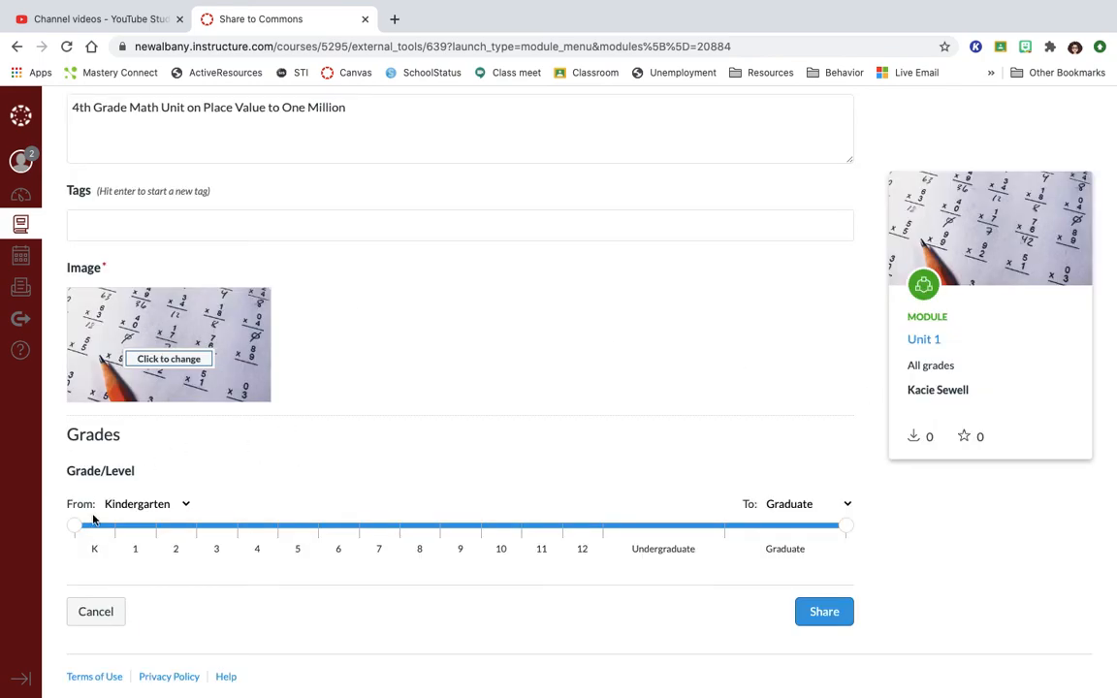
Step: Narrow the Grade/Level range to 4th grade (From and To) and share the module to Commons
drag(74, 523, 244, 523)
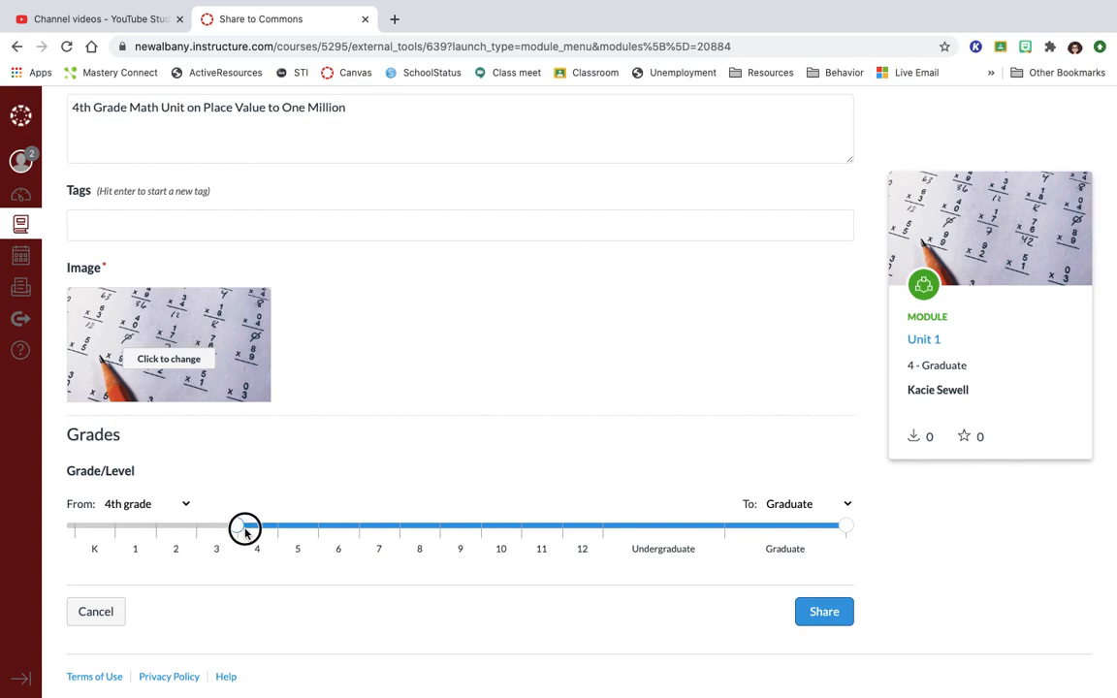
drag(245, 527, 237, 527)
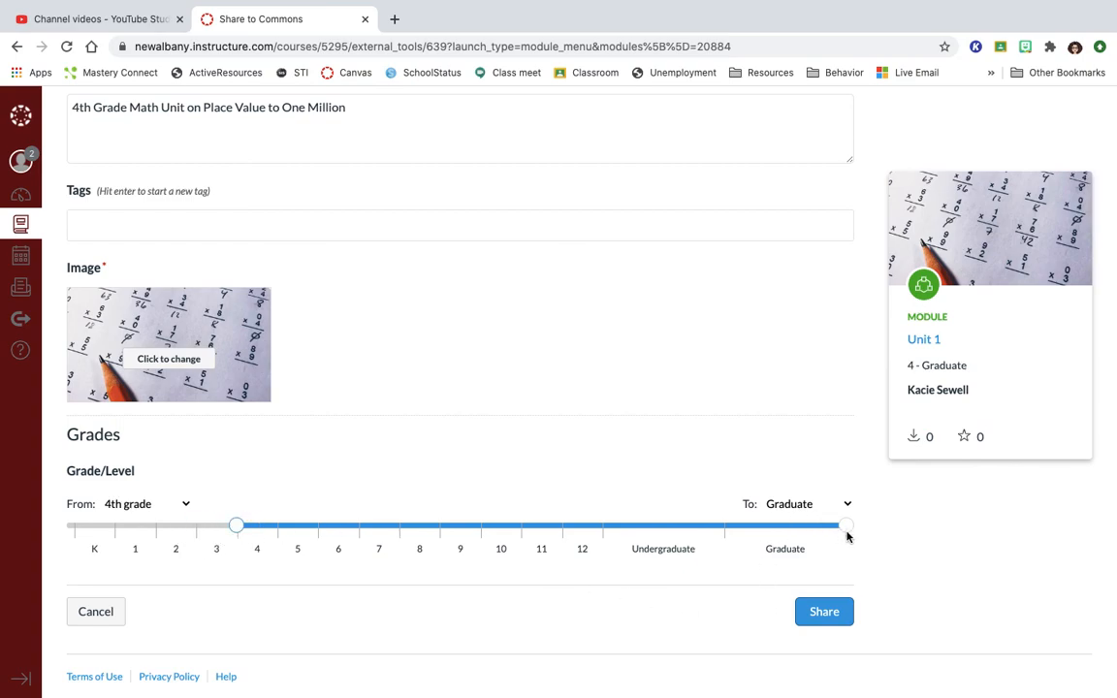
drag(846, 523, 280, 524)
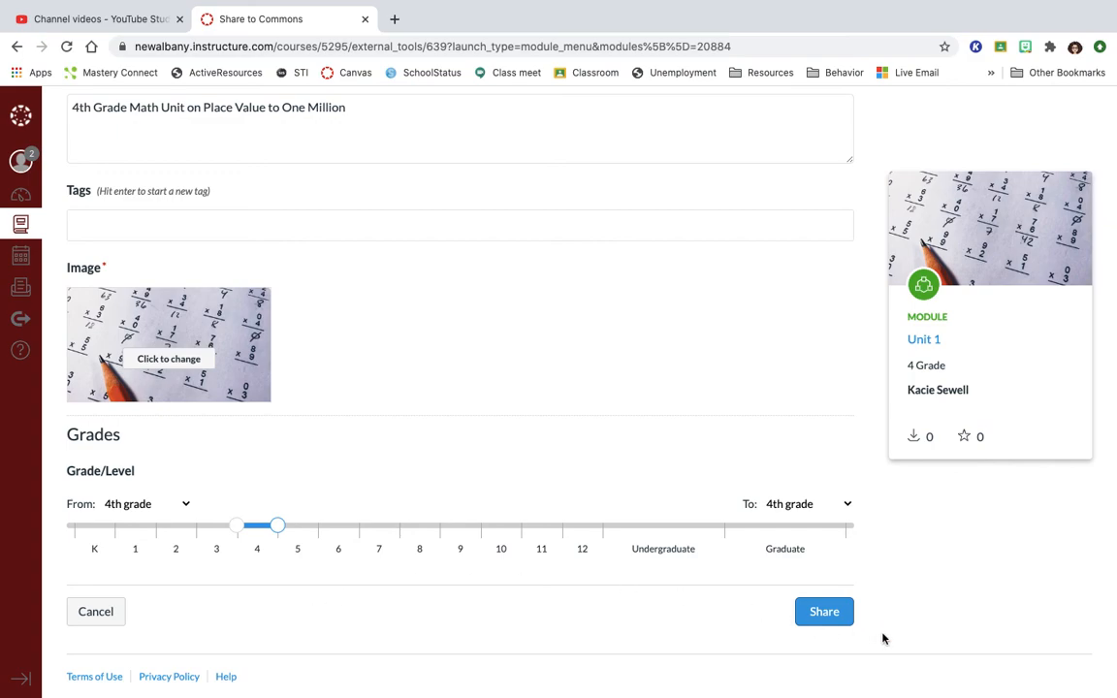
click(822, 611)
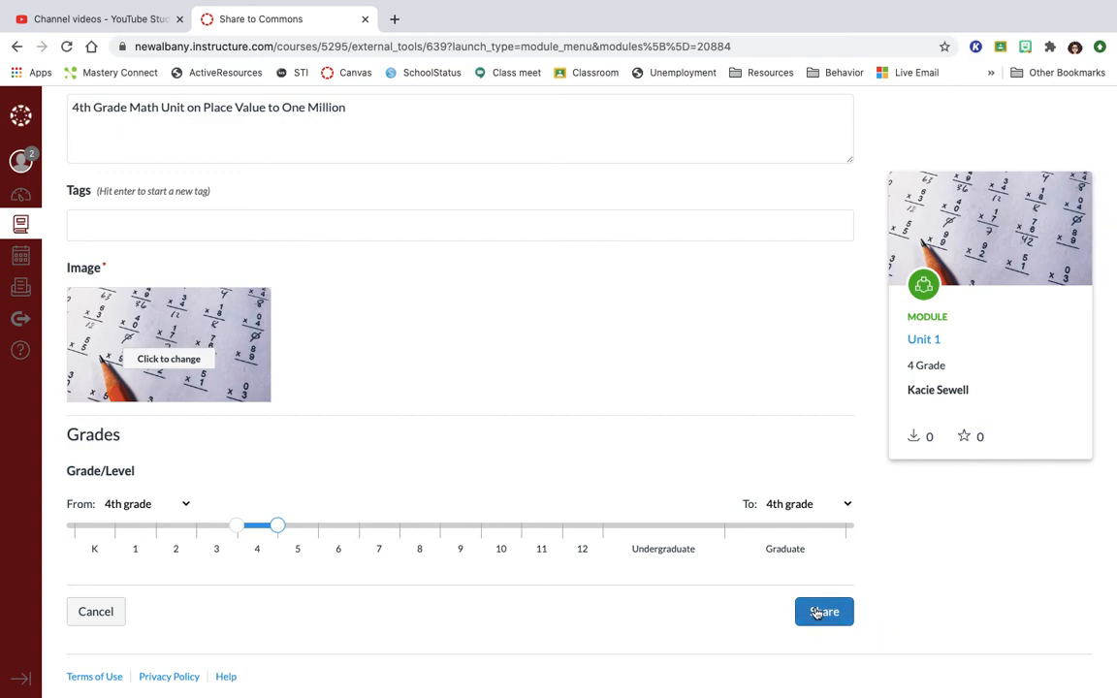
mouse_move(95, 612)
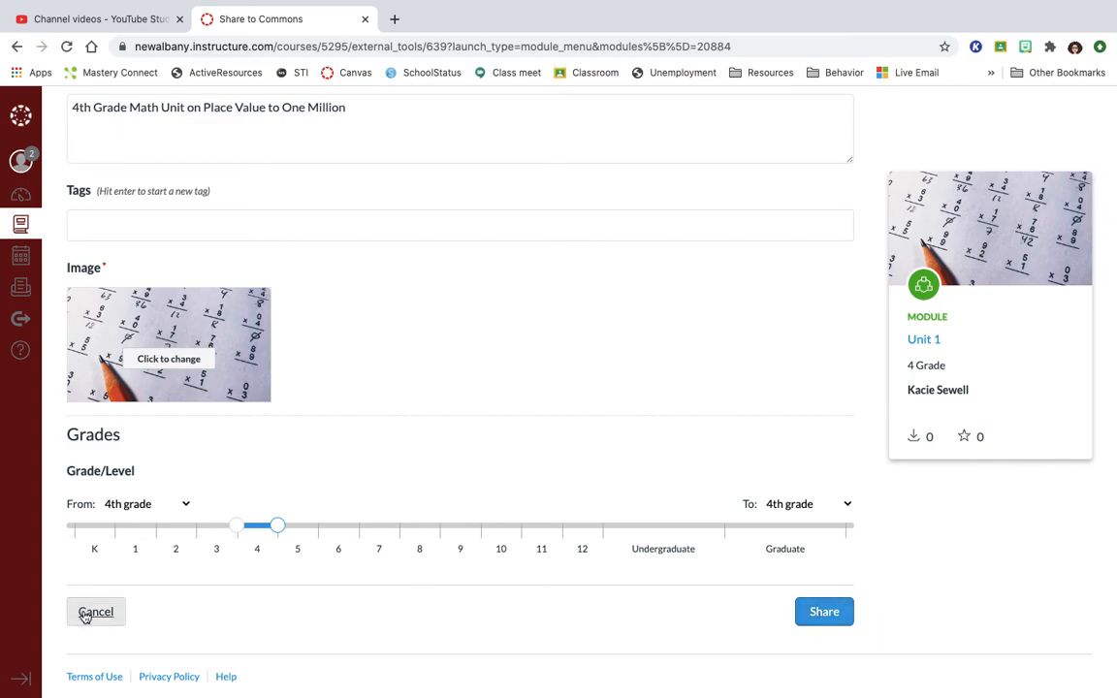